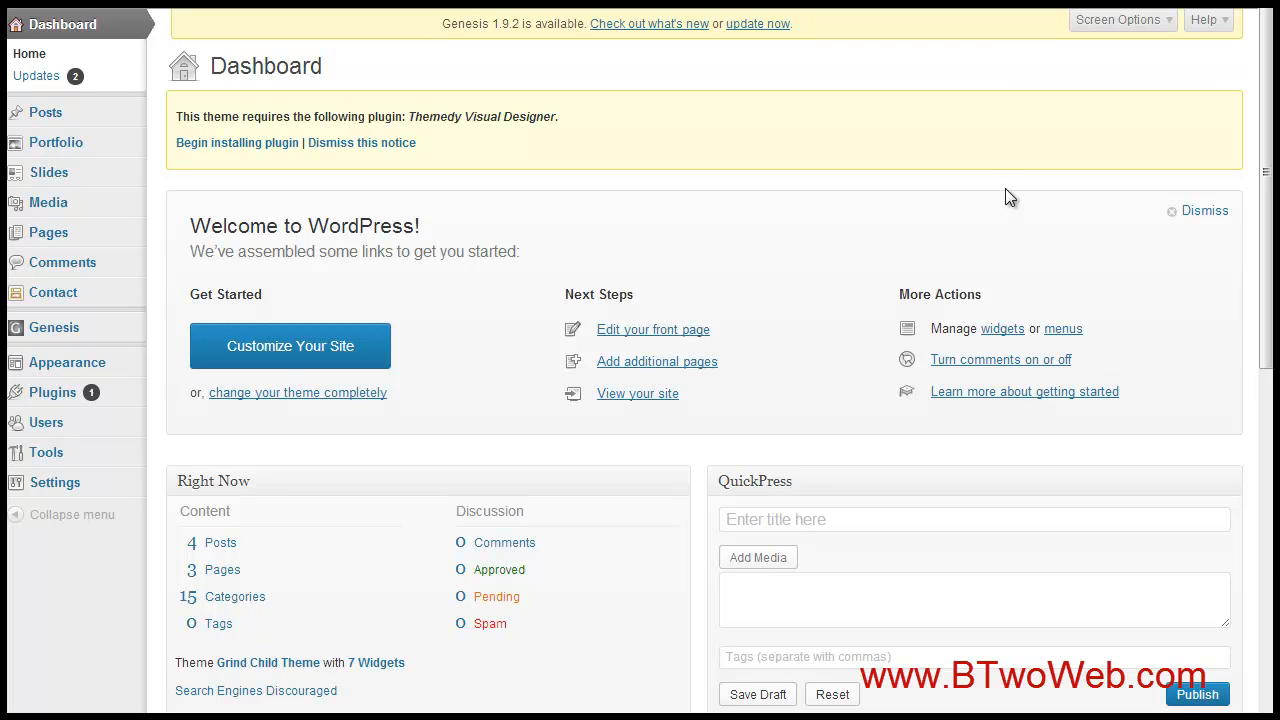
{"action": "mouse_move", "coordinate": [960, 190]}
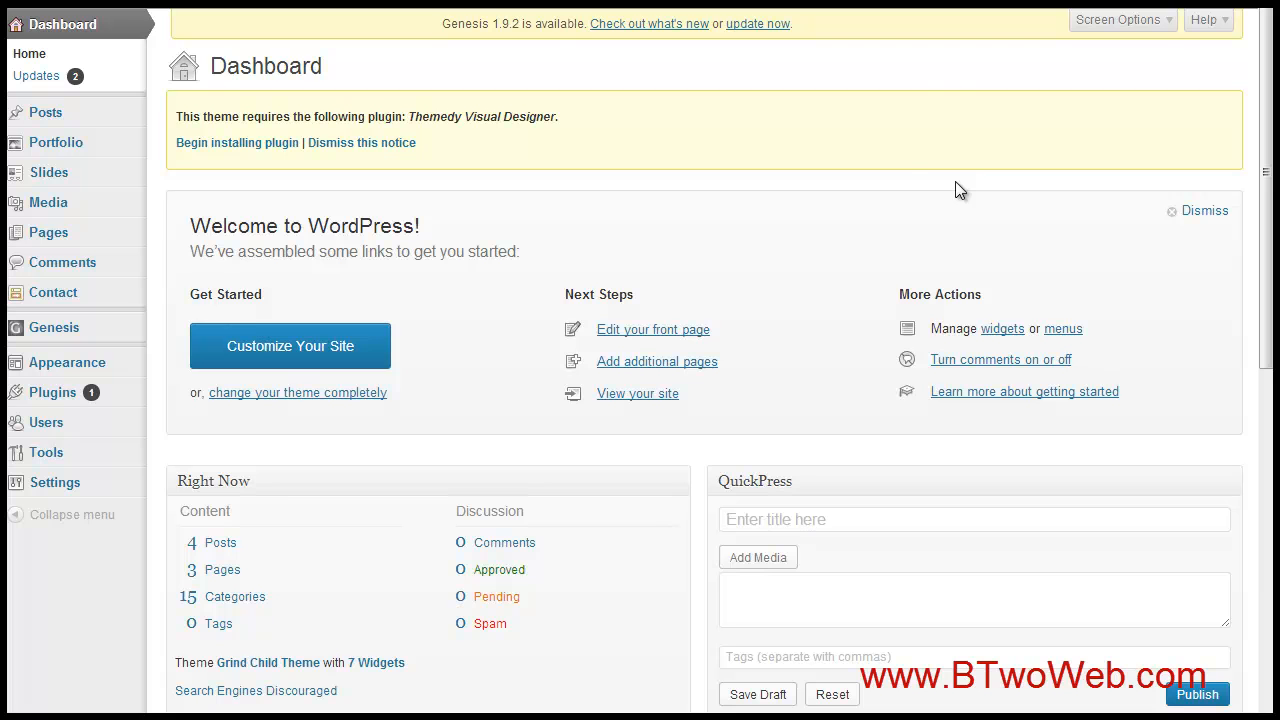
{"action": "mouse_move", "coordinate": [898, 168]}
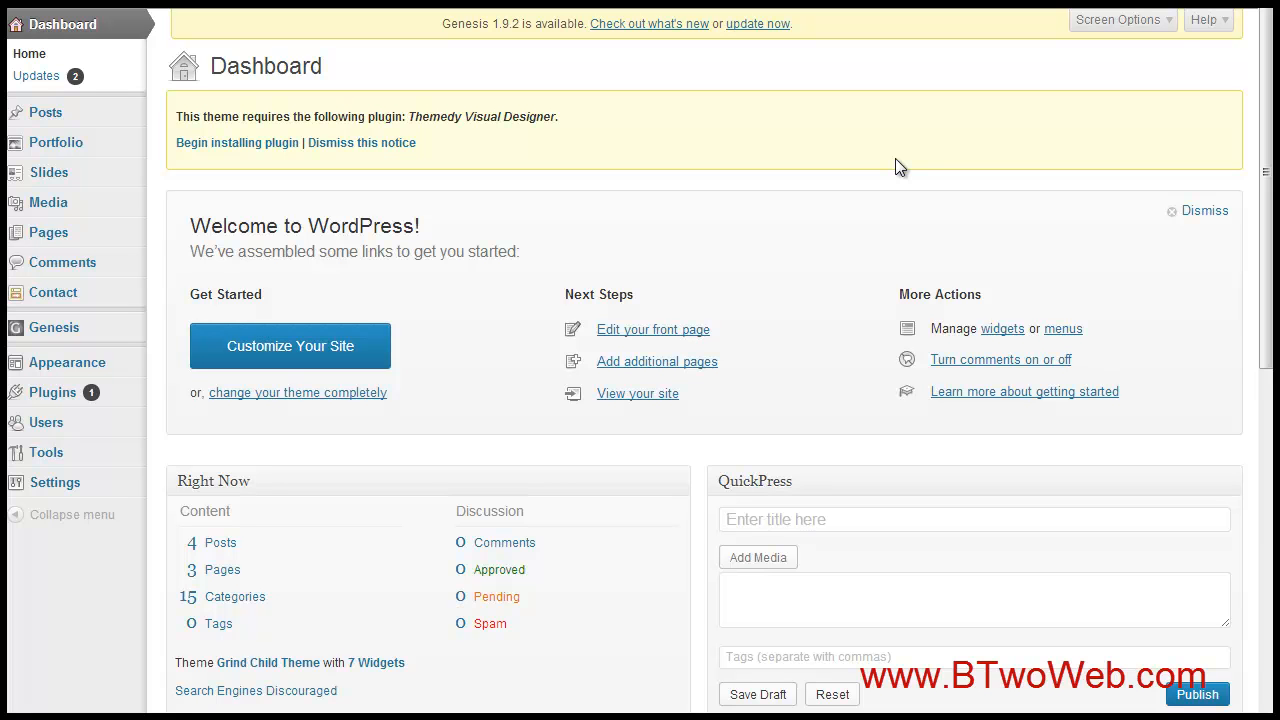
{"action": "mouse_move", "coordinate": [838, 138]}
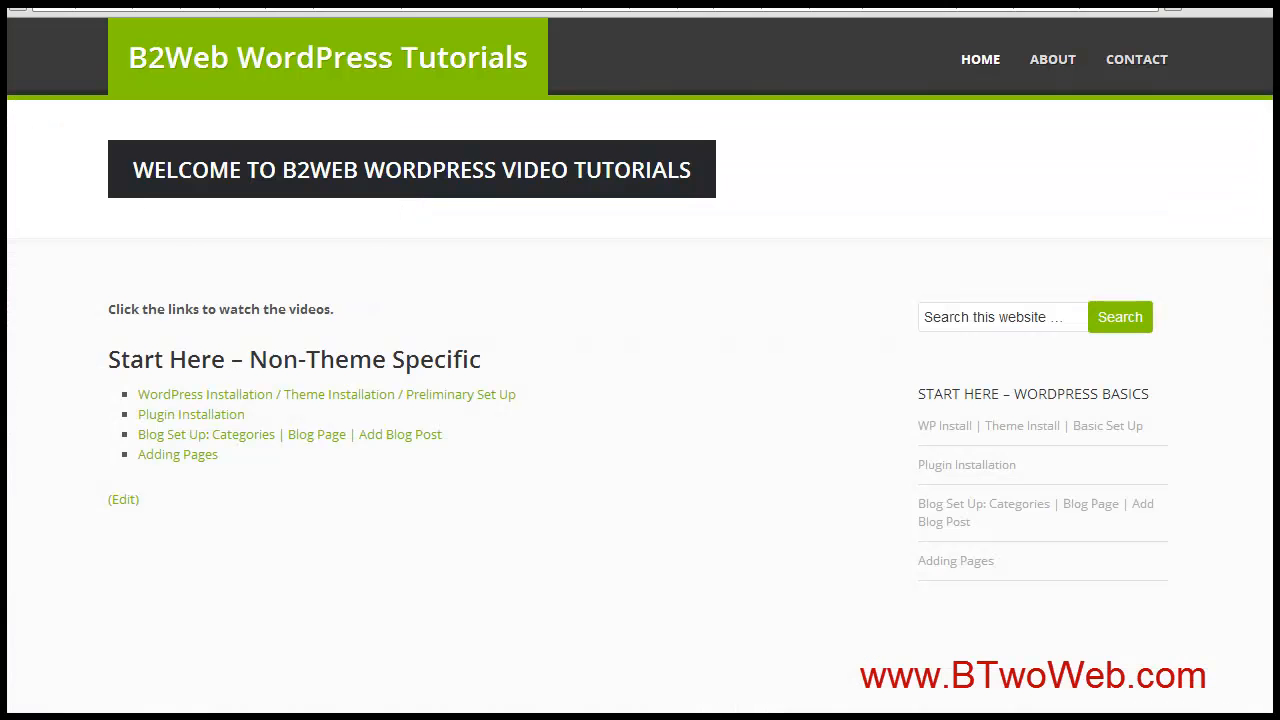
{"action": "mouse_move", "coordinate": [780, 94]}
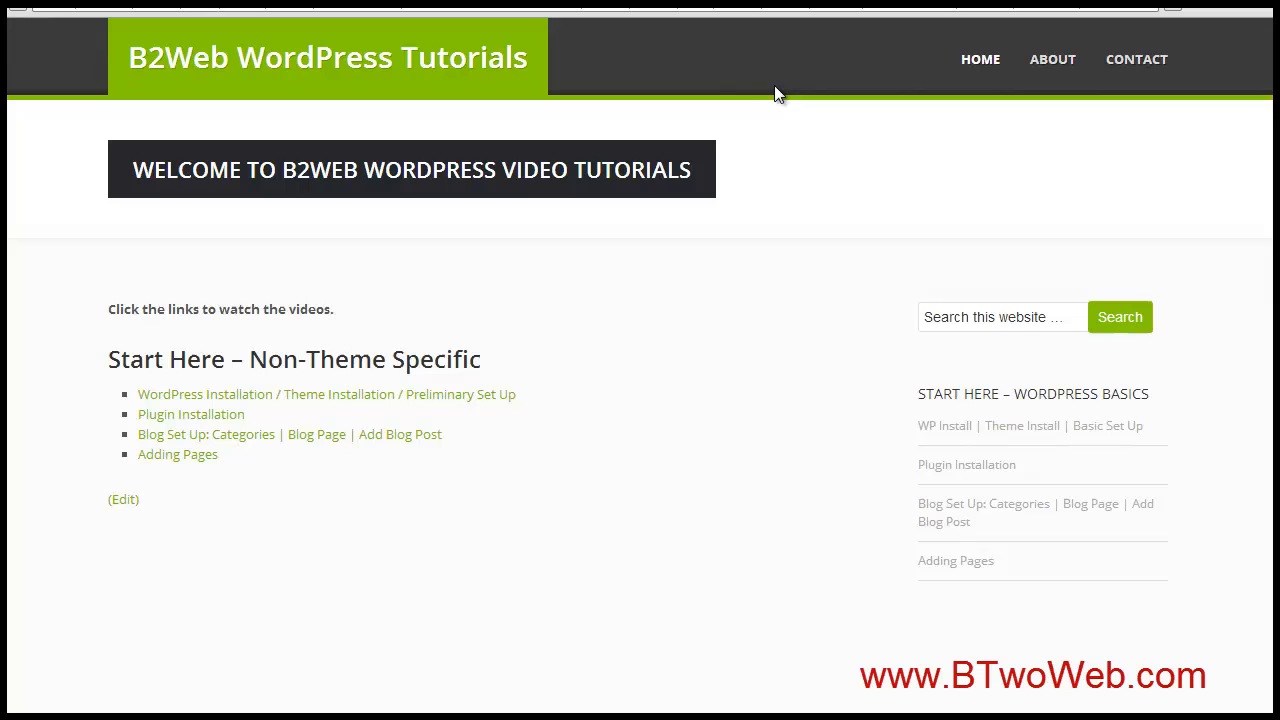
{"action": "mouse_move", "coordinate": [784, 96]}
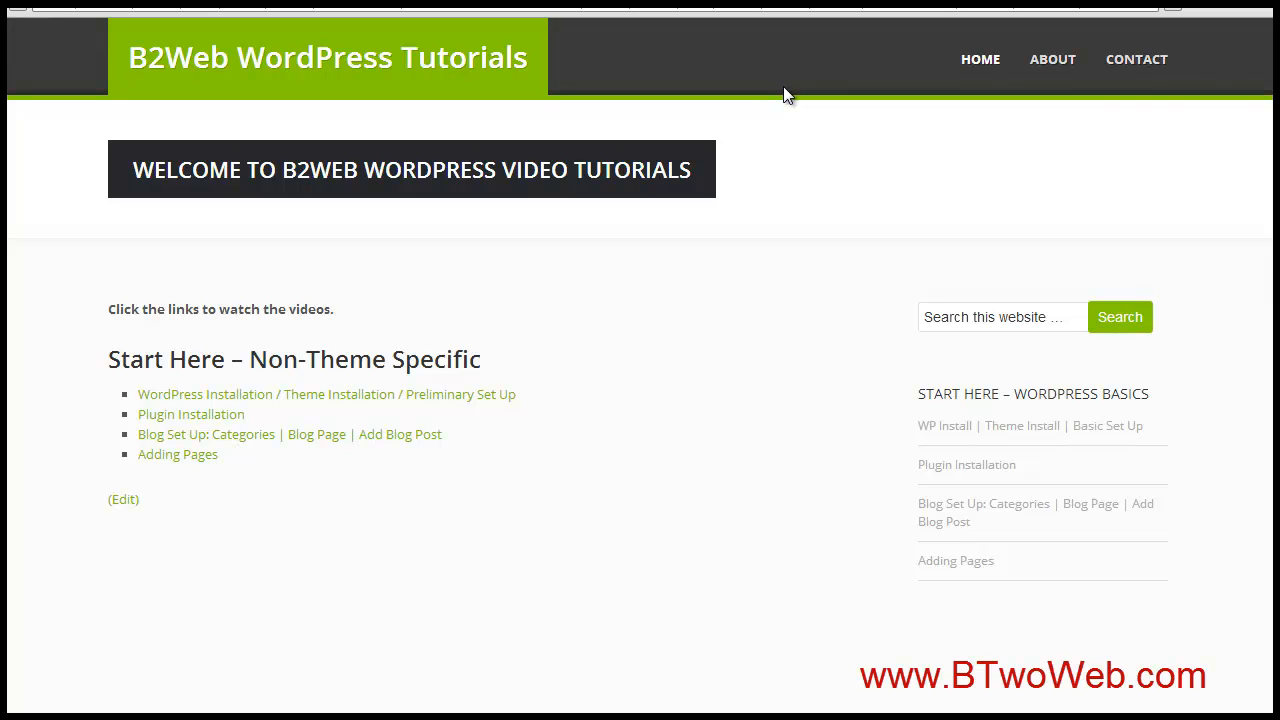
{"action": "mouse_move", "coordinate": [376, 50]}
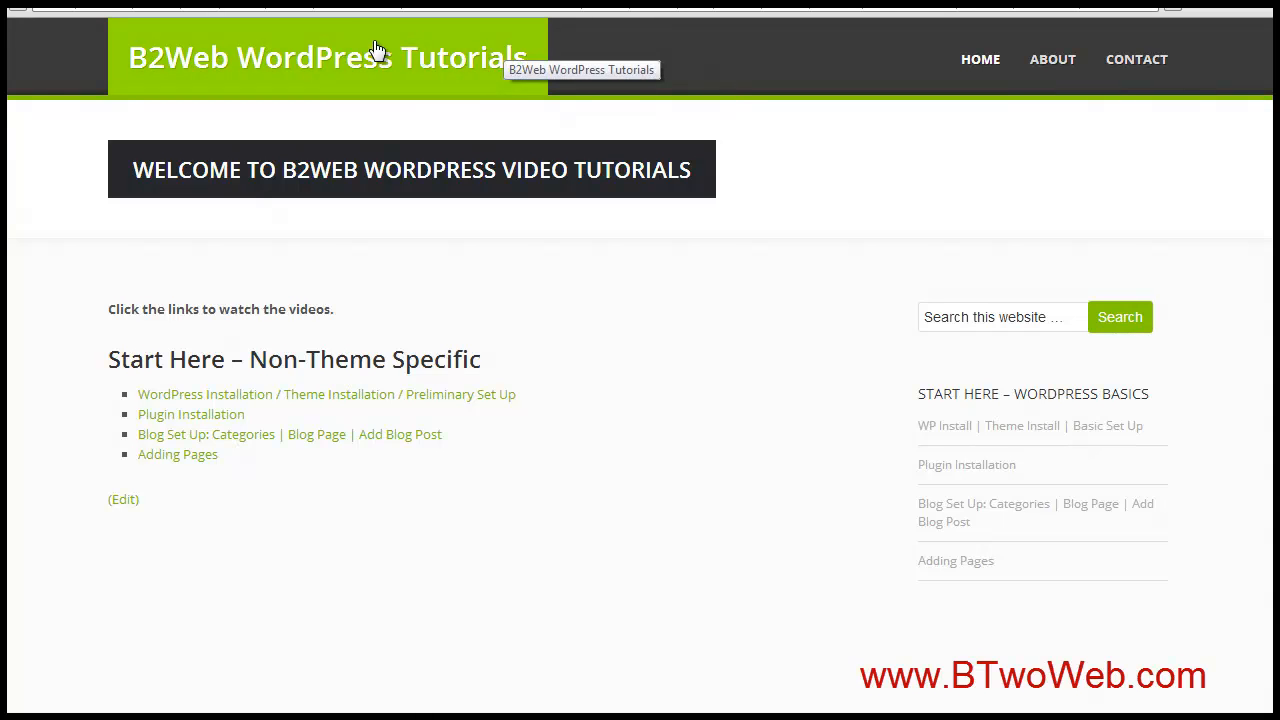
{"action": "mouse_move", "coordinate": [296, 58]}
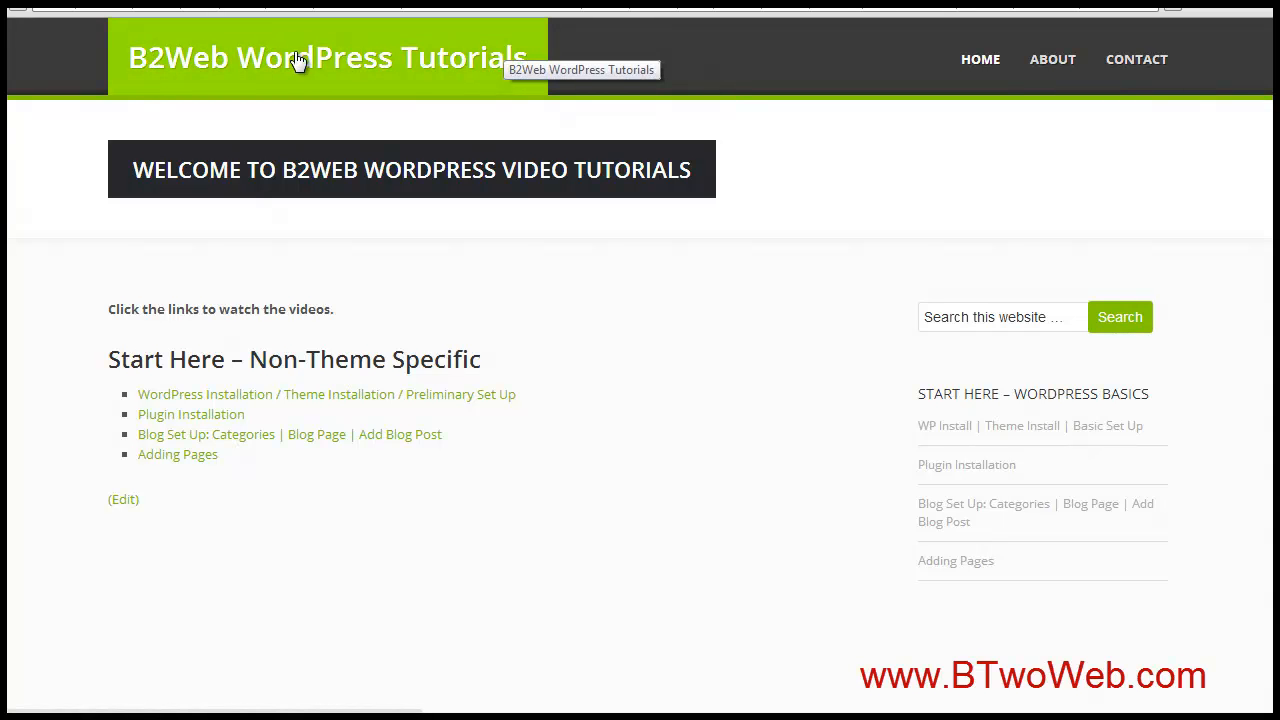
{"action": "mouse_move", "coordinate": [418, 58]}
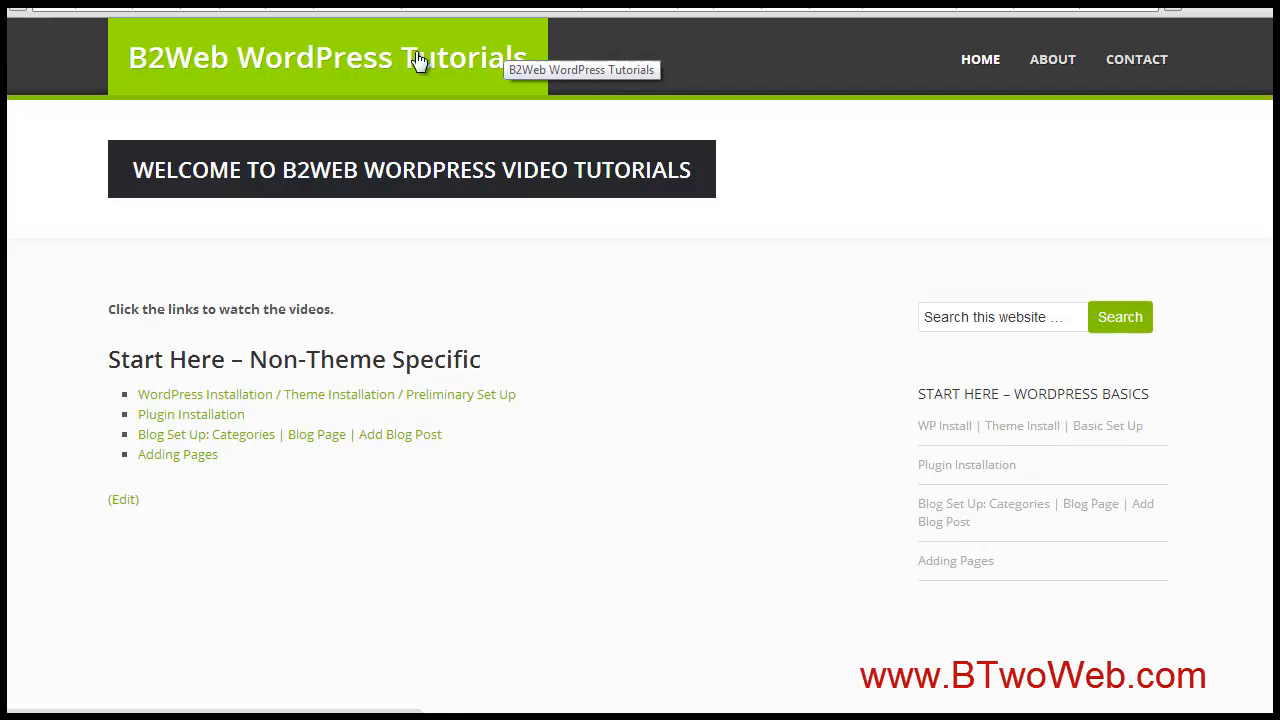
{"action": "mouse_move", "coordinate": [460, 72]}
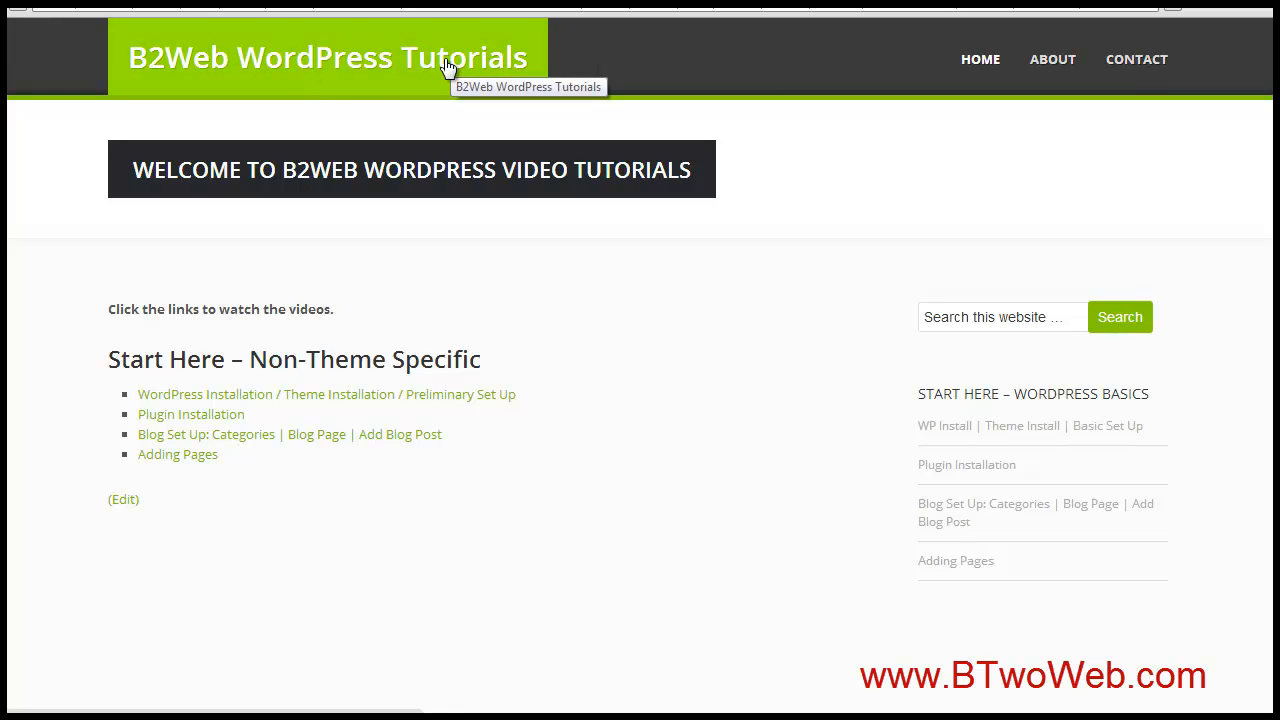
{"action": "mouse_move", "coordinate": [490, 64]}
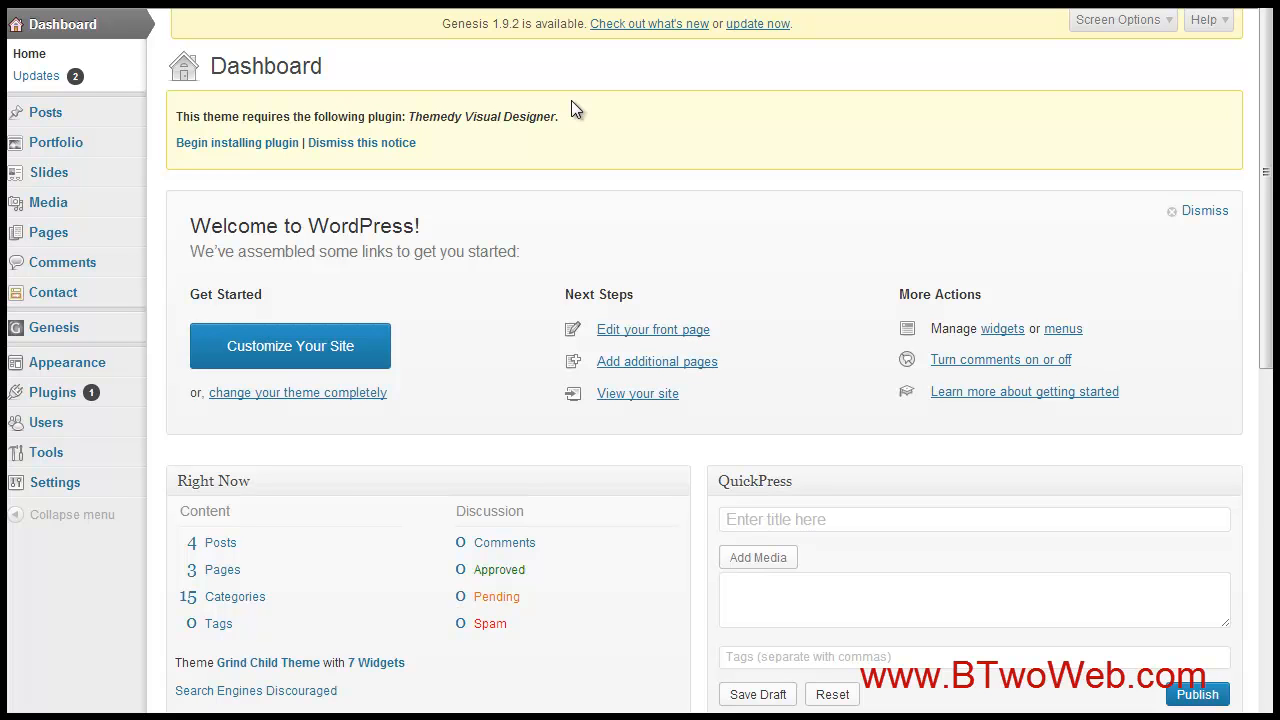
{"action": "mouse_move", "coordinate": [430, 112]}
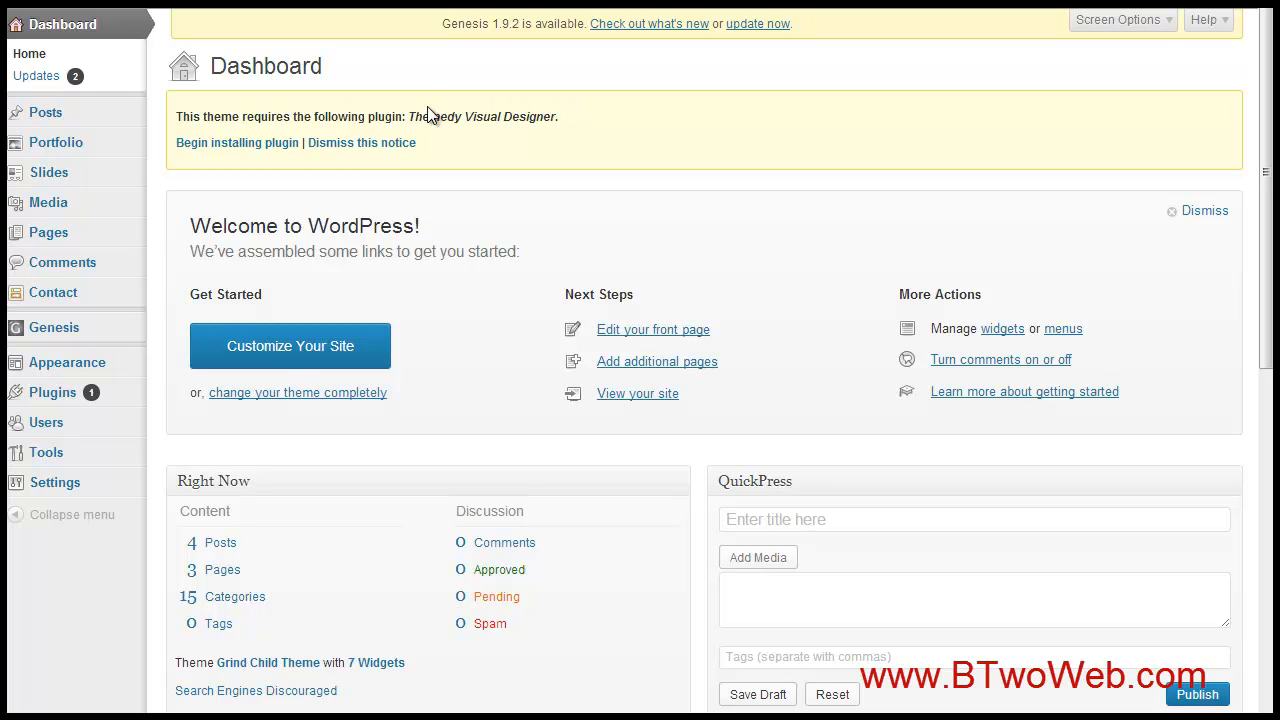
{"action": "mouse_move", "coordinate": [196, 218]}
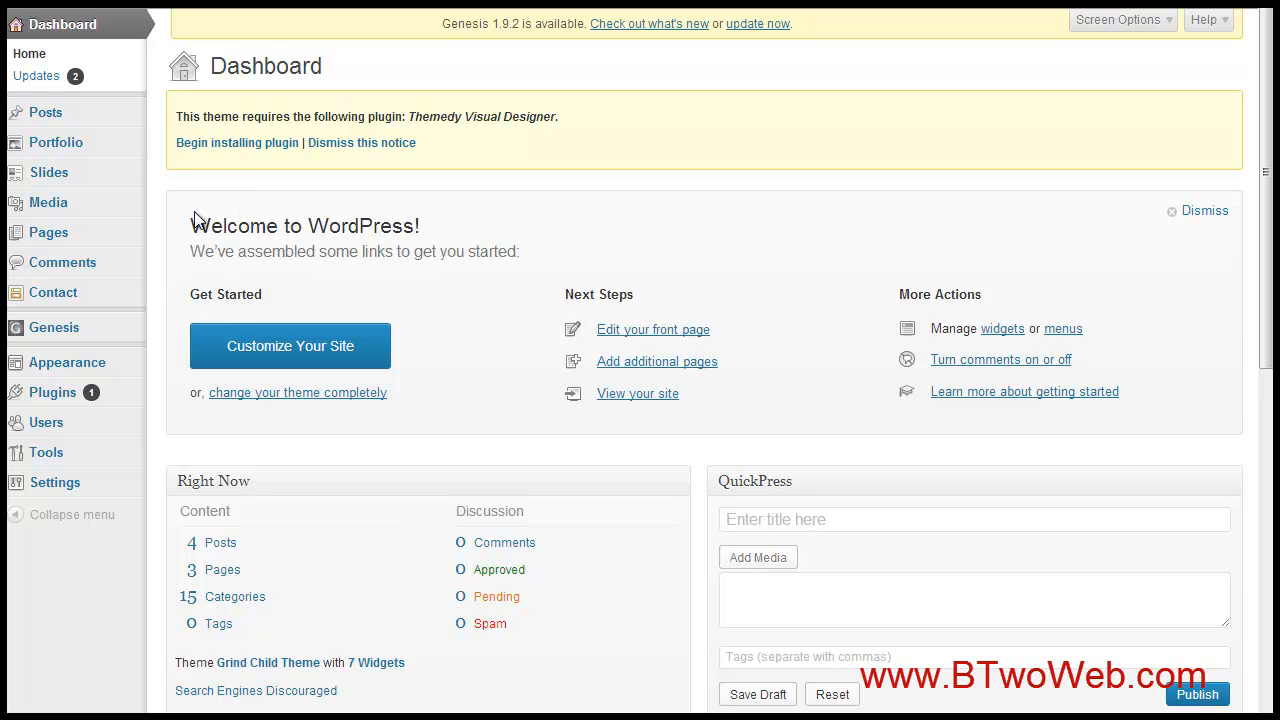
{"action": "mouse_move", "coordinate": [330, 184]}
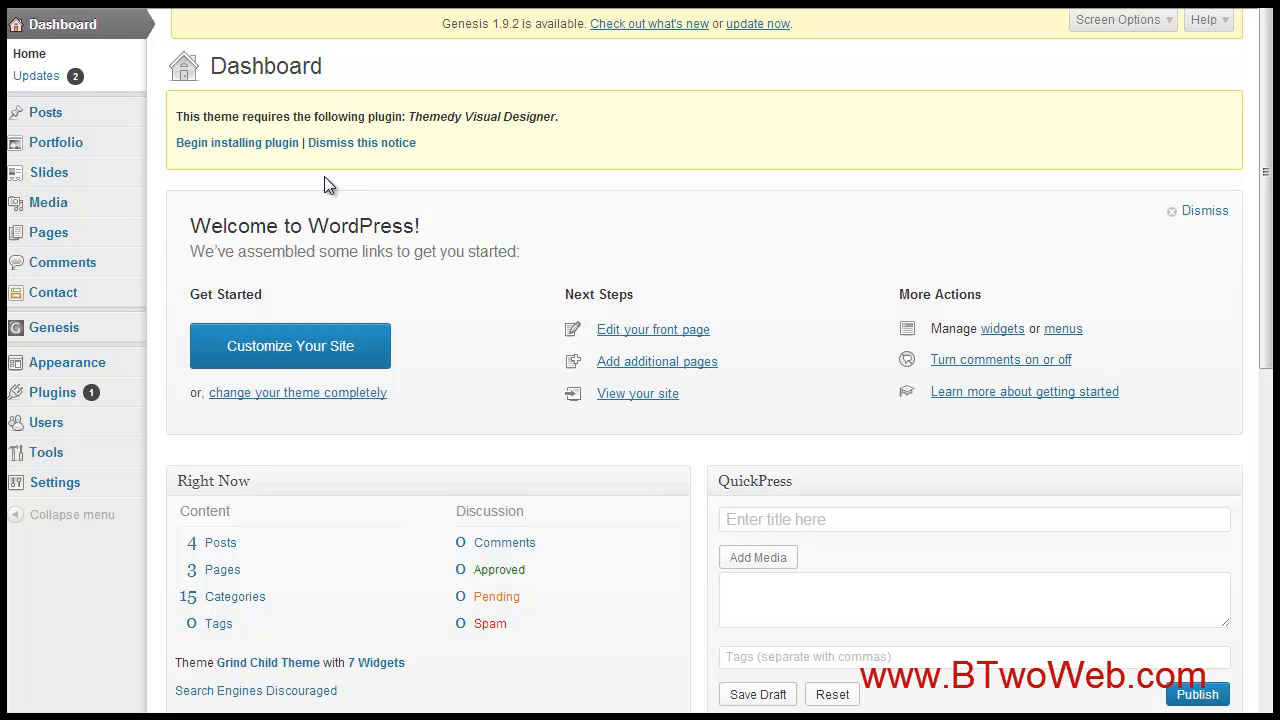
{"action": "mouse_move", "coordinate": [420, 192]}
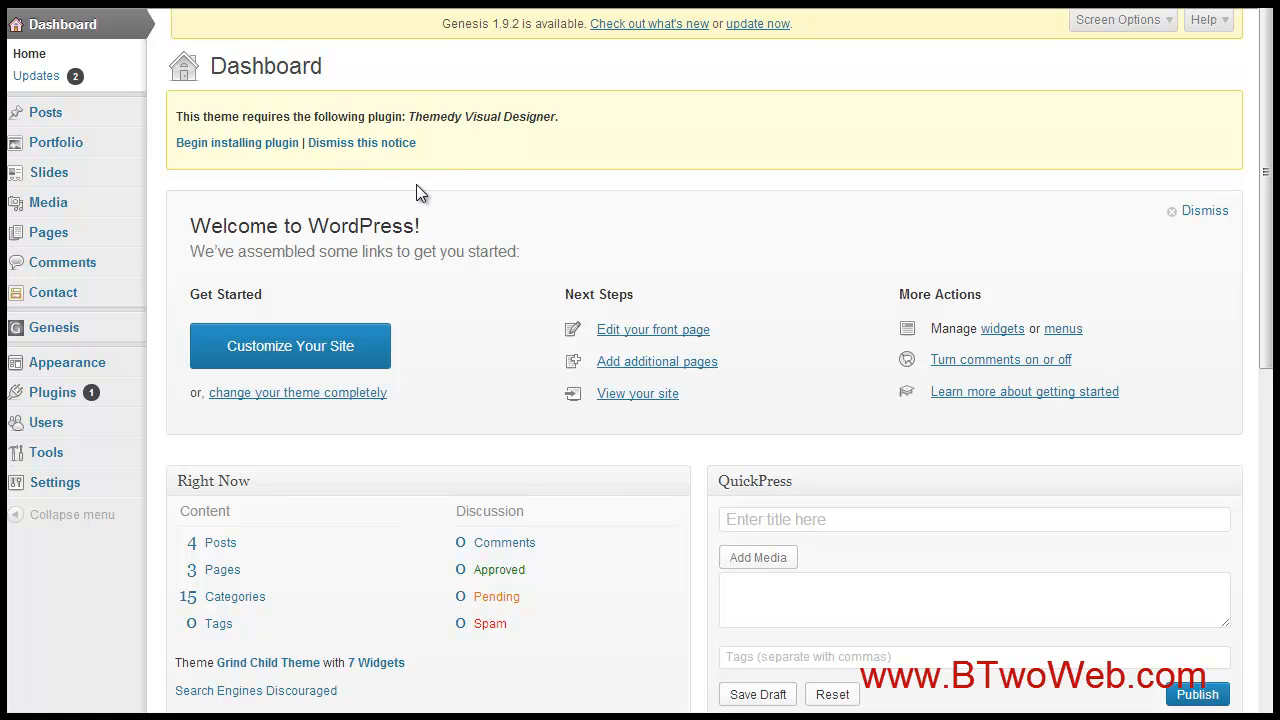
{"action": "mouse_move", "coordinate": [100, 288]}
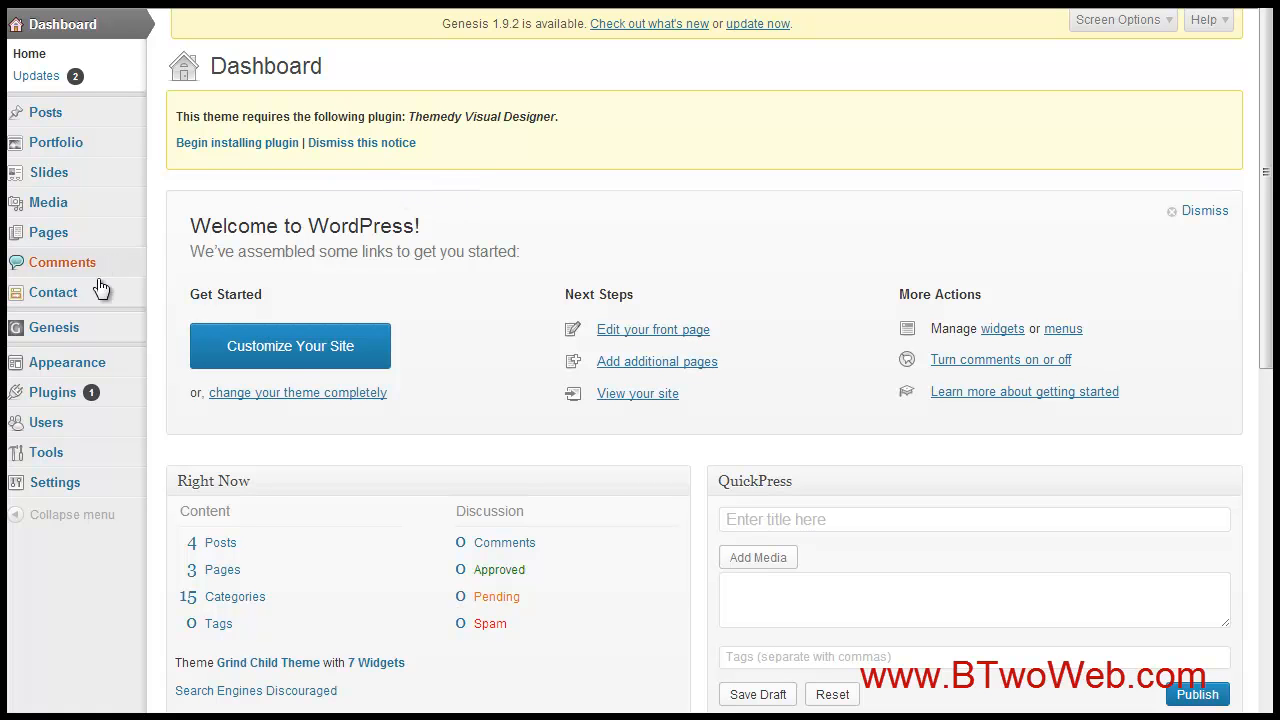
- Reveal the Appearance submenu from the admin sidebar
{"action": "left_click", "coordinate": [54, 328]}
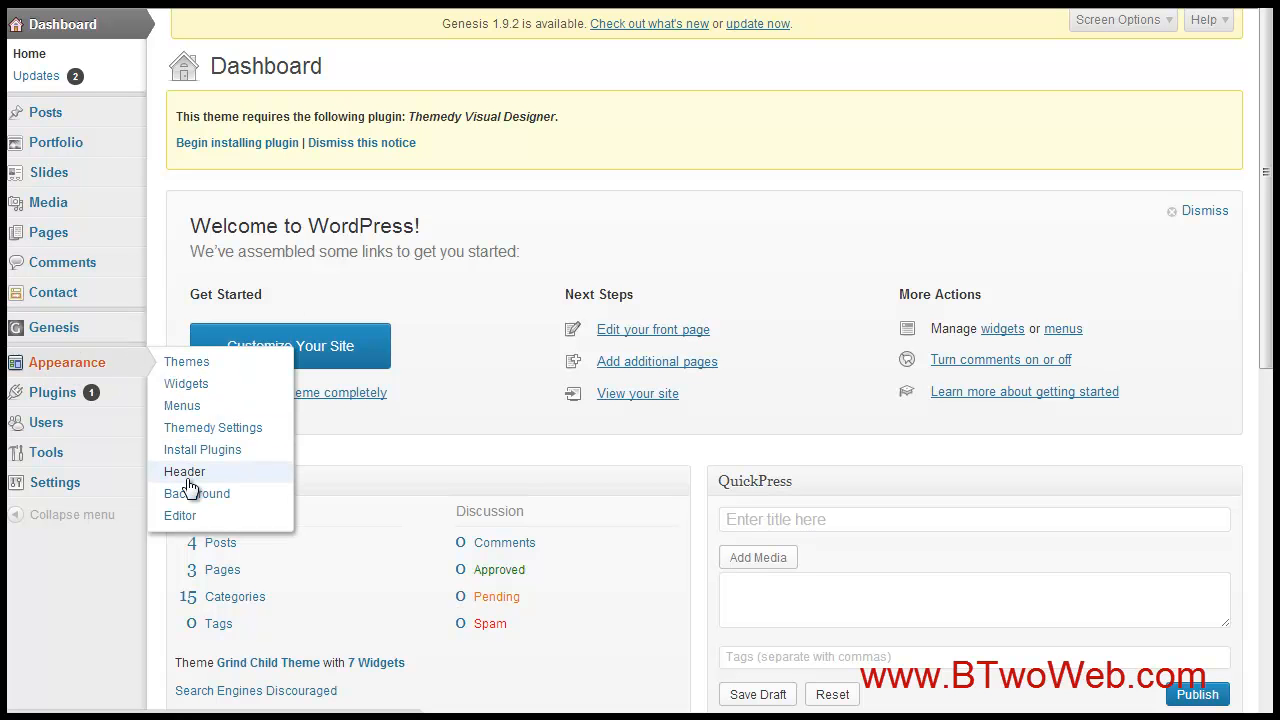
- View the Custom Header page and highlight the suggested 135 × 75 pixel header size
{"action": "left_click", "coordinate": [184, 472]}
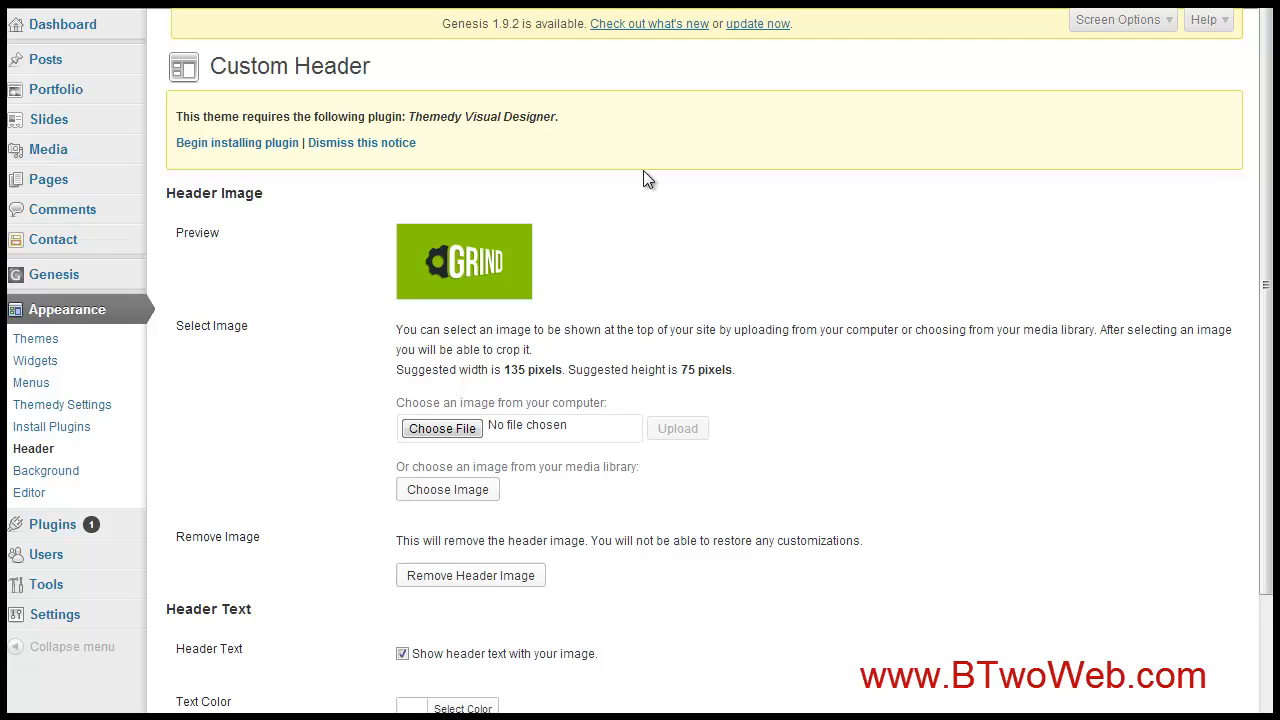
{"action": "mouse_move", "coordinate": [752, 218]}
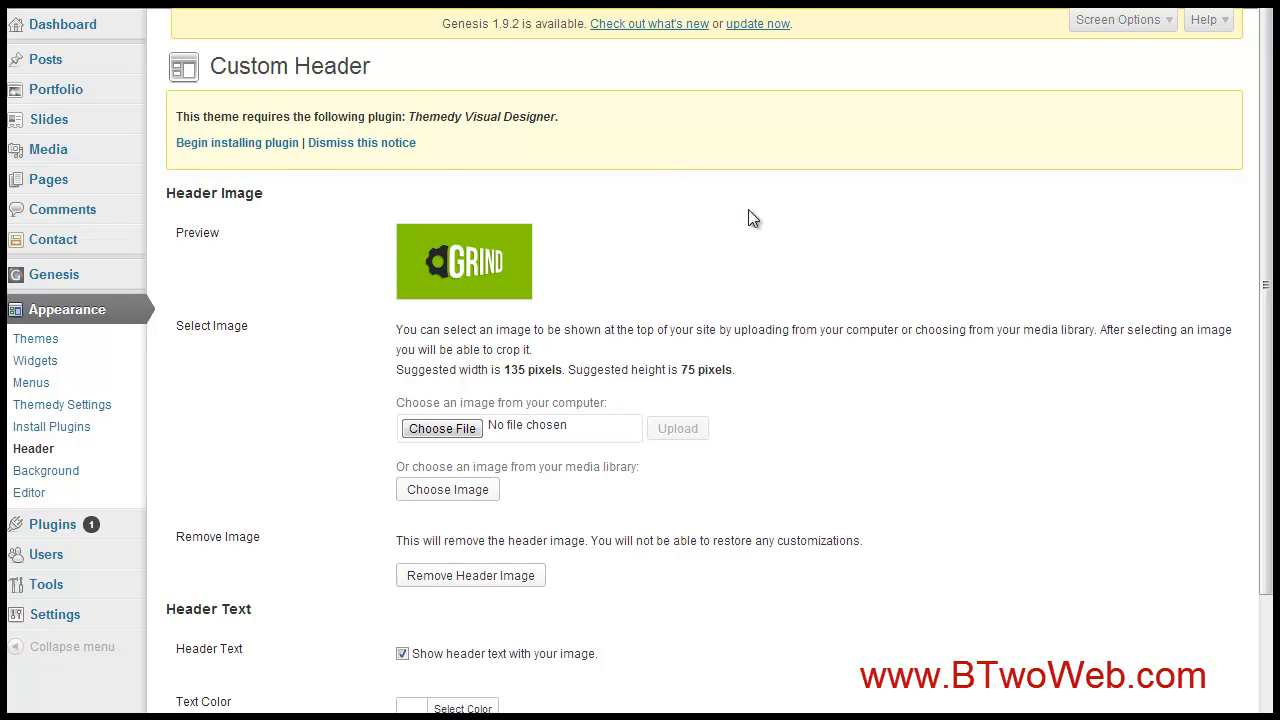
{"action": "scroll", "scroll_direction": "down", "scroll_amount": 3}
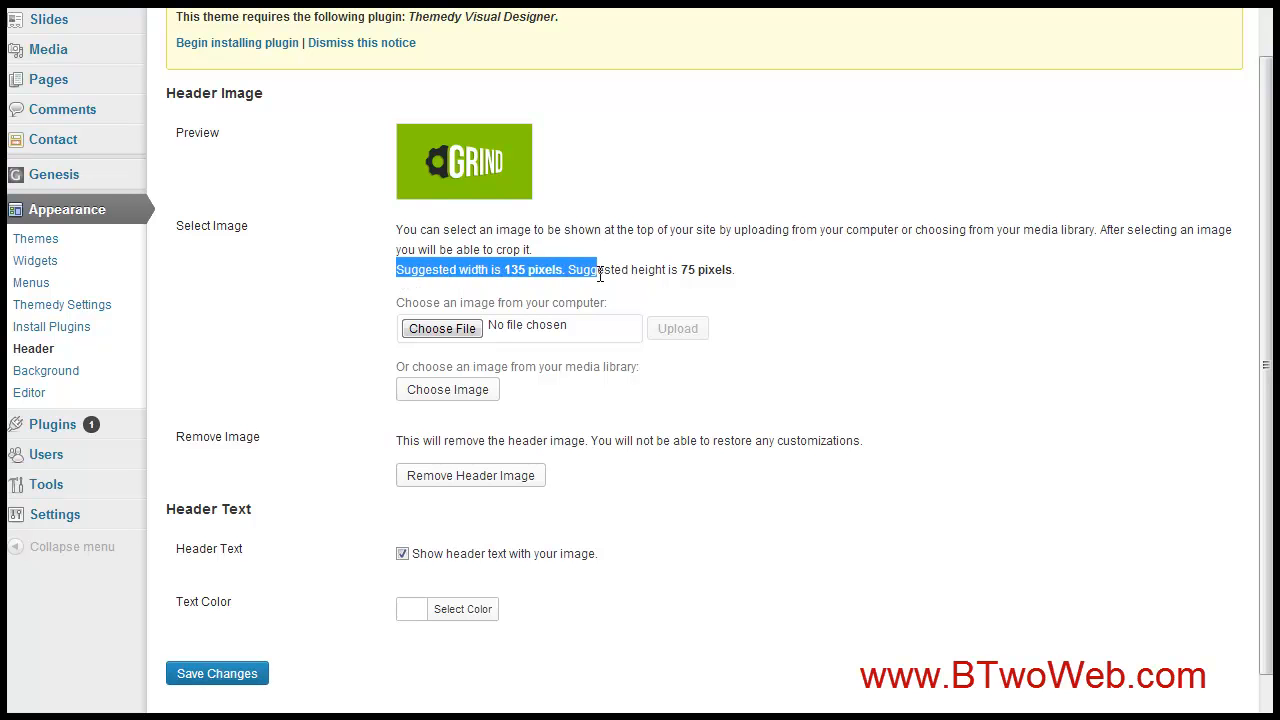
{"action": "left_click_drag", "start_coordinate": [596, 268], "coordinate": [732, 268]}
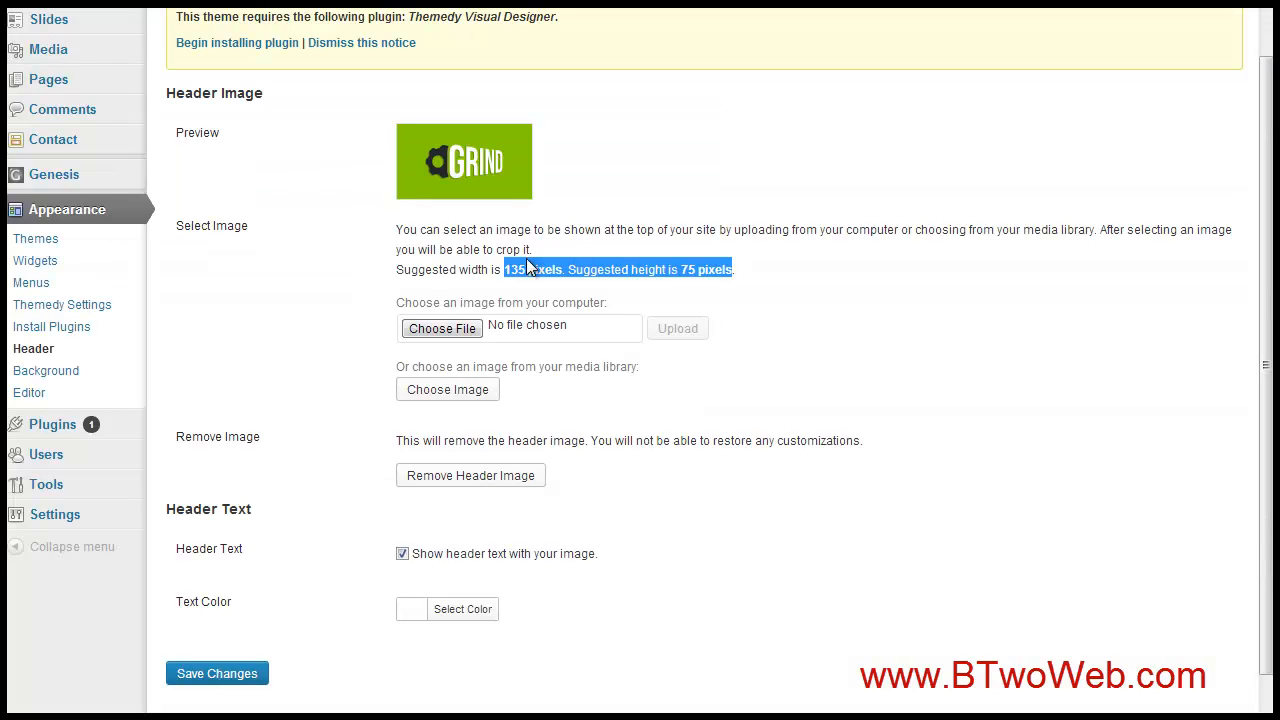
{"action": "mouse_move", "coordinate": [686, 268]}
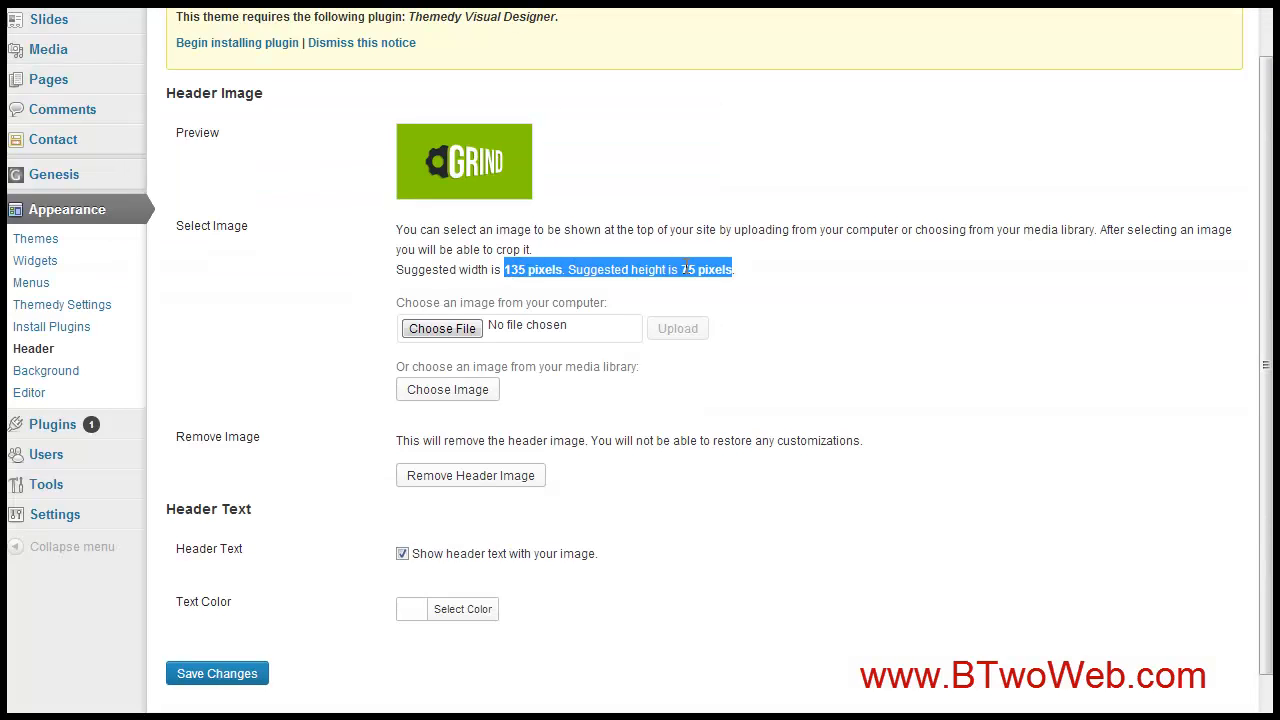
{"action": "scroll", "scroll_direction": "down", "scroll_amount": 3}
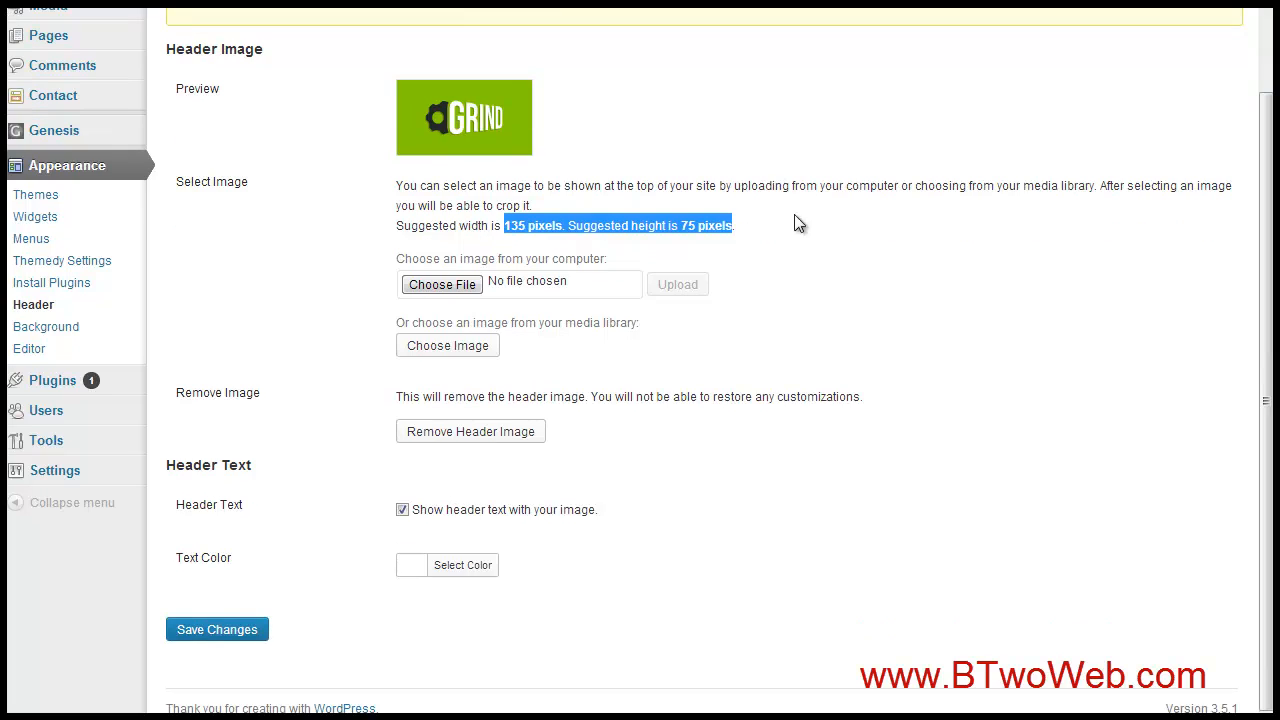
{"action": "mouse_move", "coordinate": [720, 336]}
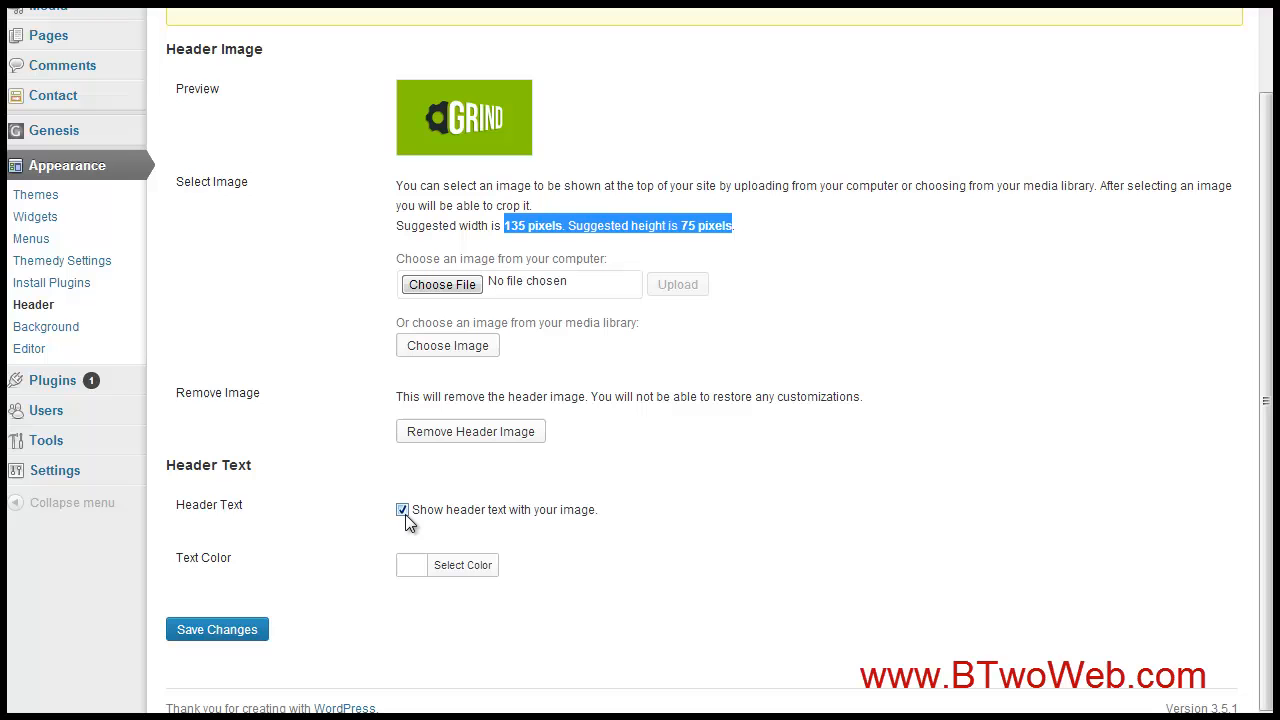
{"action": "mouse_move", "coordinate": [540, 476]}
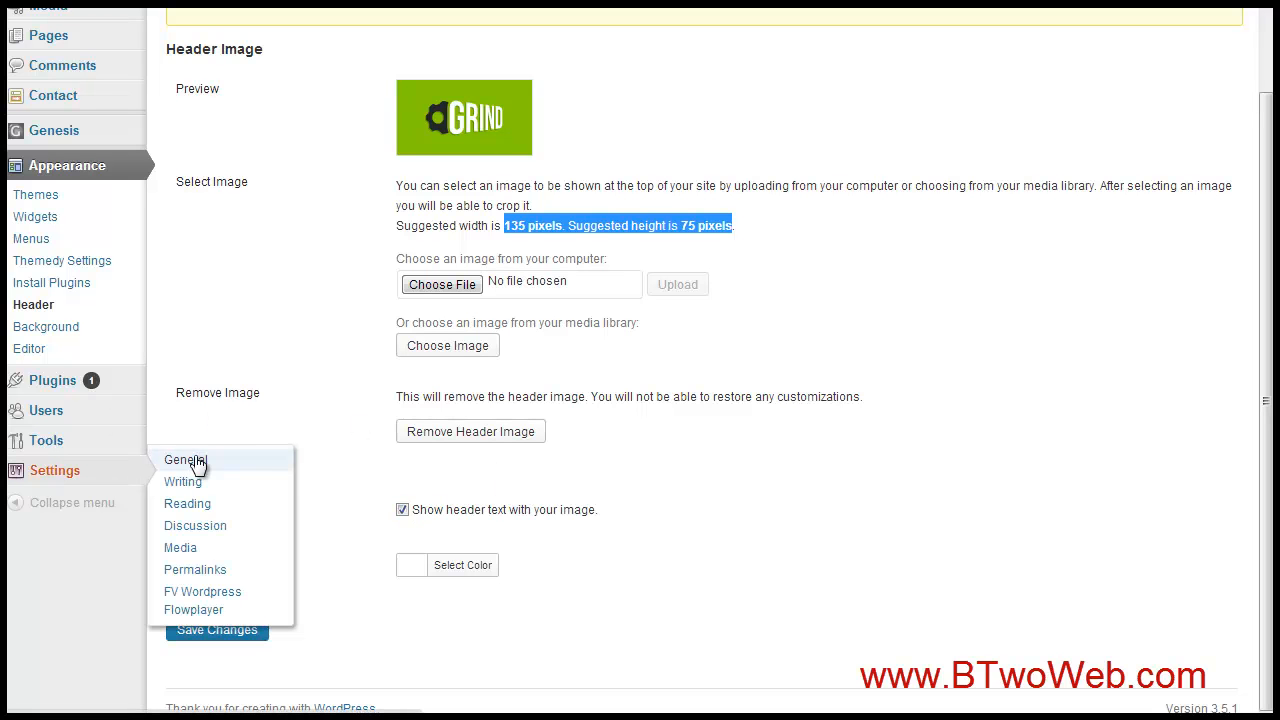
- View Settings > General, then return to the Optimal Child Theme site's Dashboard
{"action": "left_click", "coordinate": [186, 458]}
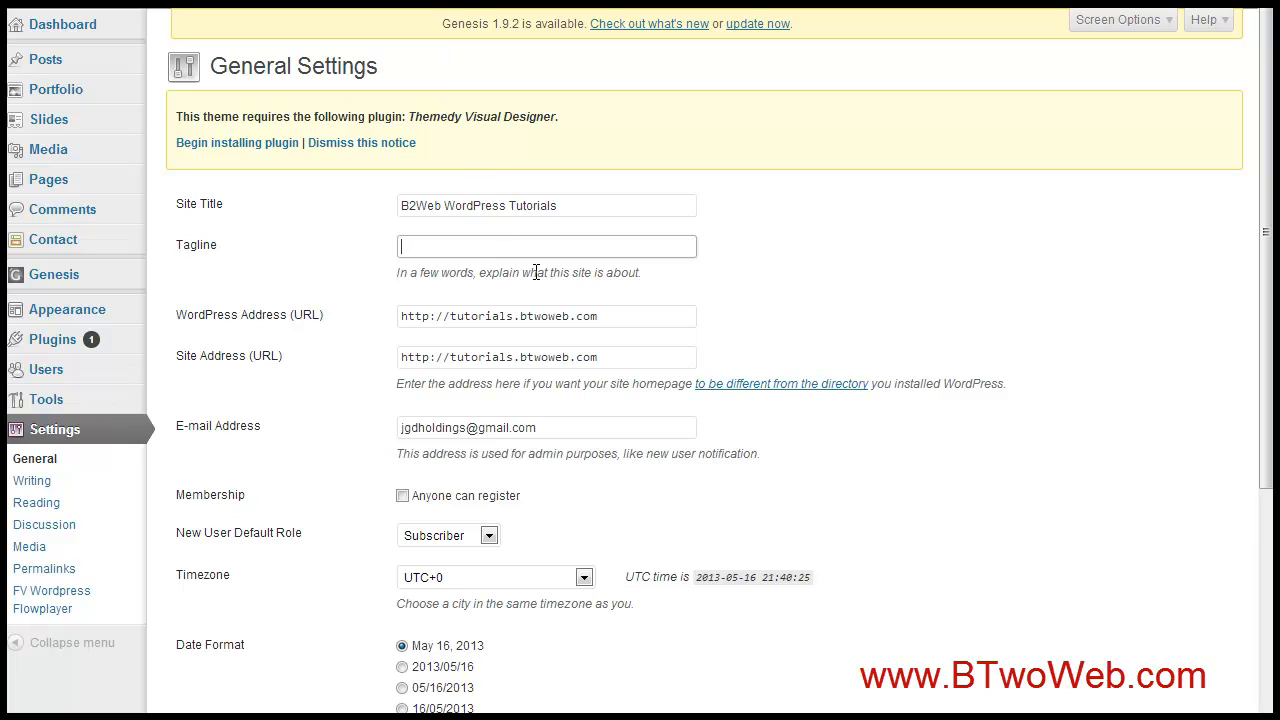
{"action": "mouse_move", "coordinate": [500, 272]}
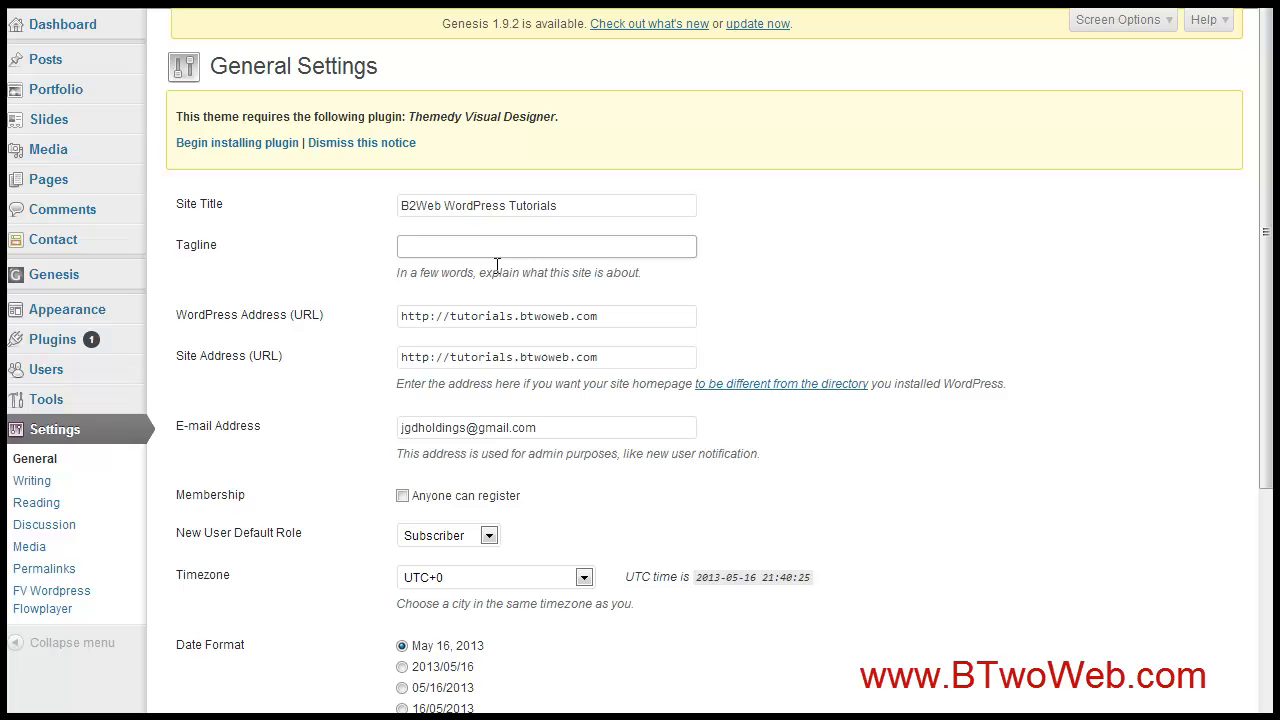
{"action": "mouse_move", "coordinate": [604, 452]}
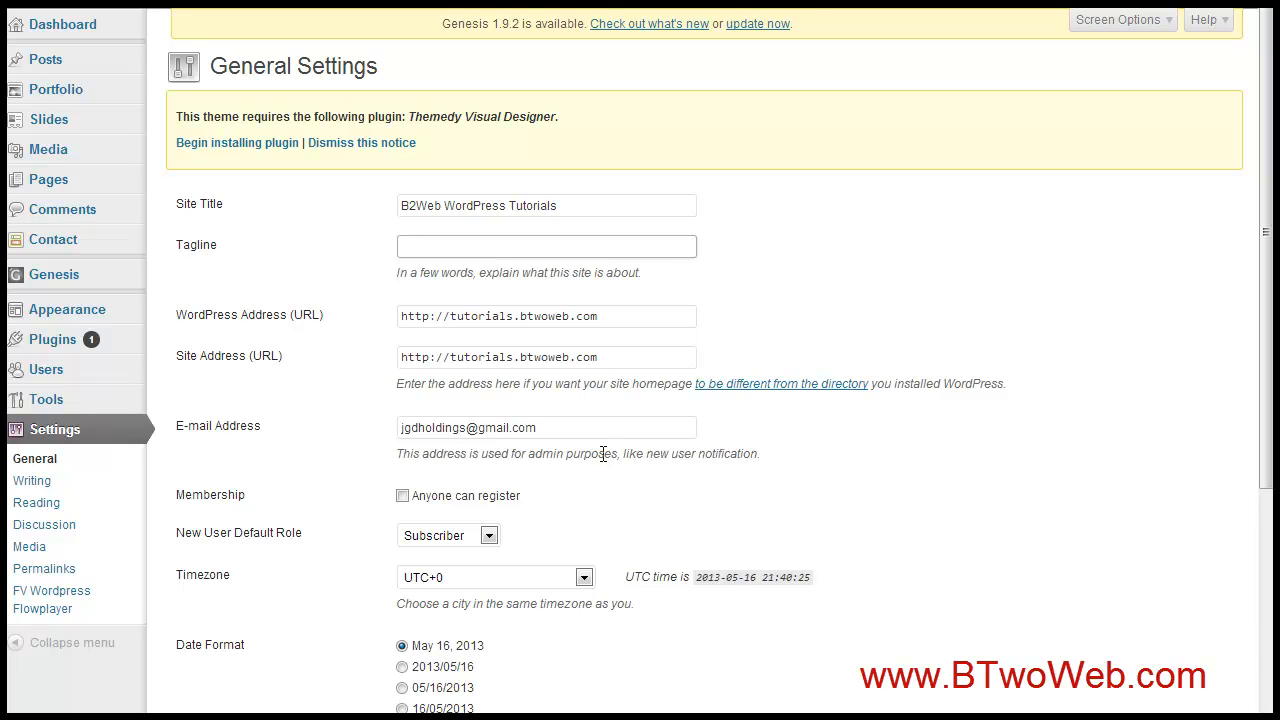
{"action": "left_click", "coordinate": [64, 24]}
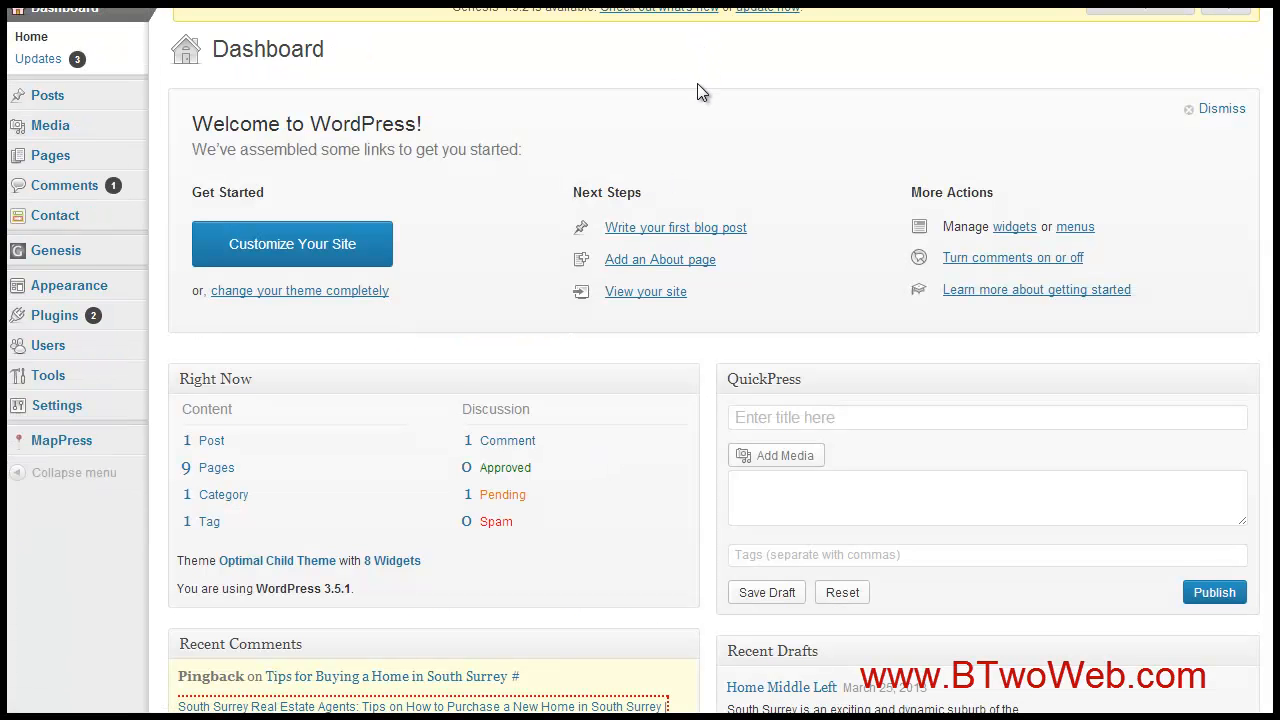
{"action": "mouse_move", "coordinate": [548, 116]}
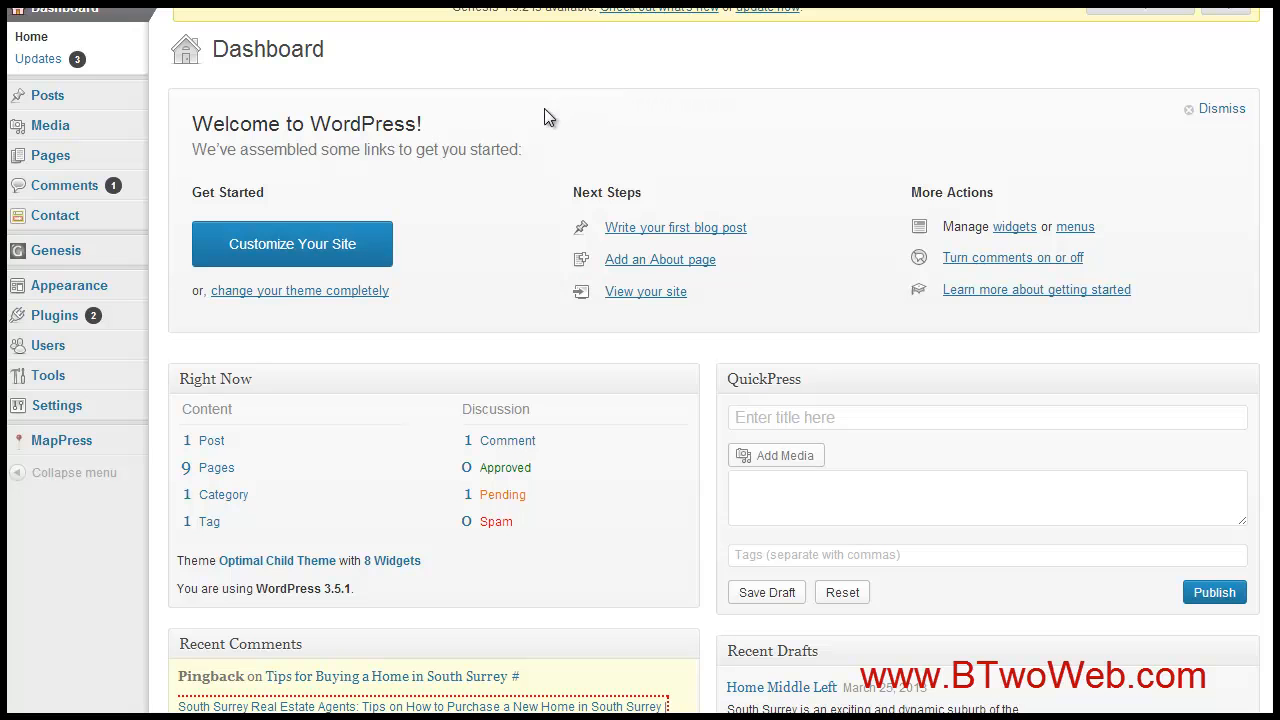
{"action": "mouse_move", "coordinate": [68, 284]}
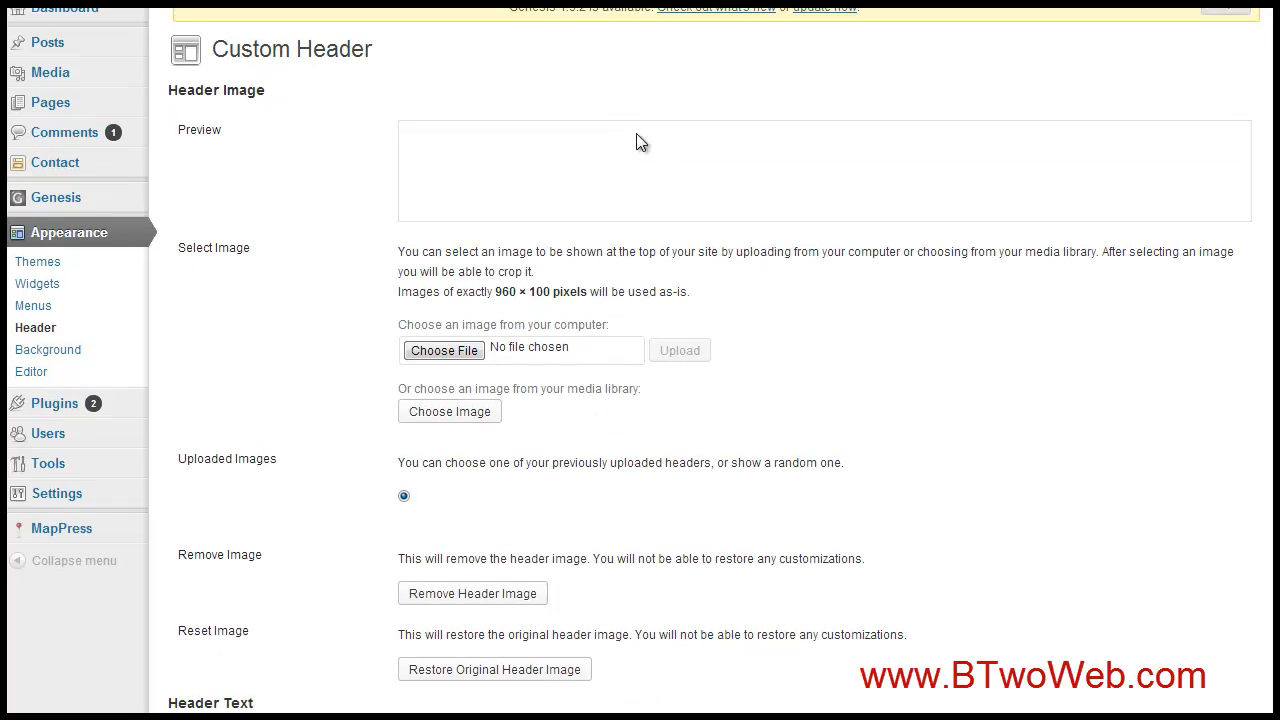
{"action": "mouse_move", "coordinate": [792, 238]}
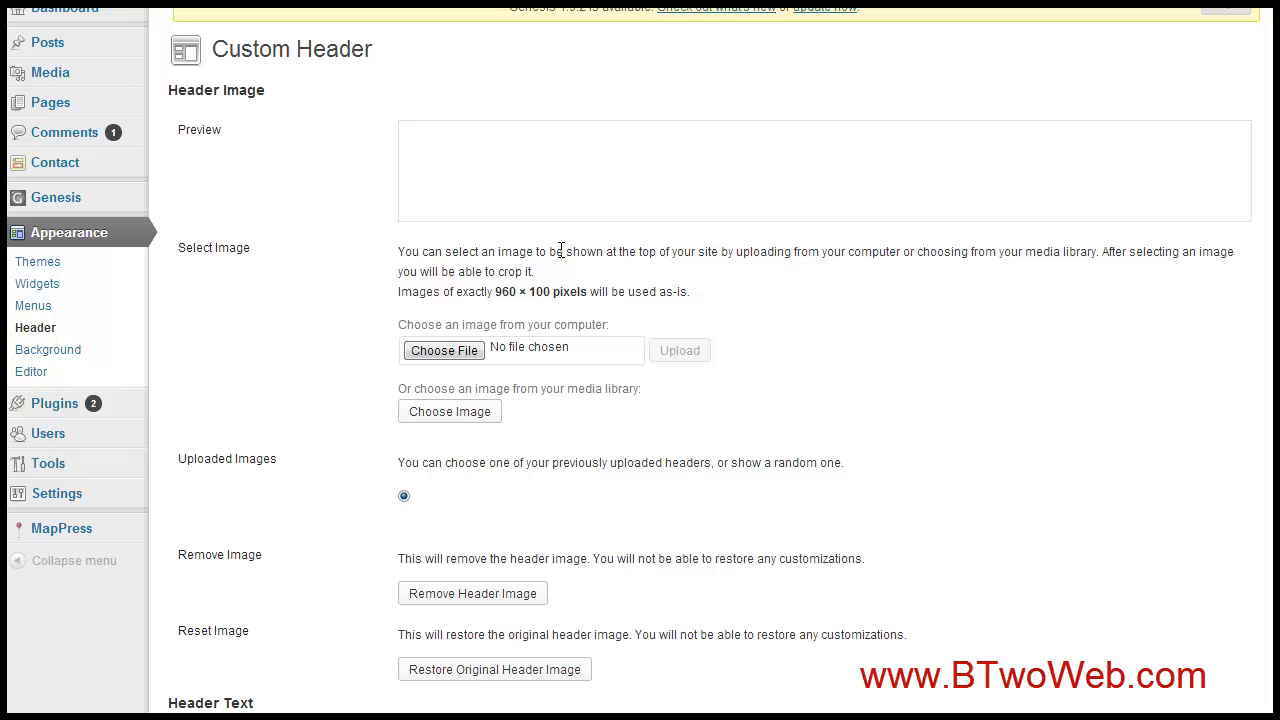
{"action": "mouse_move", "coordinate": [496, 296]}
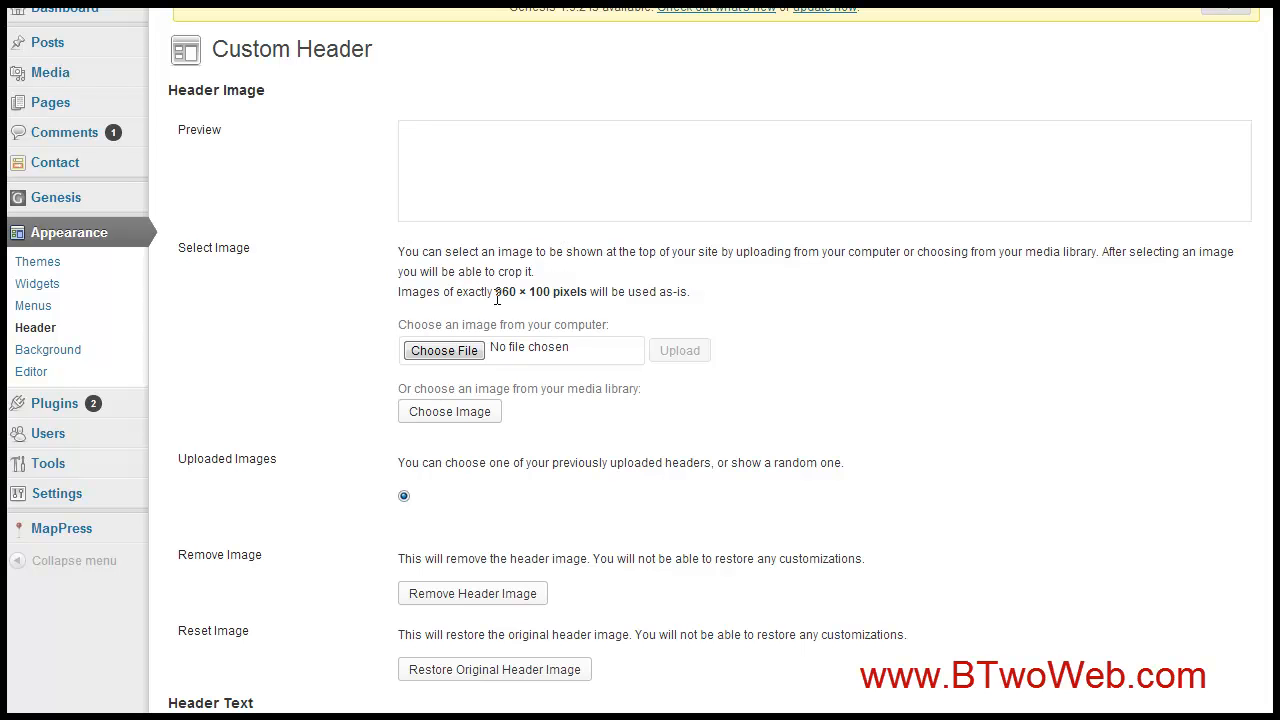
- Highlight the 960 × 100 pixel header requirement, then switch to the Squirrel site's Dashboard
{"action": "double_click", "coordinate": [540, 292]}
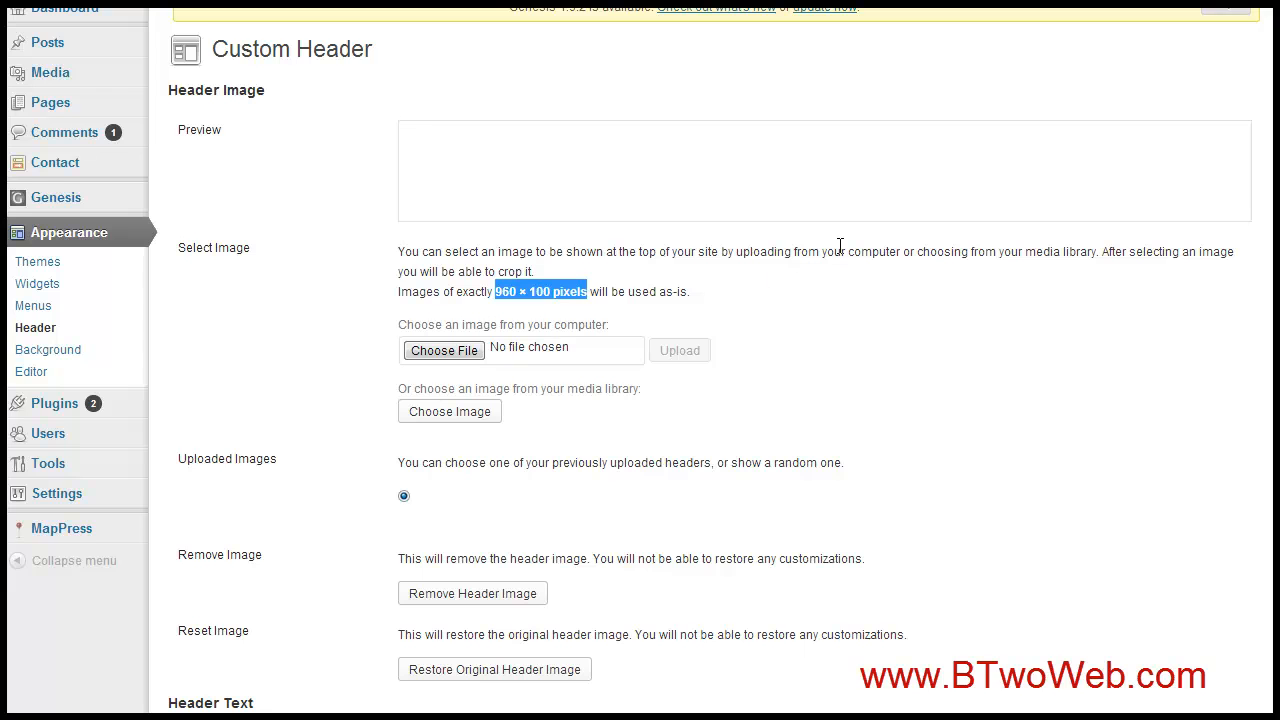
{"action": "scroll", "scroll_direction": "down", "scroll_amount": 3}
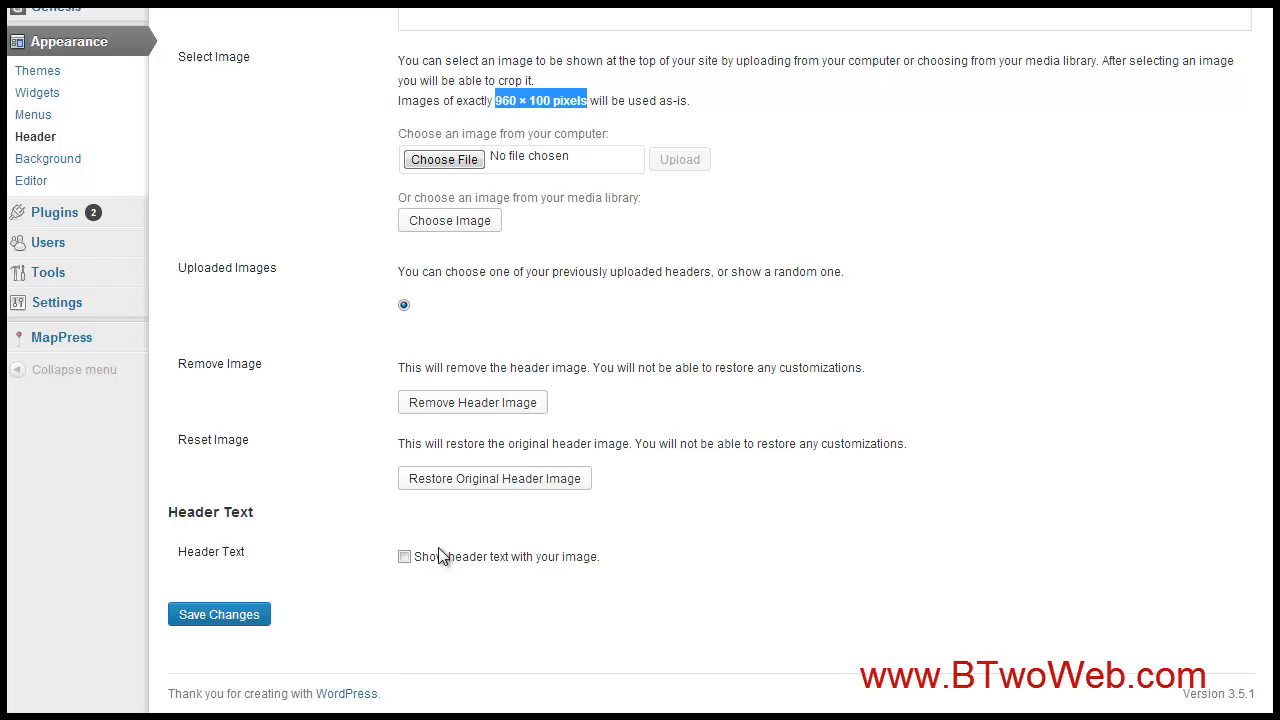
{"action": "scroll", "scroll_direction": "up", "scroll_amount": 3}
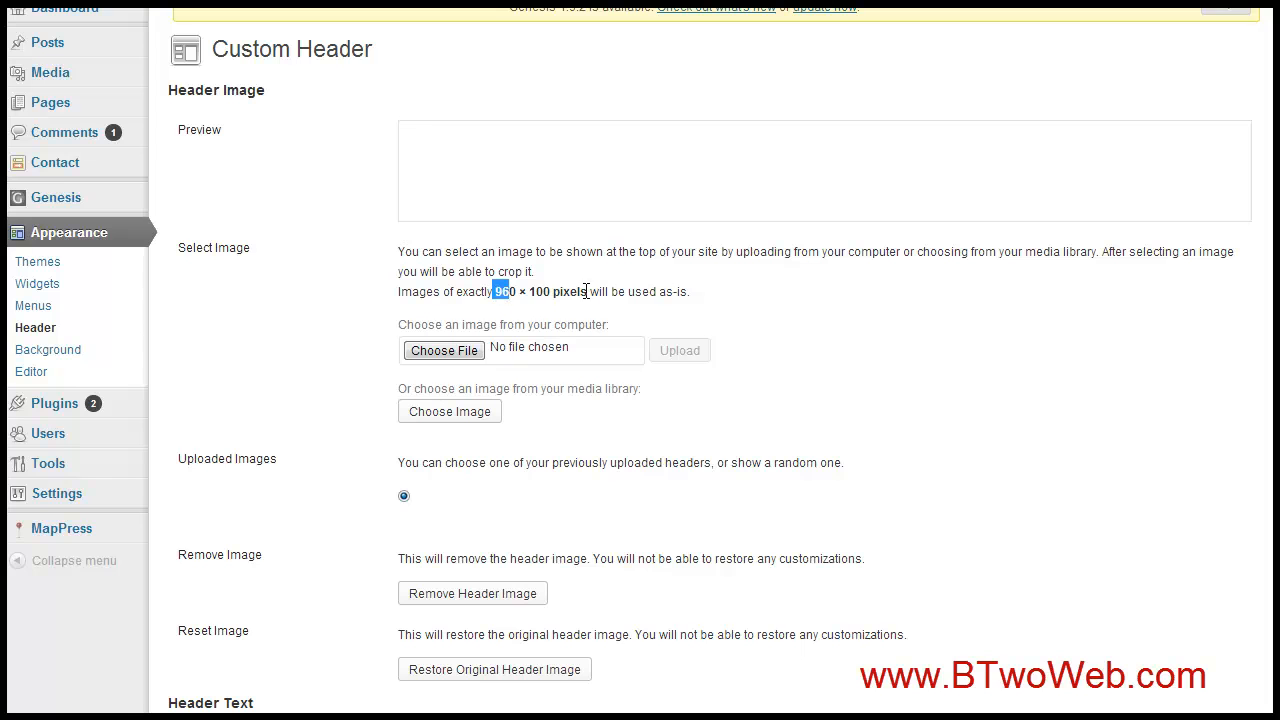
{"action": "mouse_move", "coordinate": [704, 256]}
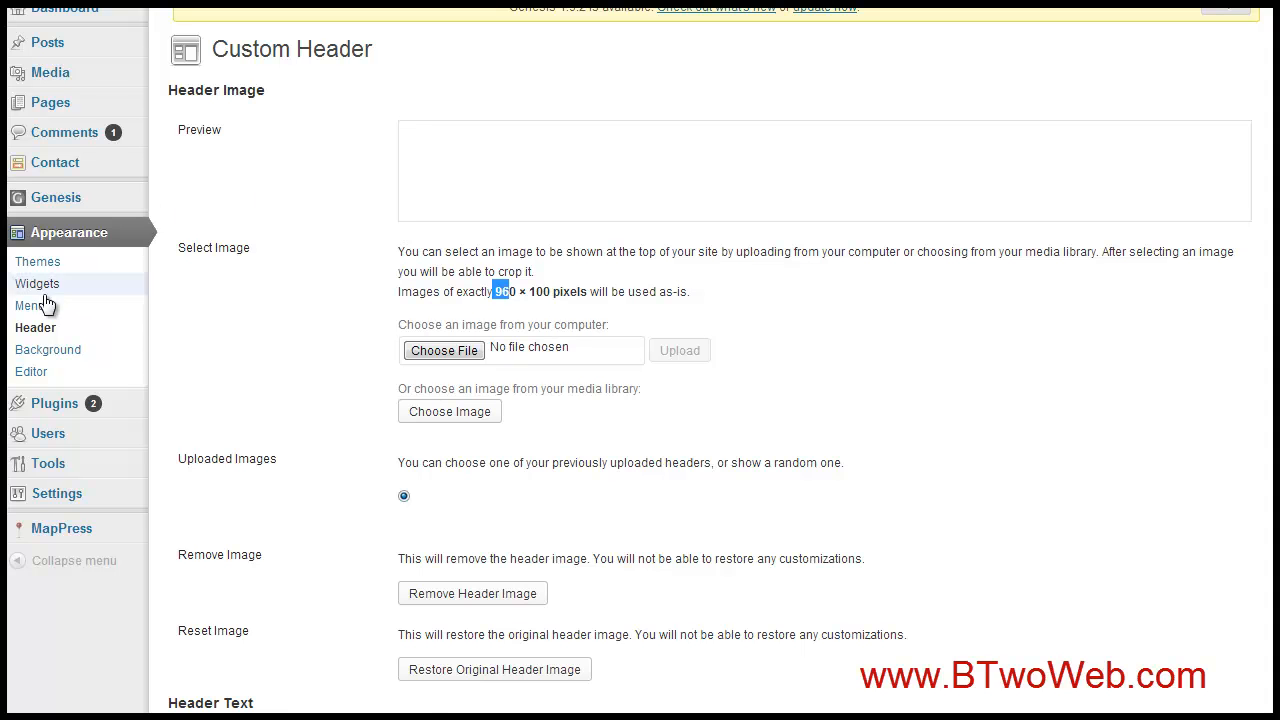
{"action": "mouse_move", "coordinate": [556, 296]}
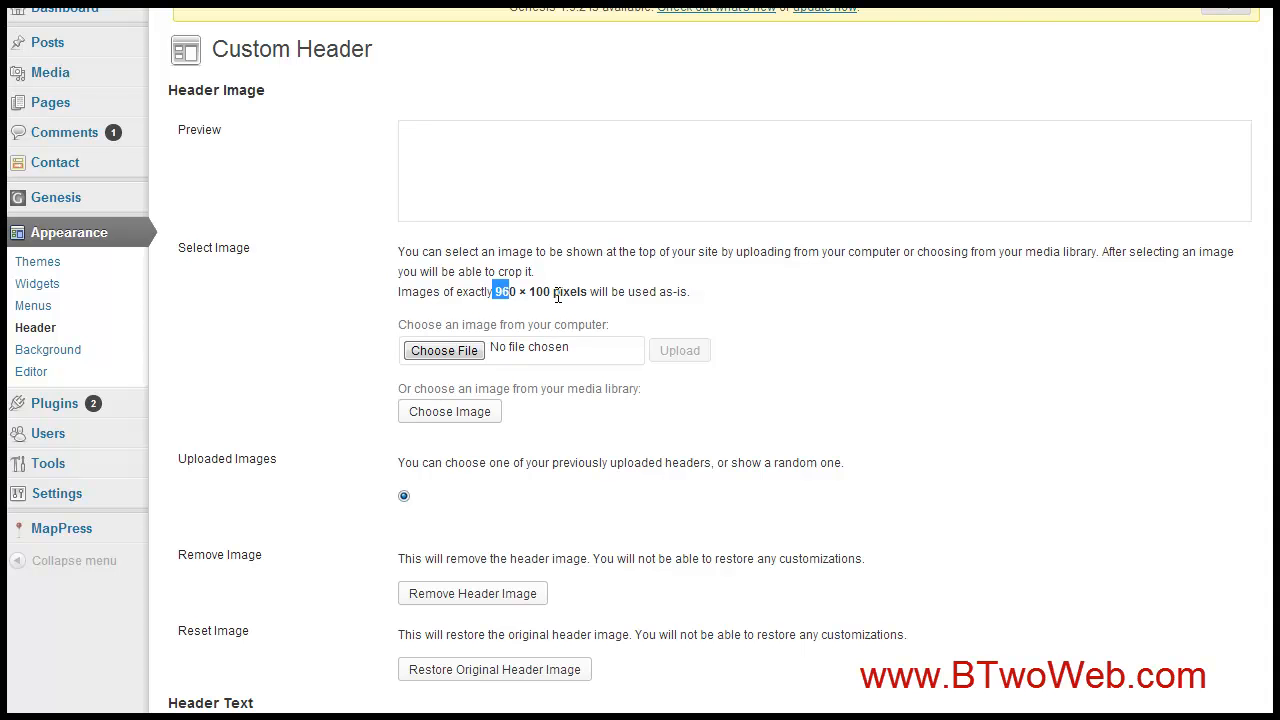
{"action": "left_click", "coordinate": [66, 16]}
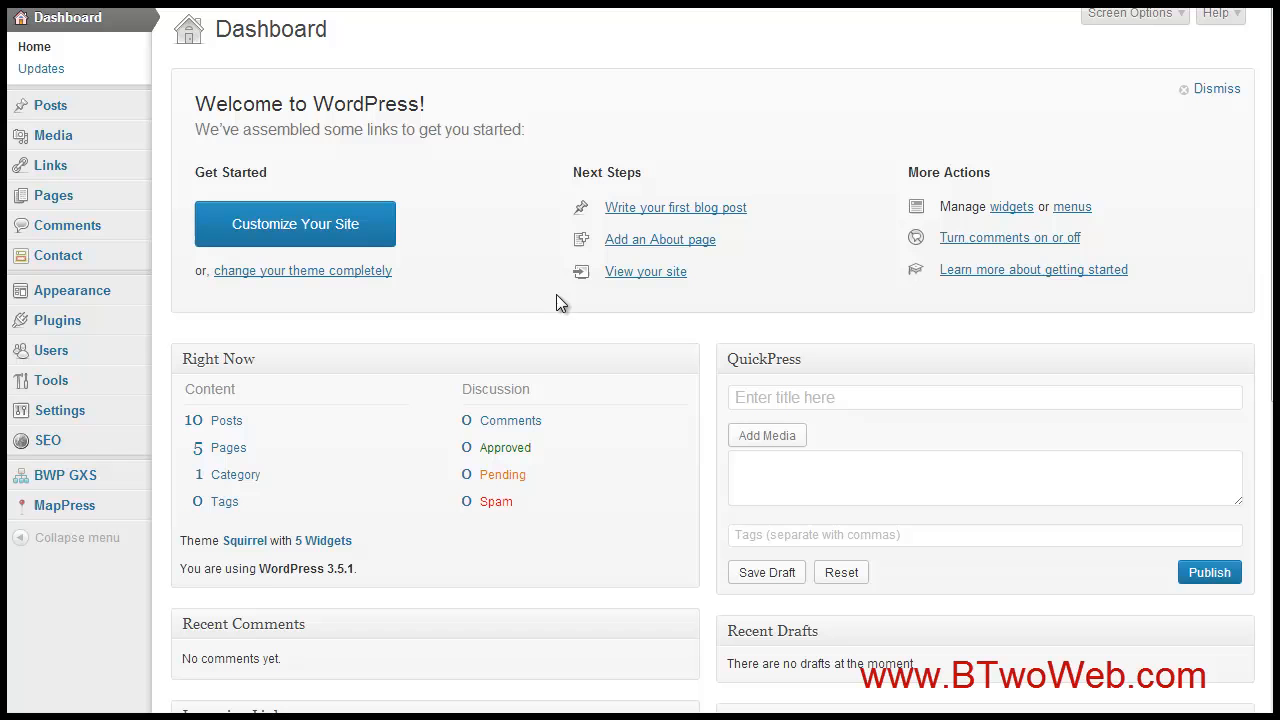
{"action": "mouse_move", "coordinate": [500, 198]}
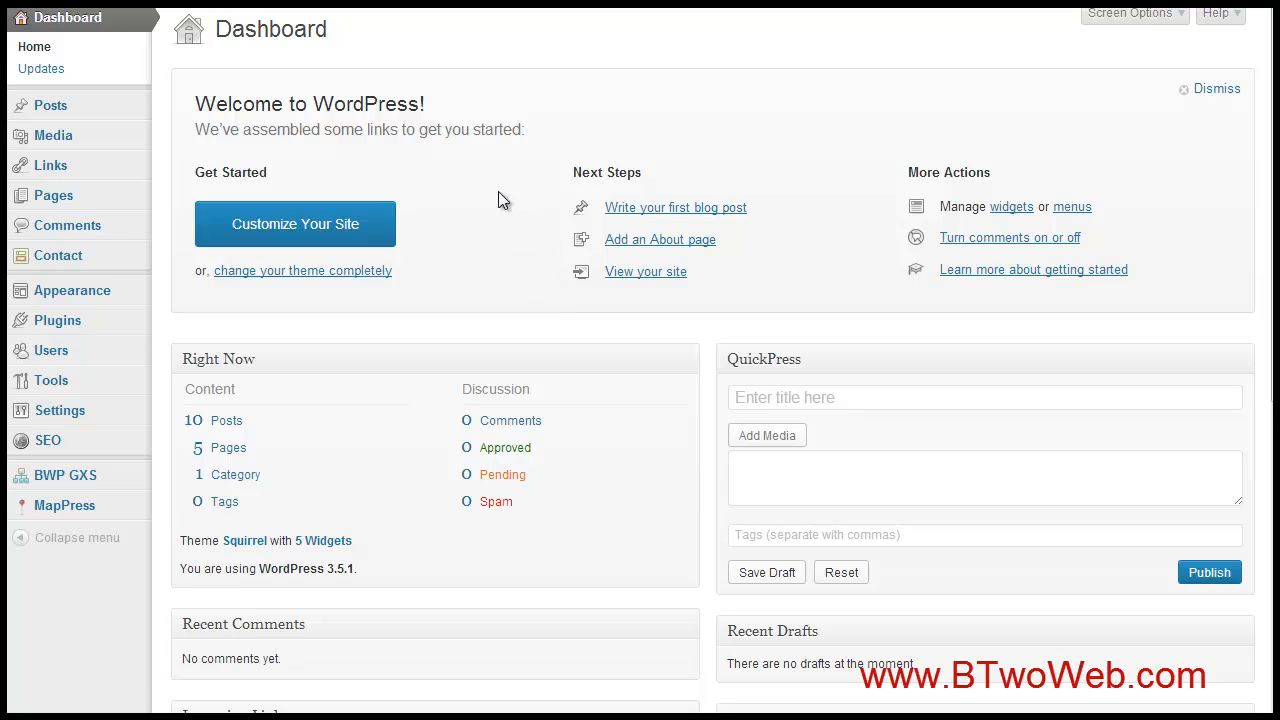
{"action": "mouse_move", "coordinate": [484, 180]}
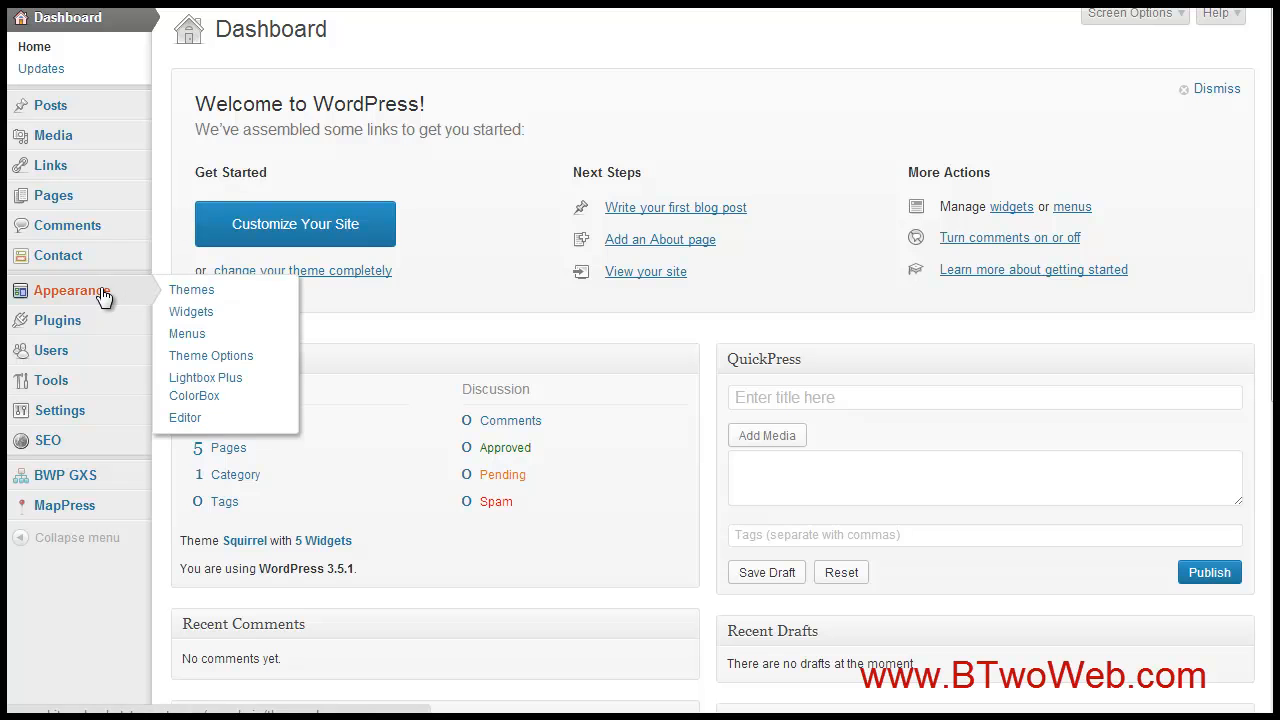
{"action": "mouse_move", "coordinate": [192, 288]}
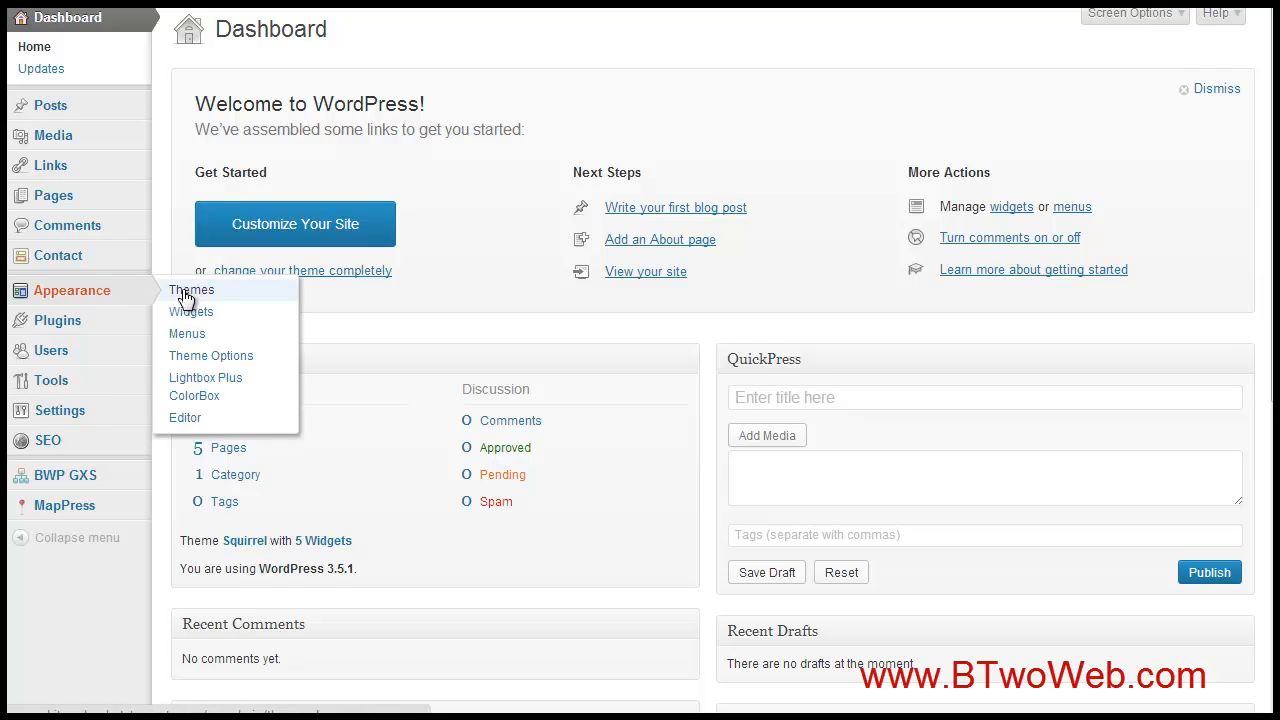
{"action": "mouse_move", "coordinate": [210, 356]}
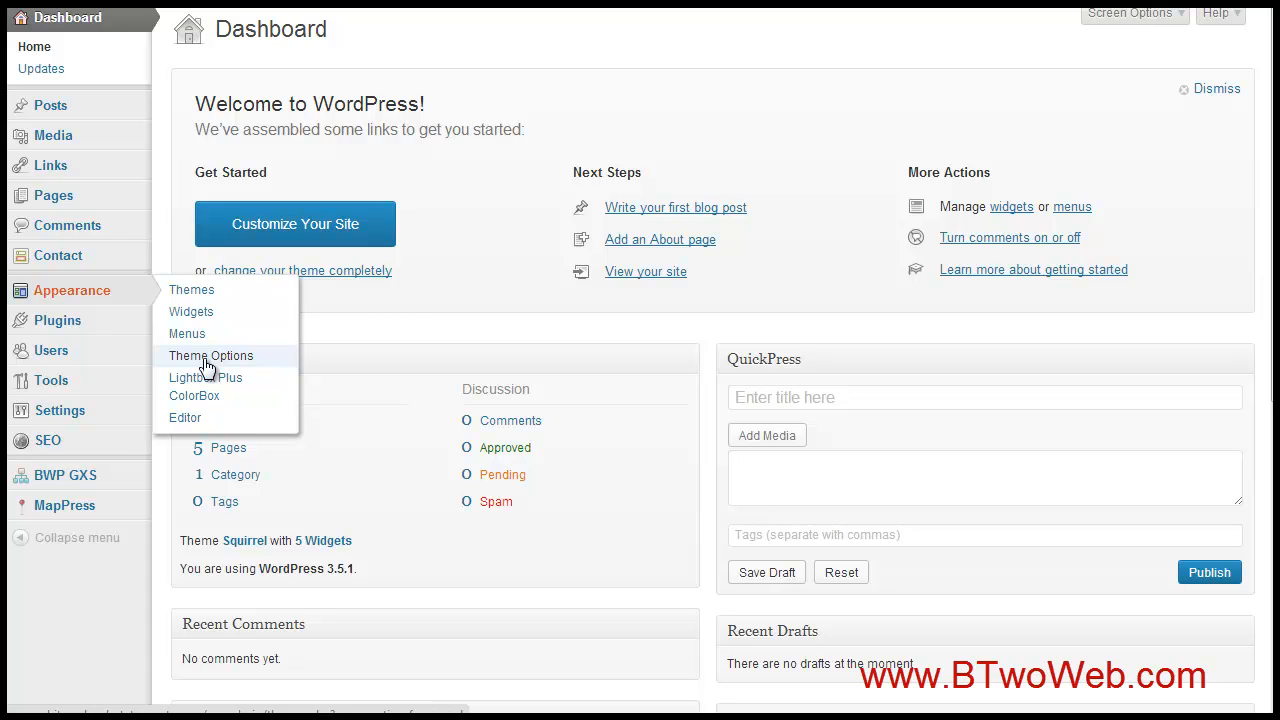
{"action": "mouse_move", "coordinate": [220, 356]}
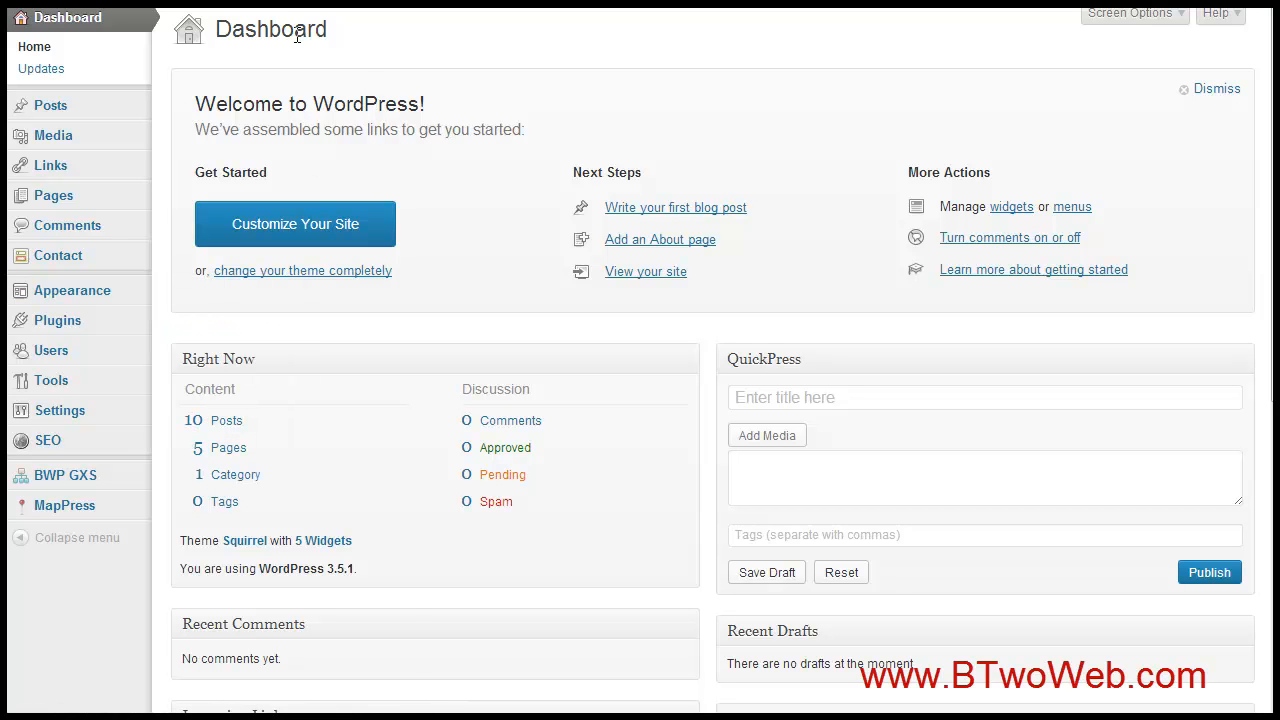
{"action": "mouse_move", "coordinate": [462, 84]}
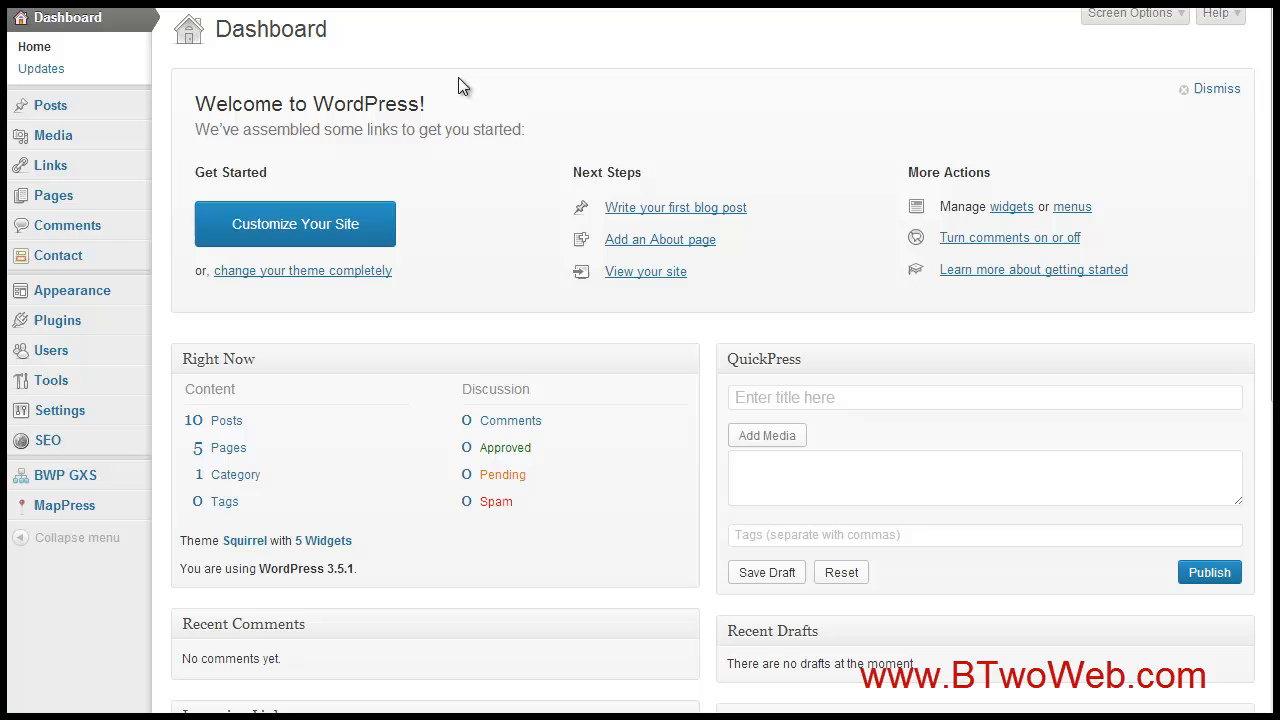
{"action": "mouse_move", "coordinate": [168, 316]}
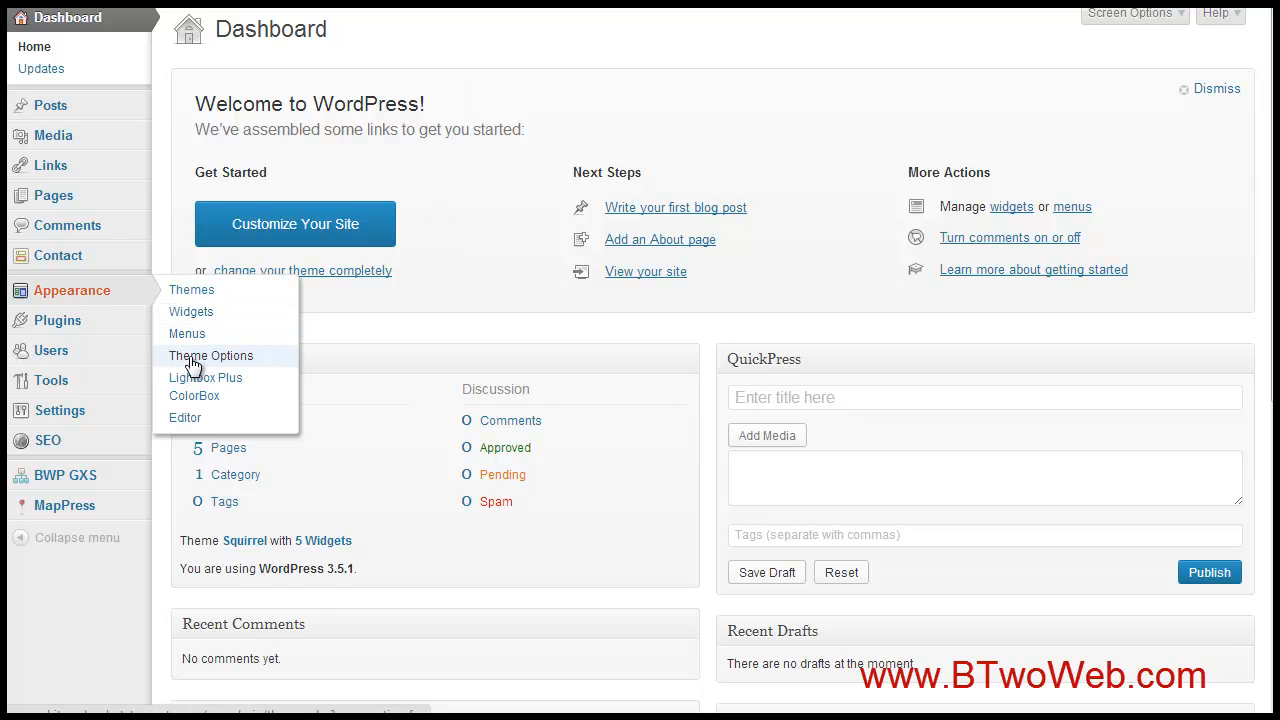
{"action": "mouse_move", "coordinate": [232, 328]}
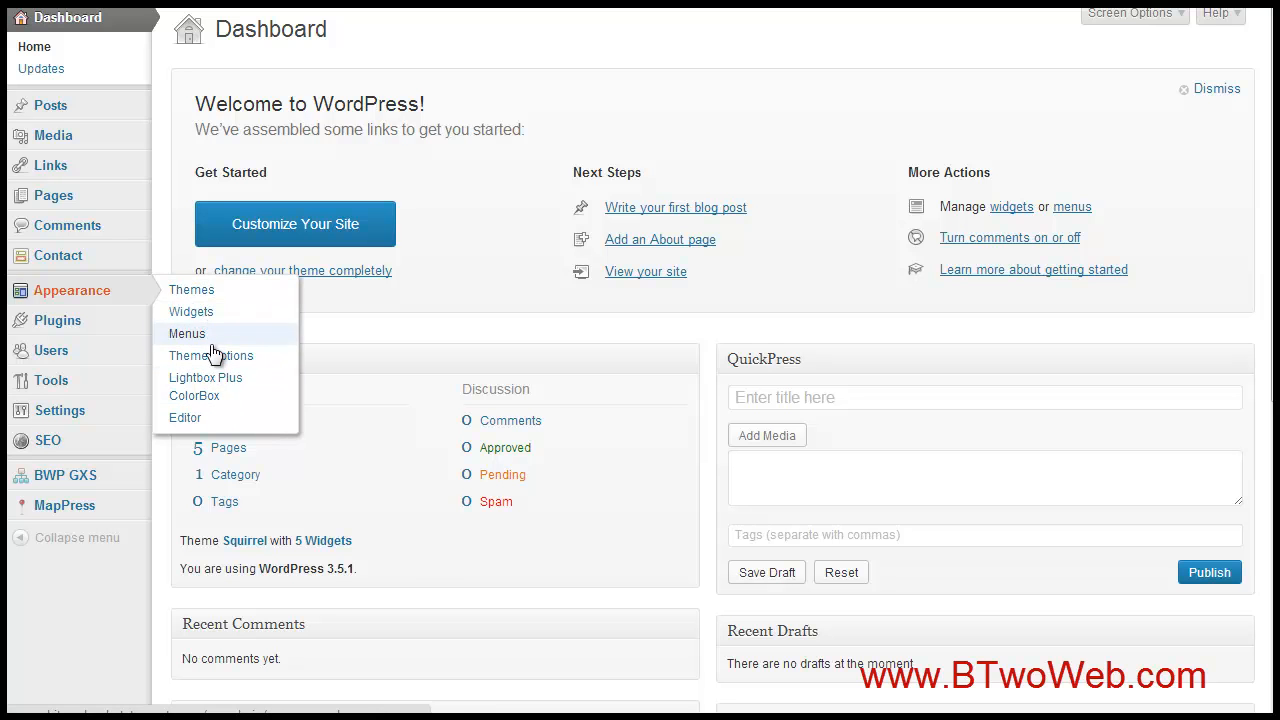
{"action": "left_click", "coordinate": [210, 356]}
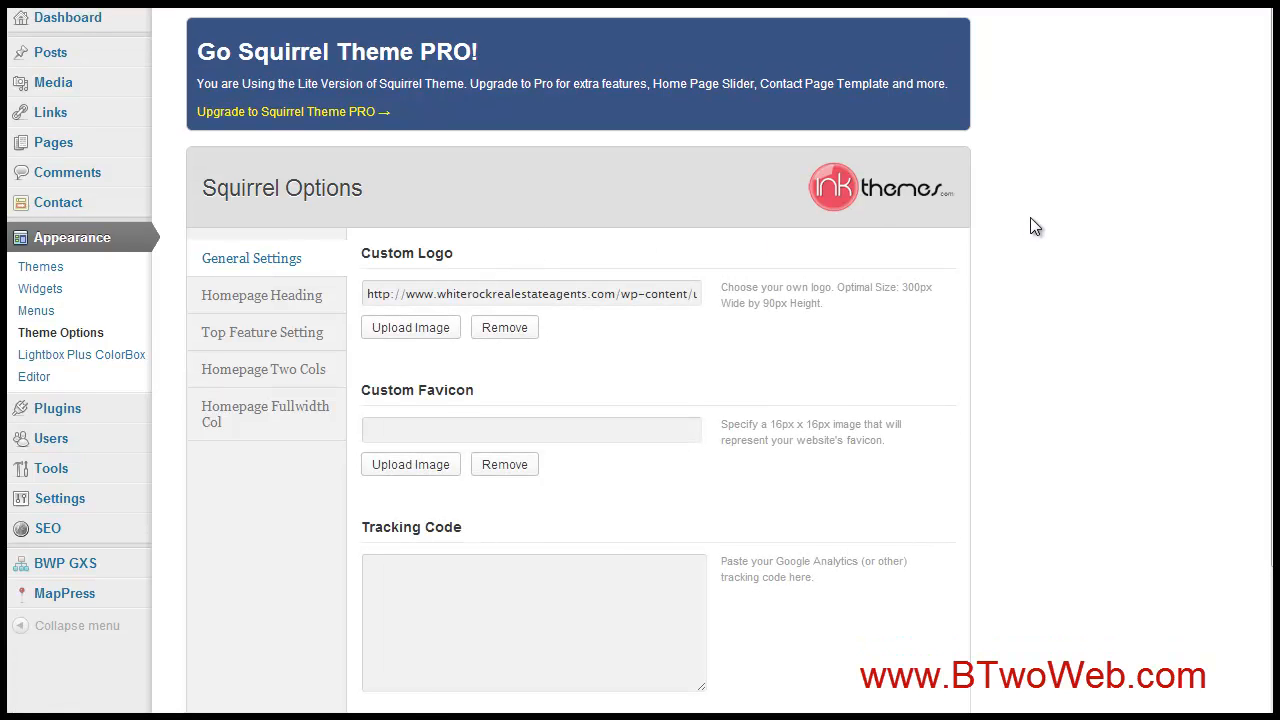
{"action": "mouse_move", "coordinate": [90, 320]}
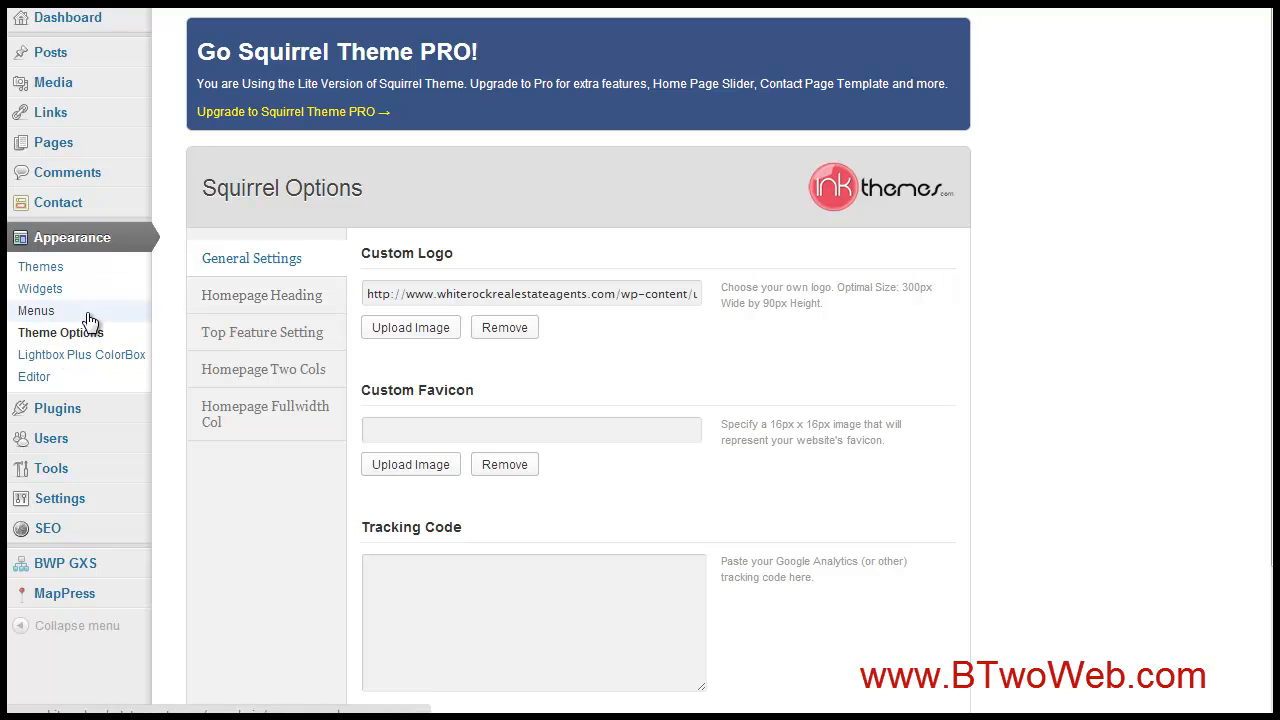
{"action": "mouse_move", "coordinate": [1008, 260]}
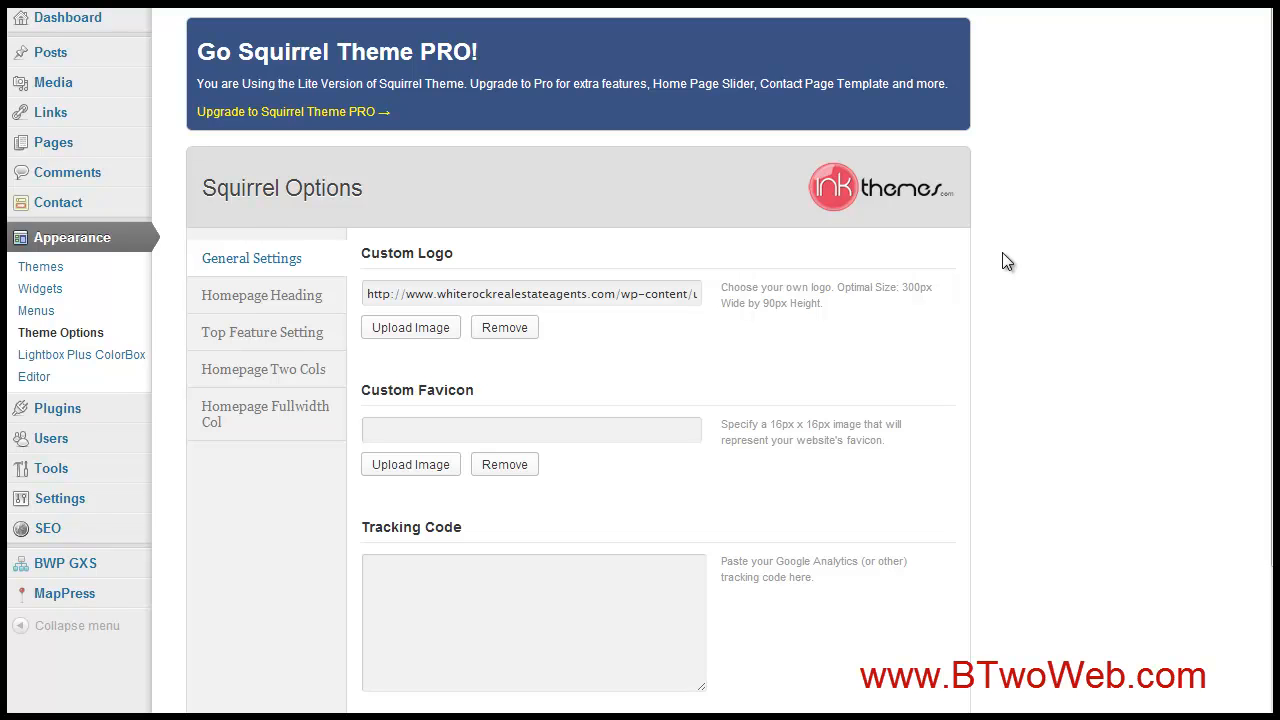
- Scroll Squirrel Options to the Custom Favicon 16×16 guideline and Tracking Code field
{"action": "scroll", "scroll_direction": "down", "scroll_amount": 3}
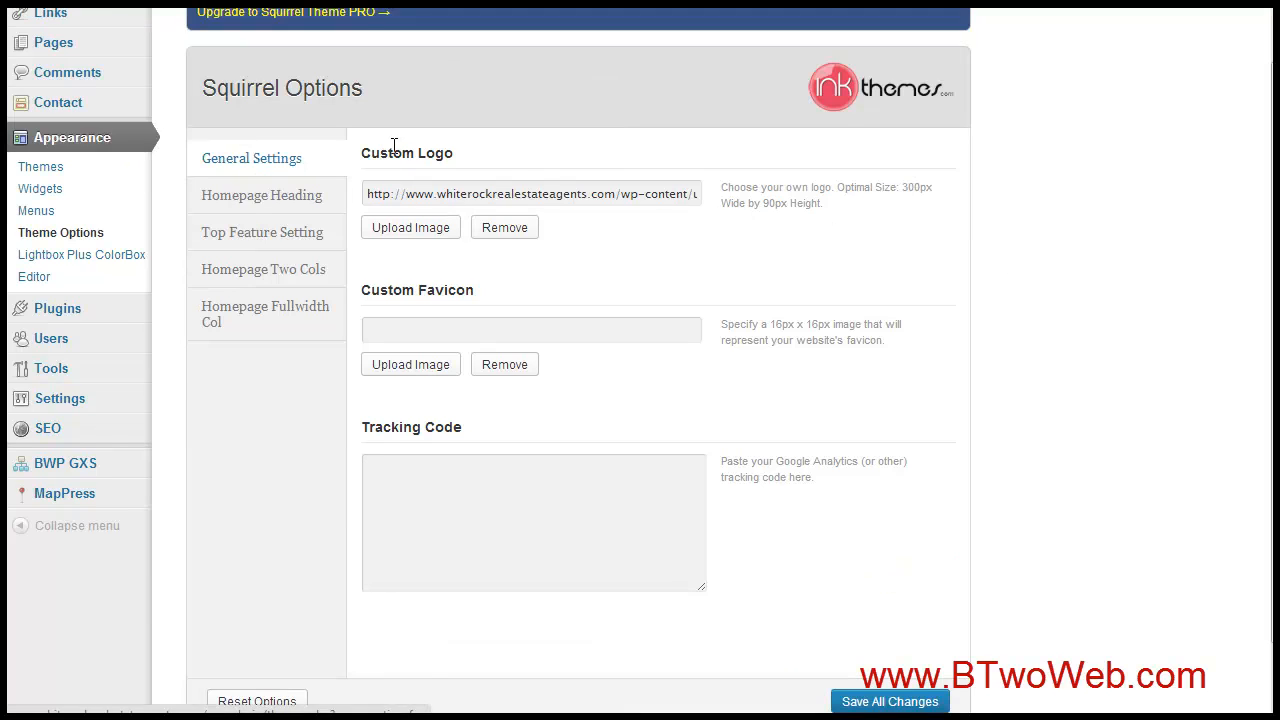
{"action": "mouse_move", "coordinate": [904, 188]}
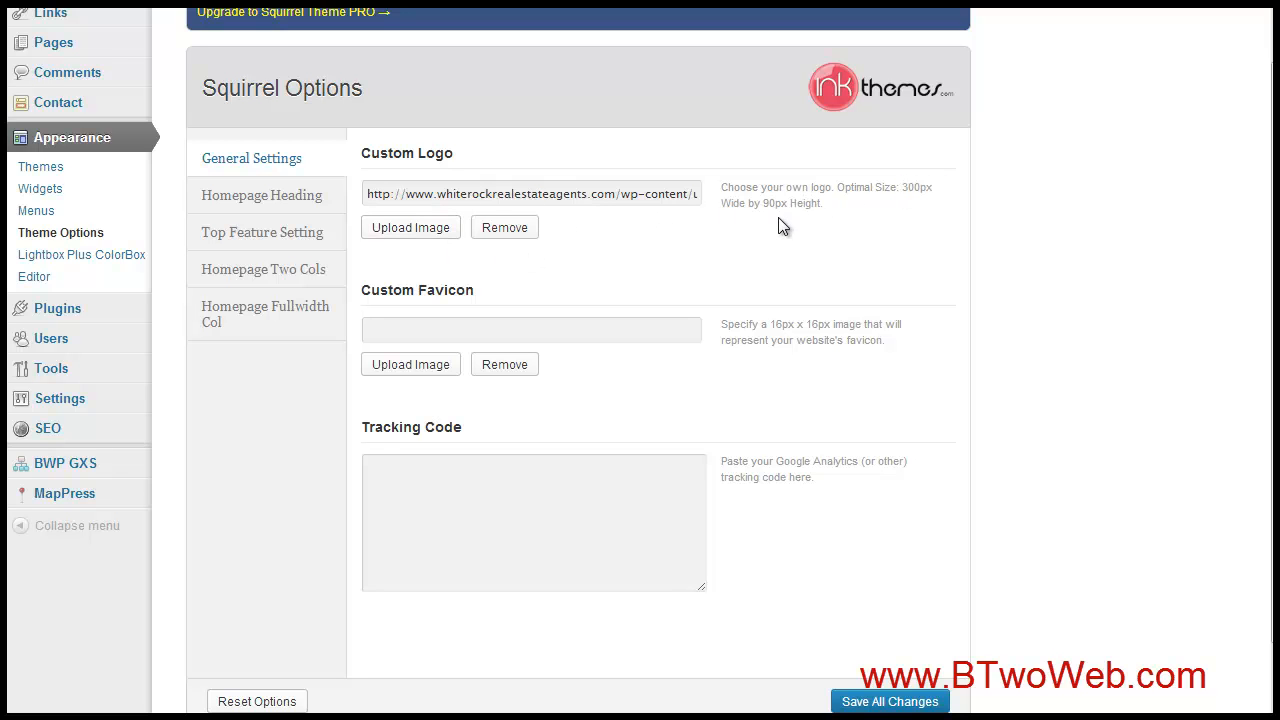
{"action": "mouse_move", "coordinate": [1024, 450]}
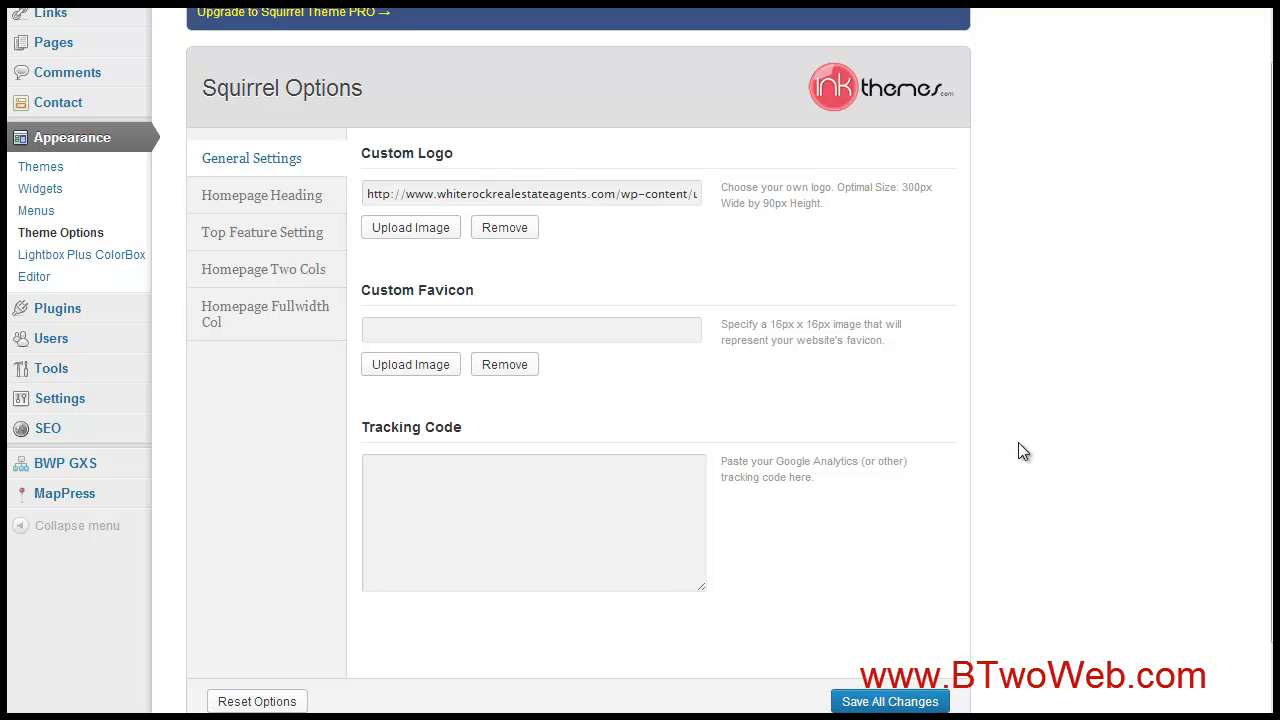
{"action": "mouse_move", "coordinate": [832, 336]}
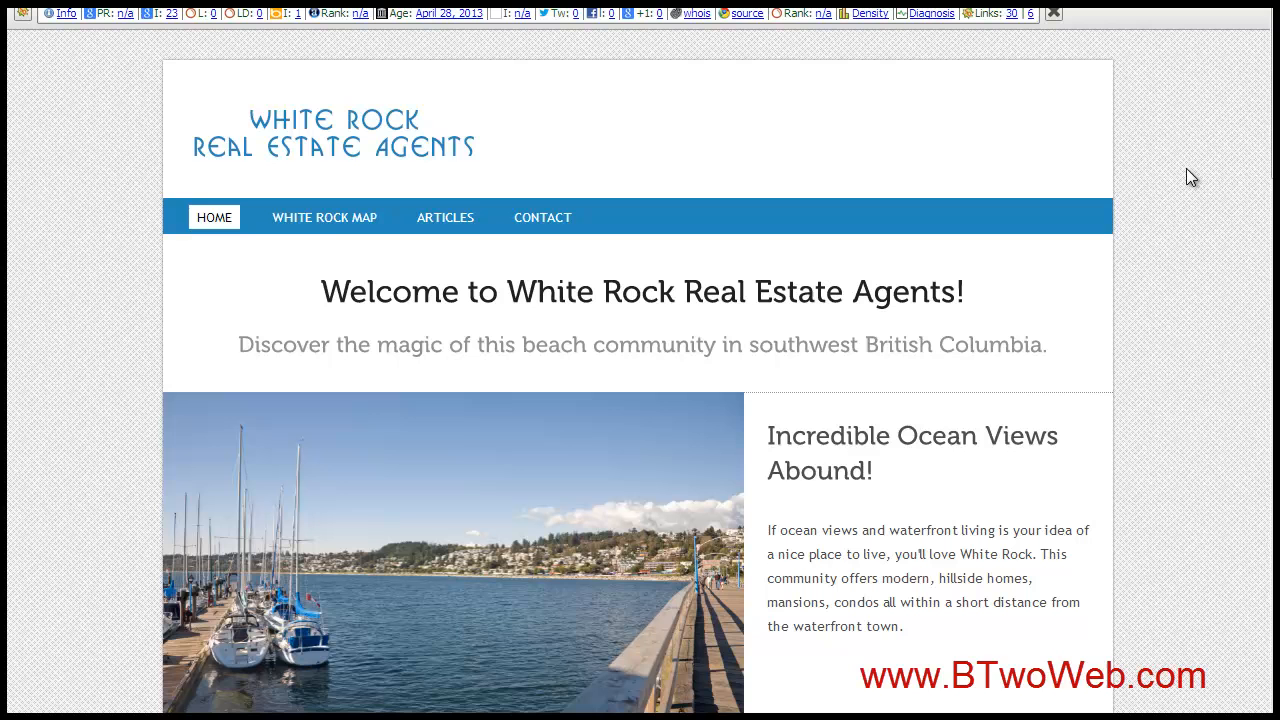
{"action": "mouse_move", "coordinate": [1032, 144]}
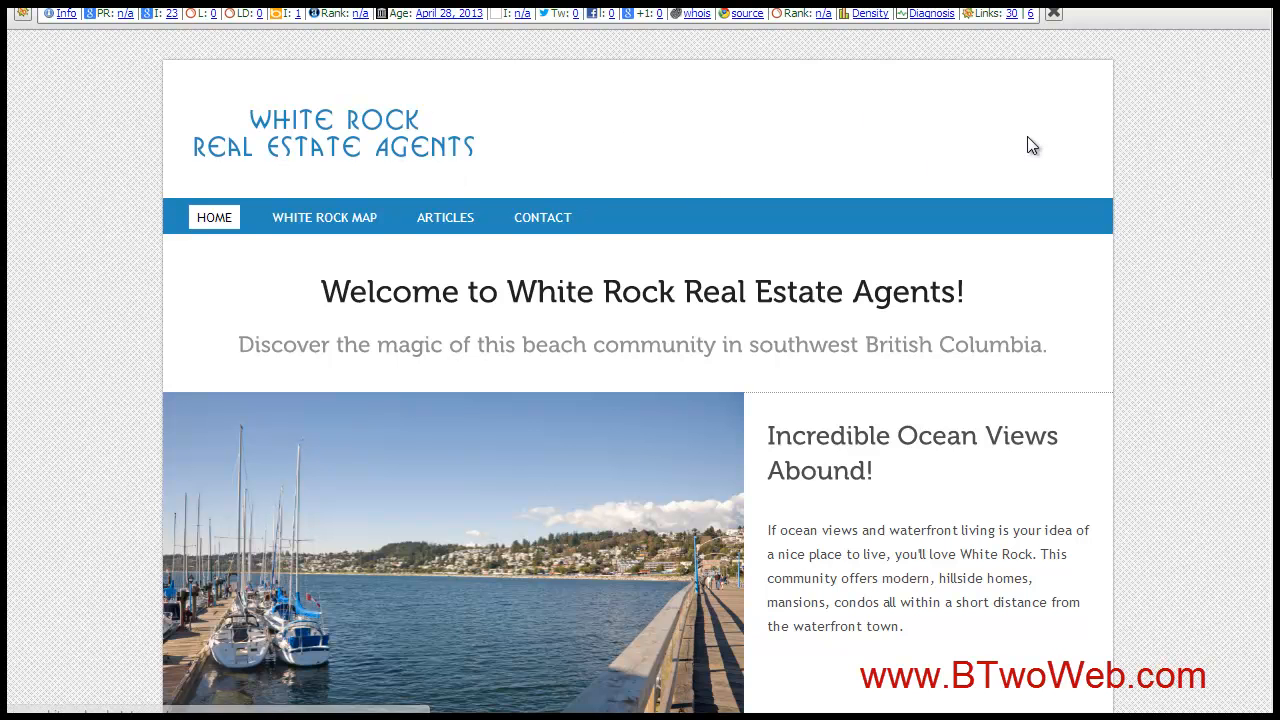
- Browse down the White Rock Real Estate homepage, then return to Squirrel Options General Settings
{"action": "scroll", "scroll_direction": "down", "scroll_amount": 3}
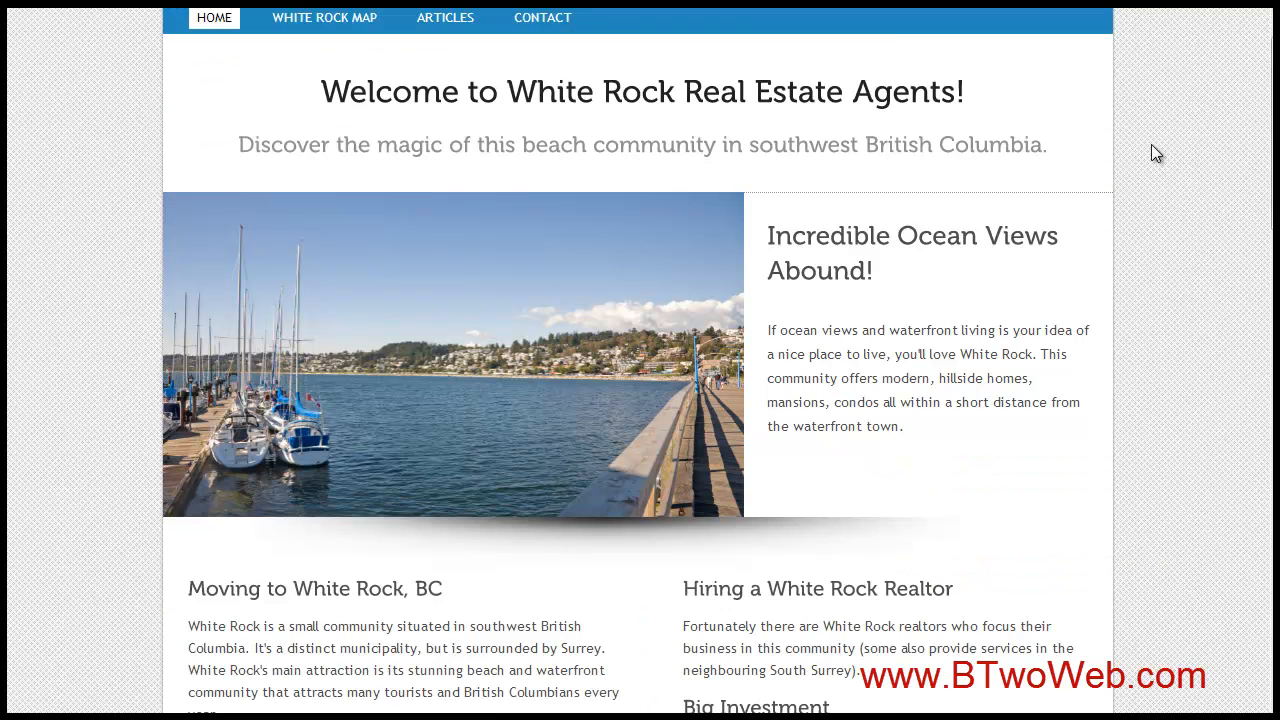
{"action": "scroll", "scroll_direction": "down", "scroll_amount": 3}
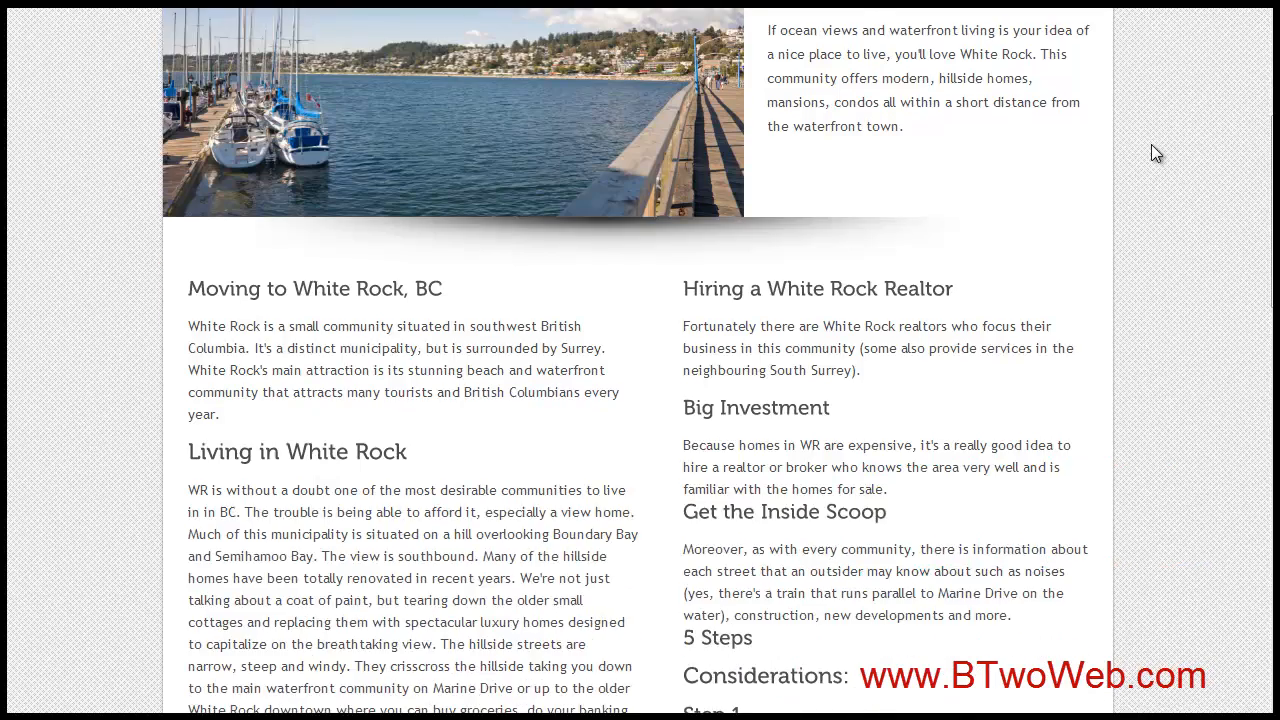
{"action": "scroll", "scroll_direction": "down", "scroll_amount": 3}
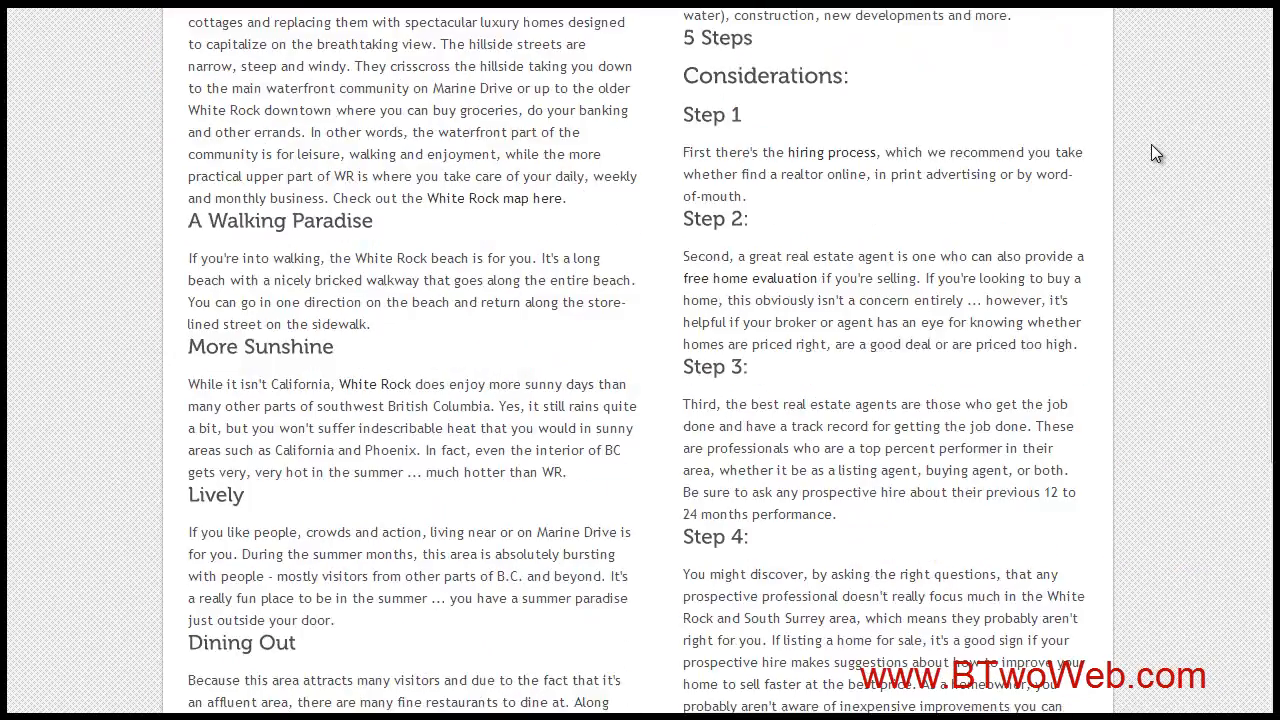
{"action": "left_click", "coordinate": [214, 116]}
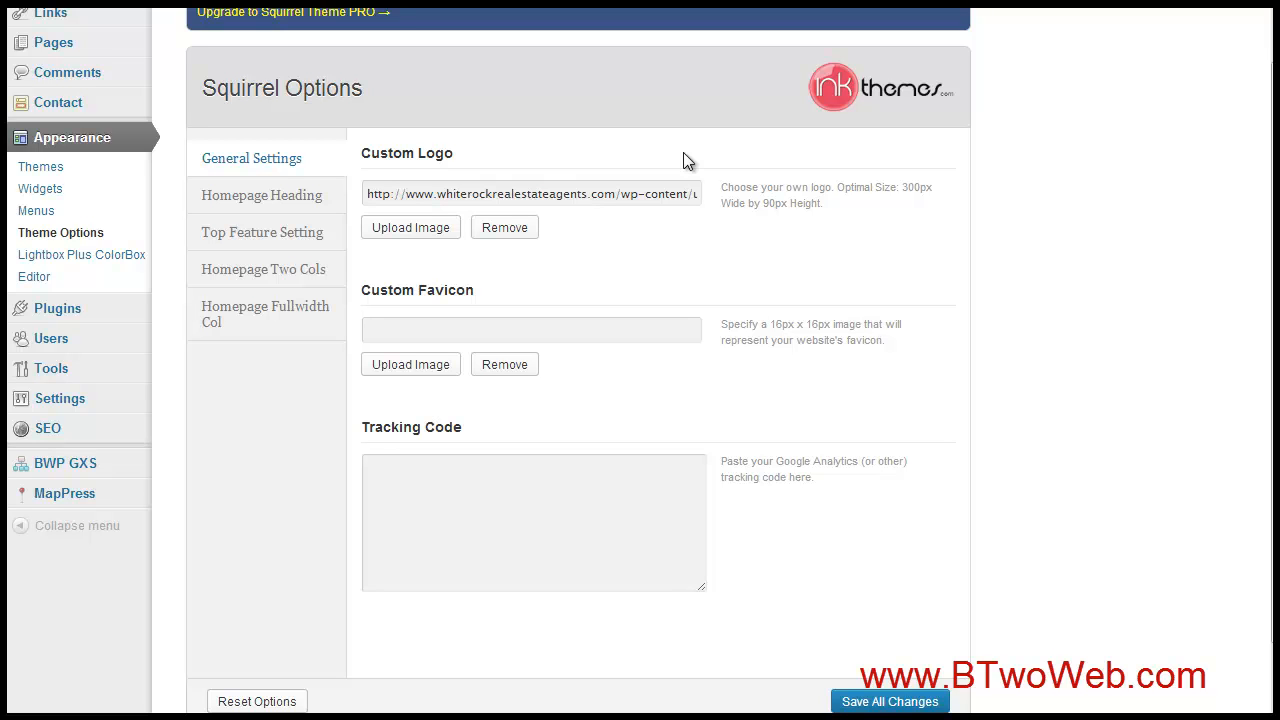
{"action": "mouse_move", "coordinate": [610, 146]}
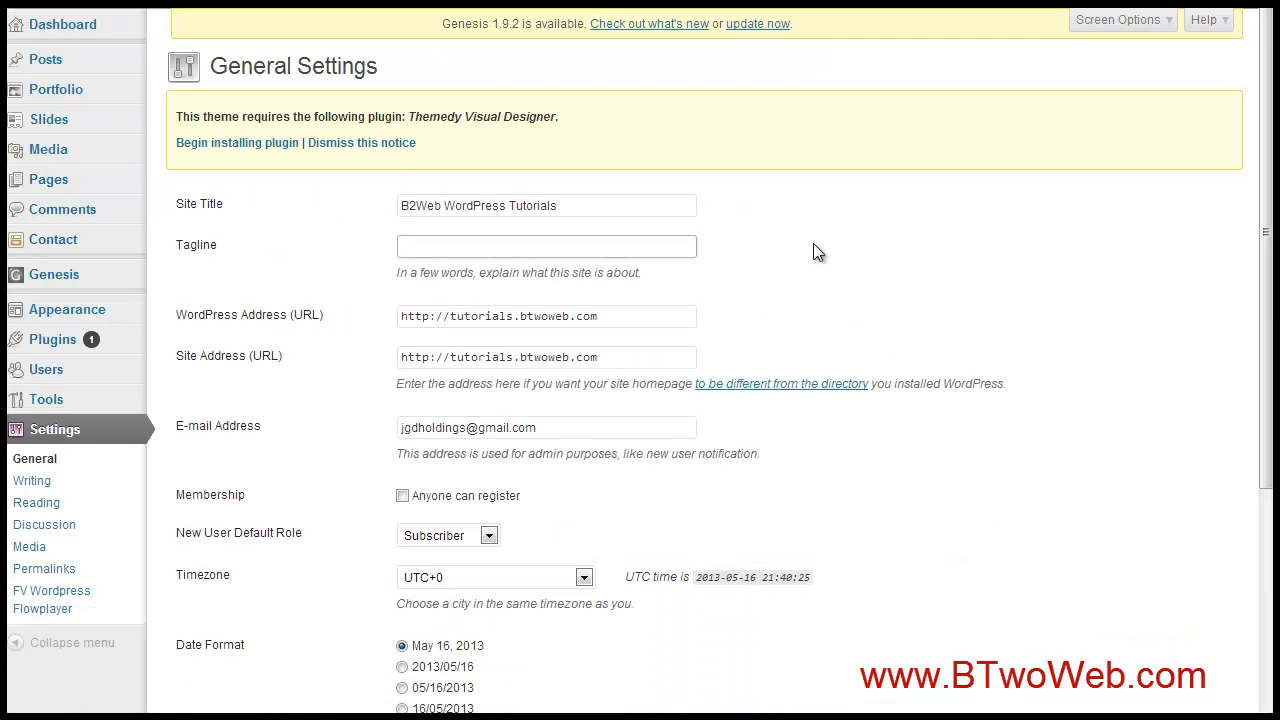
- Go to the Grind theme's Themedy Settings page with Featured Slider and General Options
{"action": "left_click", "coordinate": [546, 246]}
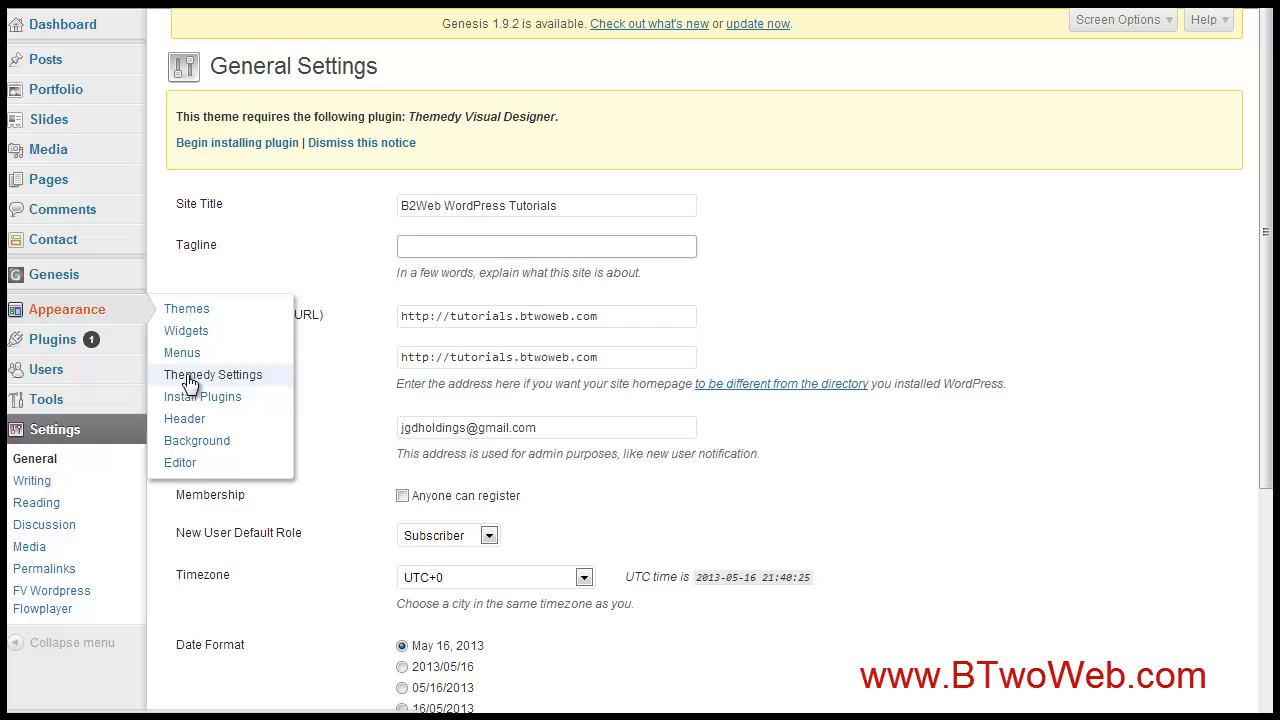
{"action": "left_click", "coordinate": [212, 374]}
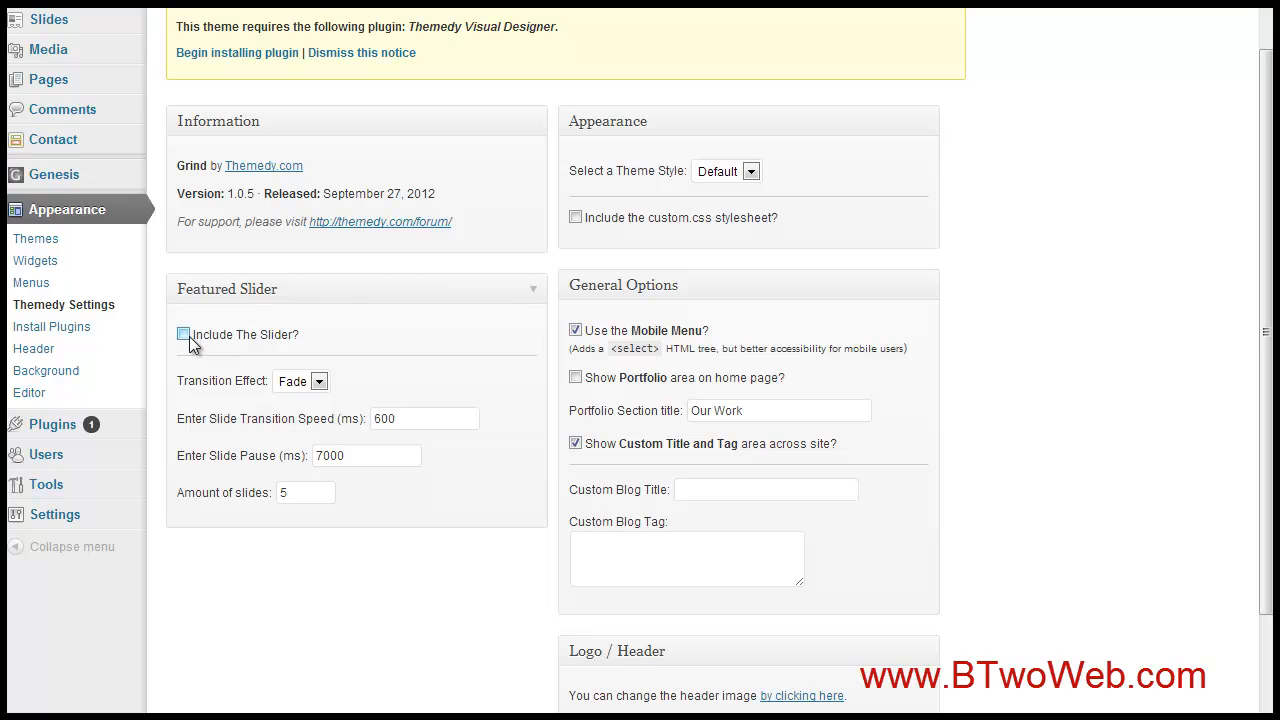
- Tick Include The Slider? to enable the Grind featured slider
{"action": "left_click", "coordinate": [184, 334]}
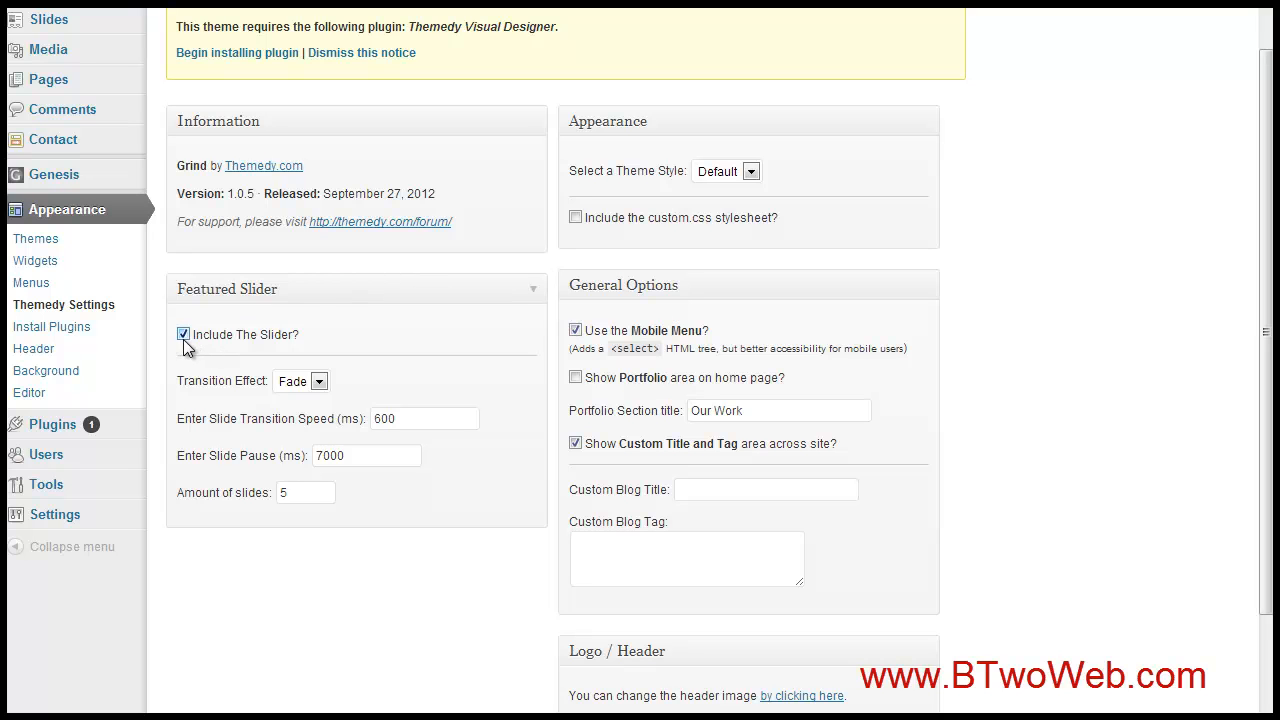
{"action": "mouse_move", "coordinate": [324, 304]}
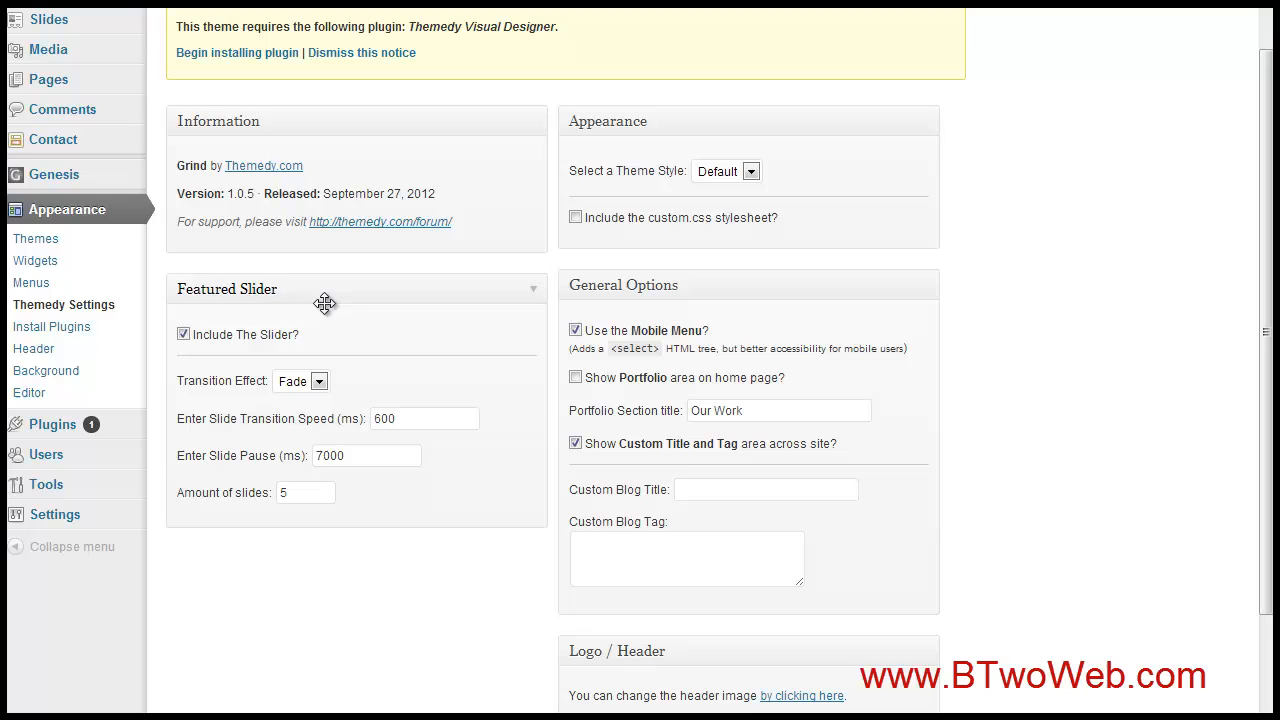
{"action": "mouse_move", "coordinate": [452, 316]}
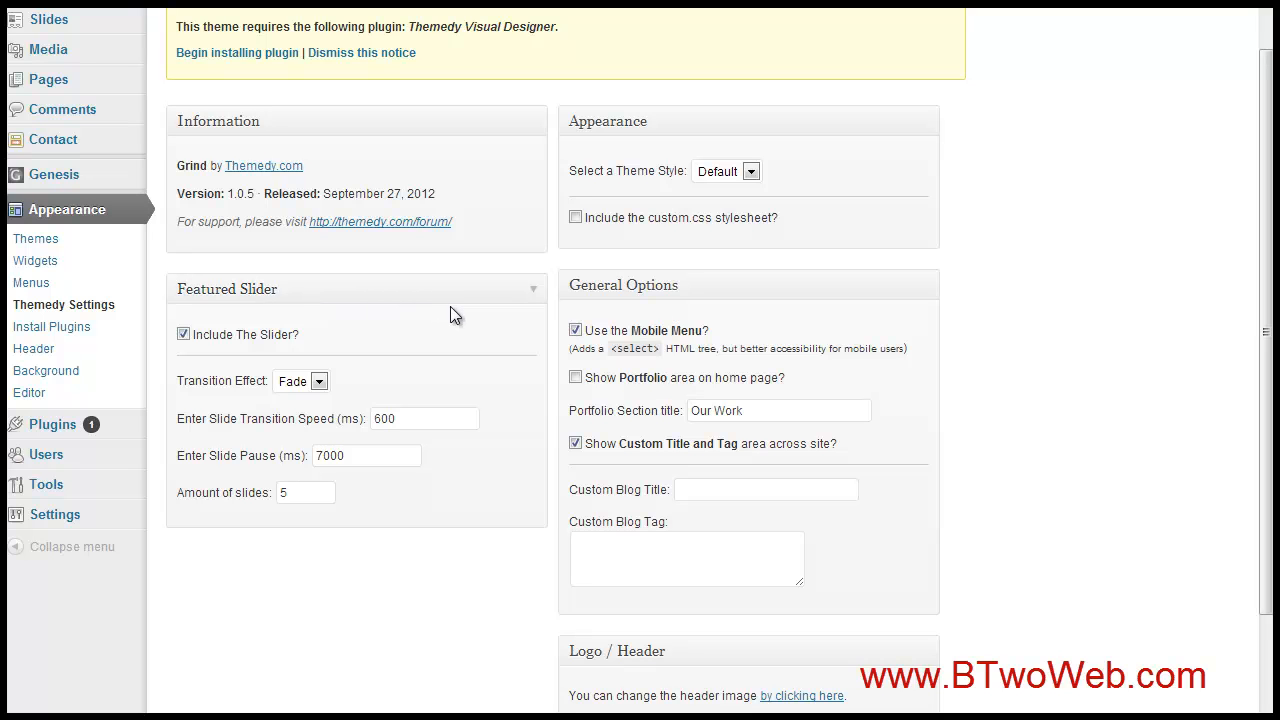
{"action": "mouse_move", "coordinate": [456, 300]}
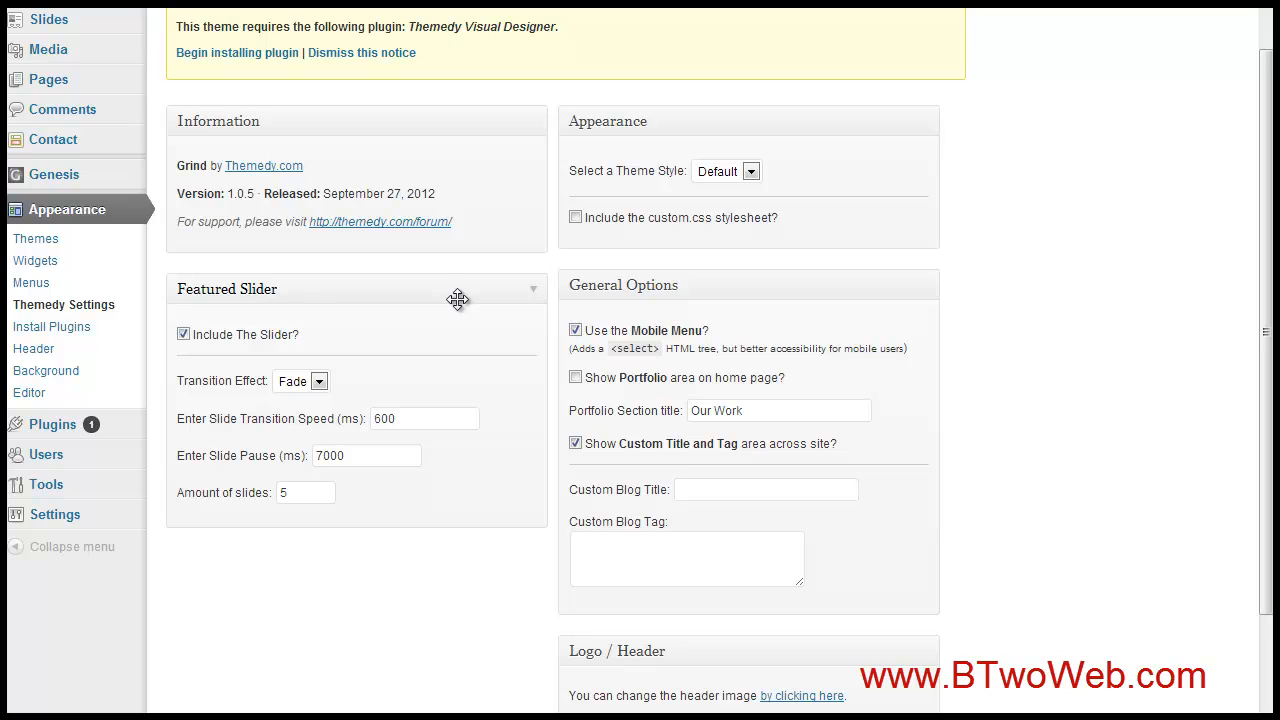
{"action": "mouse_move", "coordinate": [886, 192]}
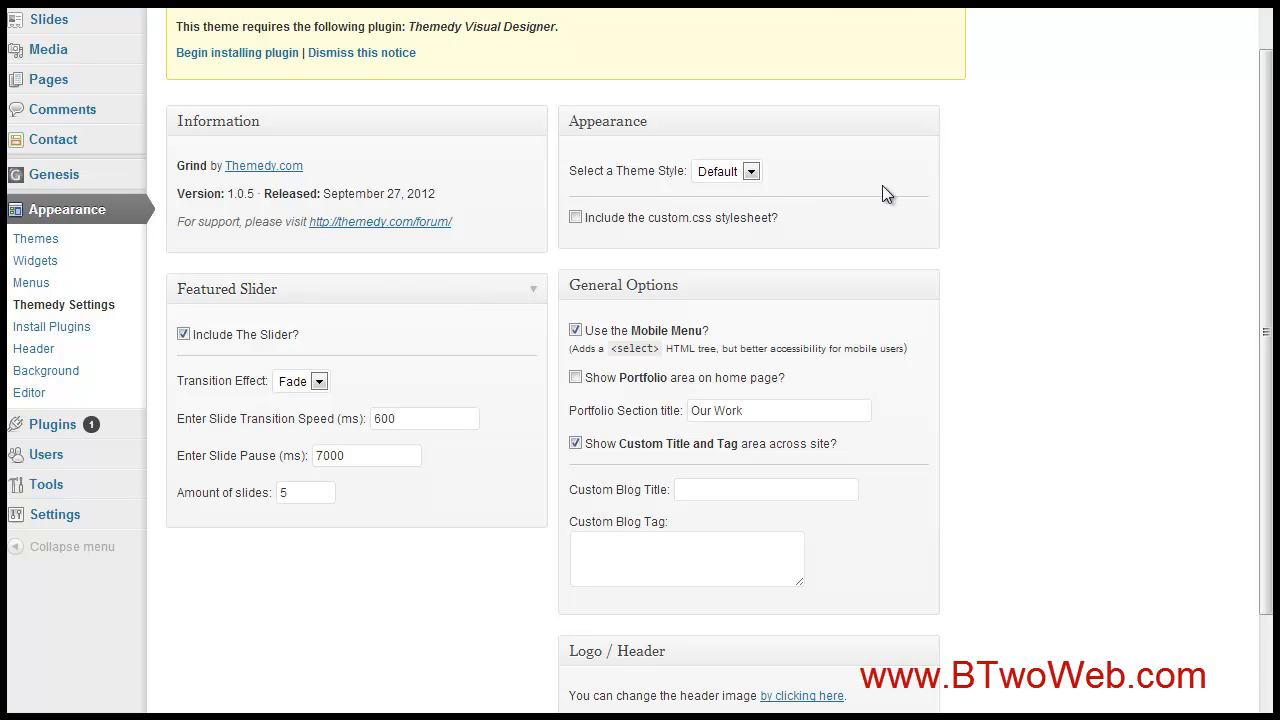
{"action": "mouse_move", "coordinate": [886, 192]}
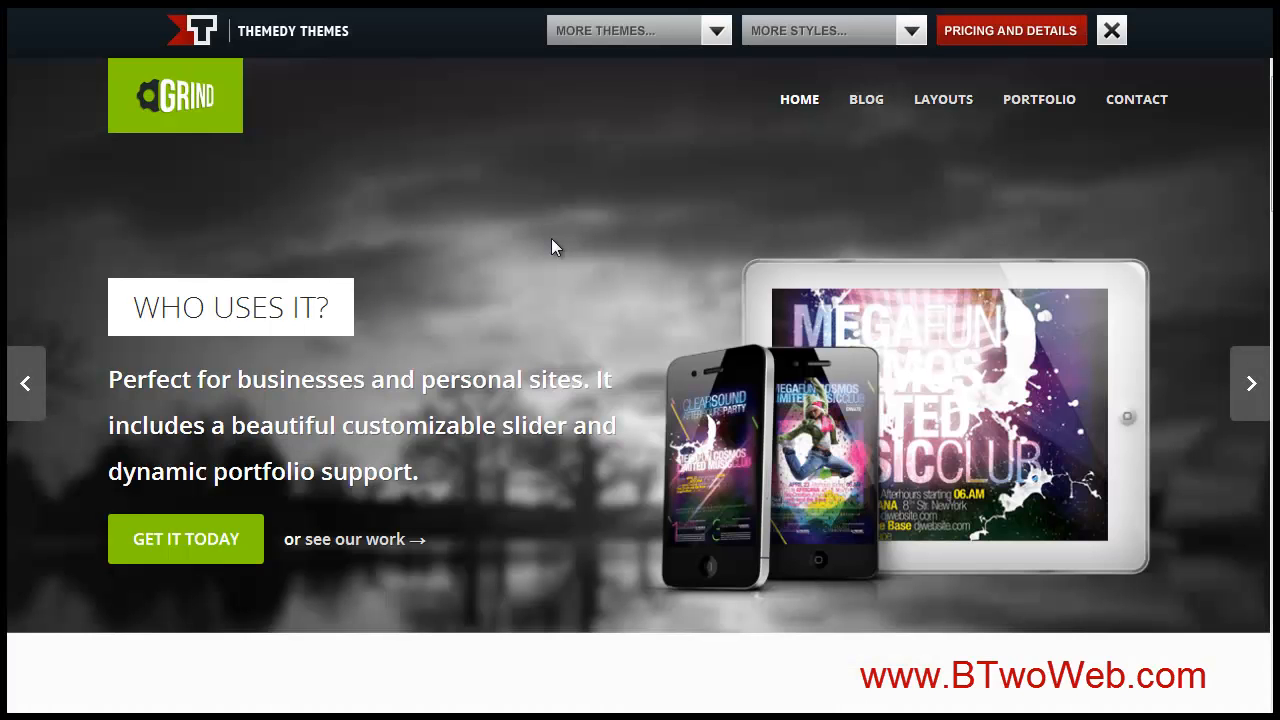
{"action": "scroll", "scroll_direction": "down", "scroll_amount": 3}
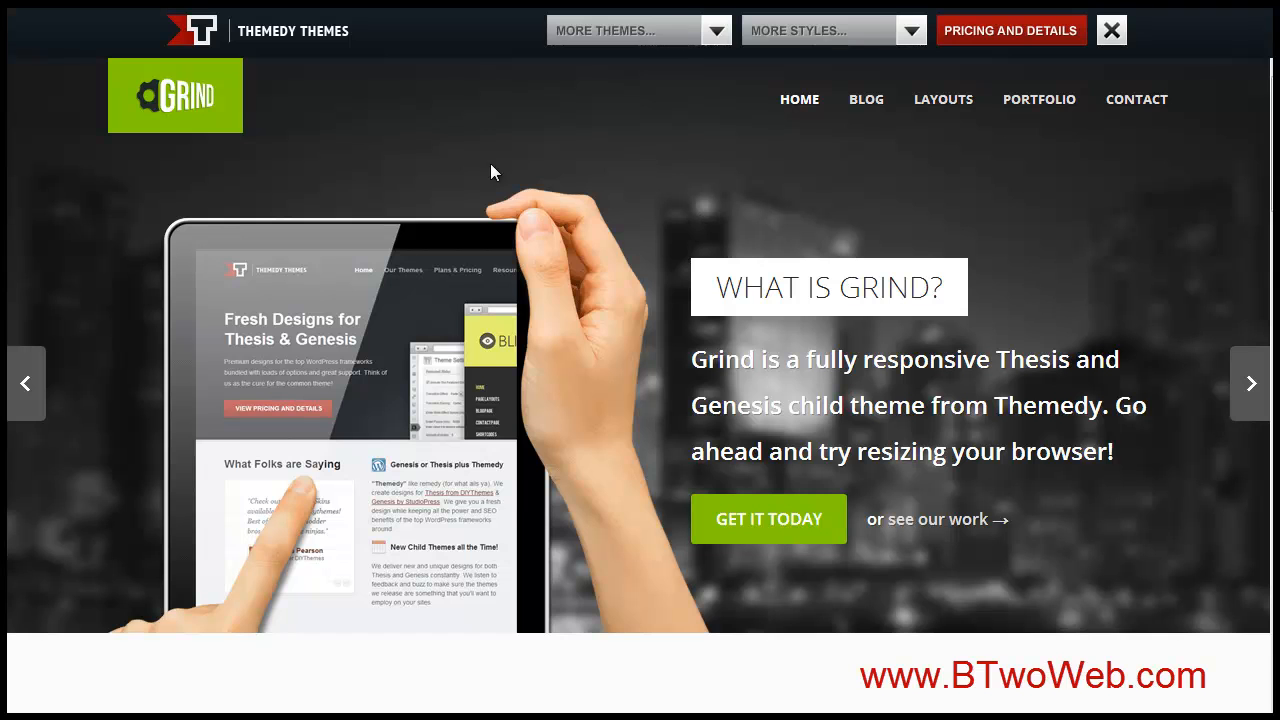
{"action": "mouse_move", "coordinate": [56, 268]}
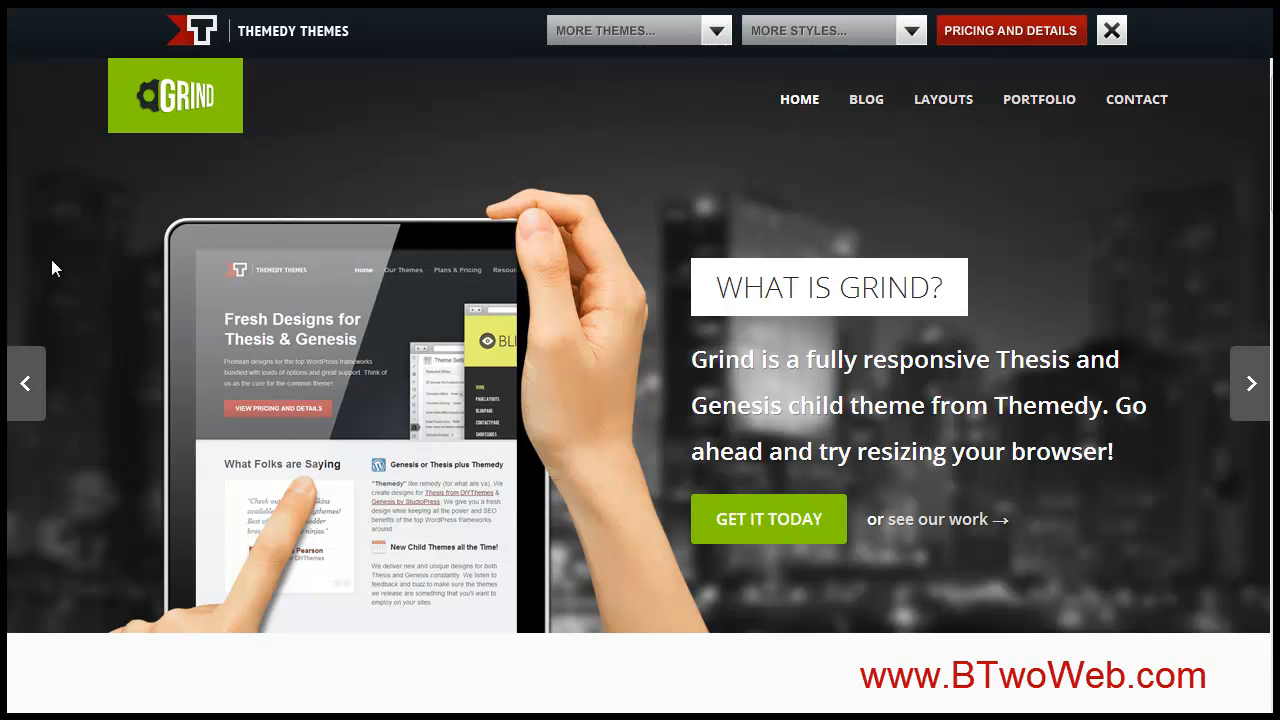
{"action": "mouse_move", "coordinate": [100, 336]}
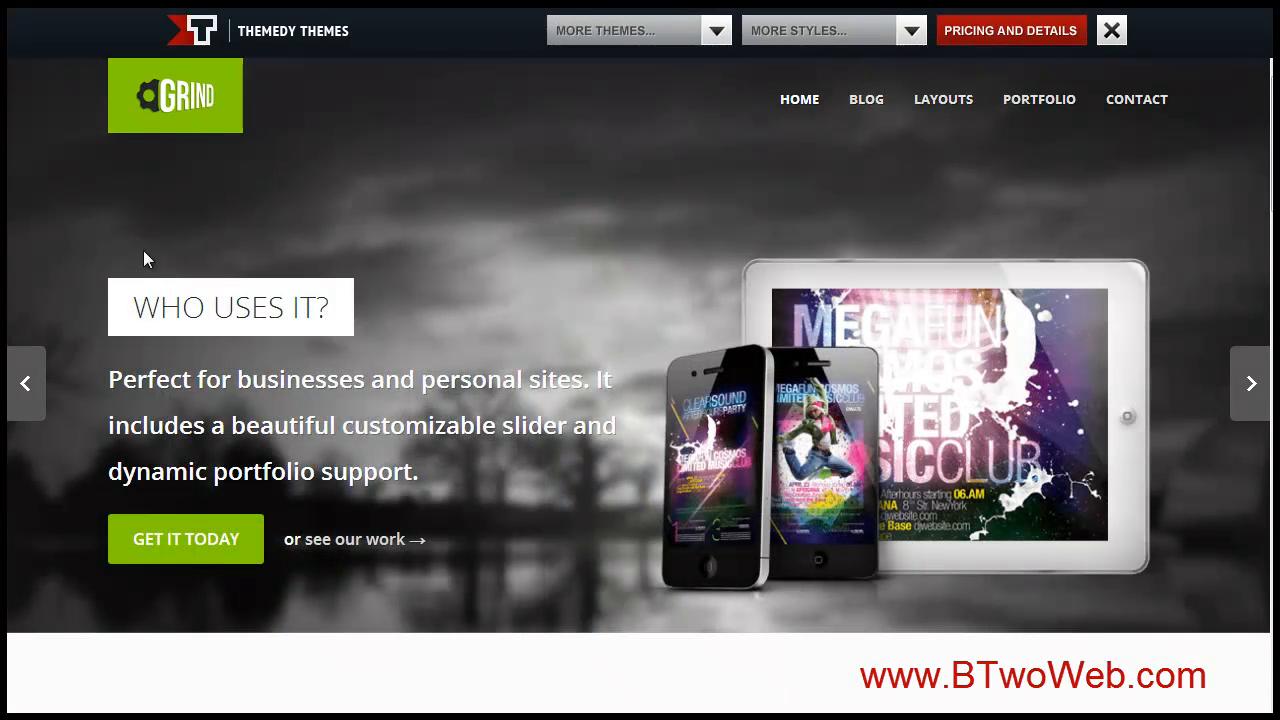
{"action": "mouse_move", "coordinate": [630, 358]}
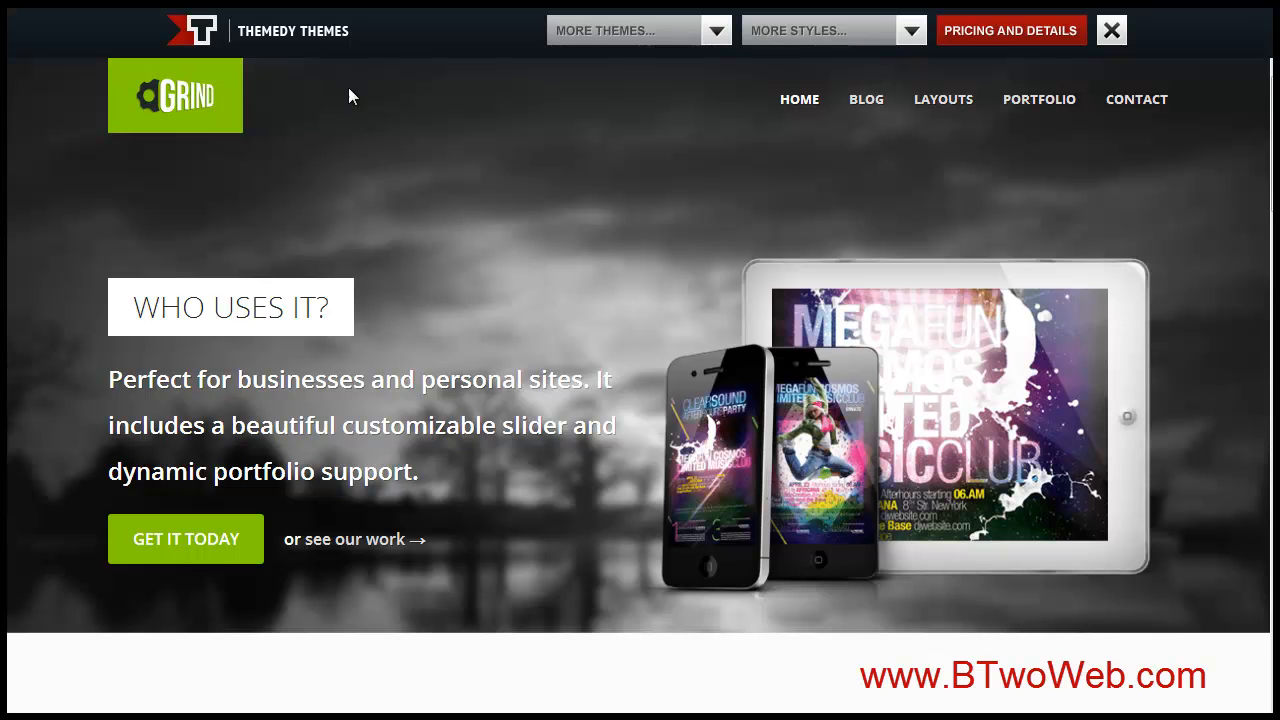
{"action": "mouse_move", "coordinate": [404, 124]}
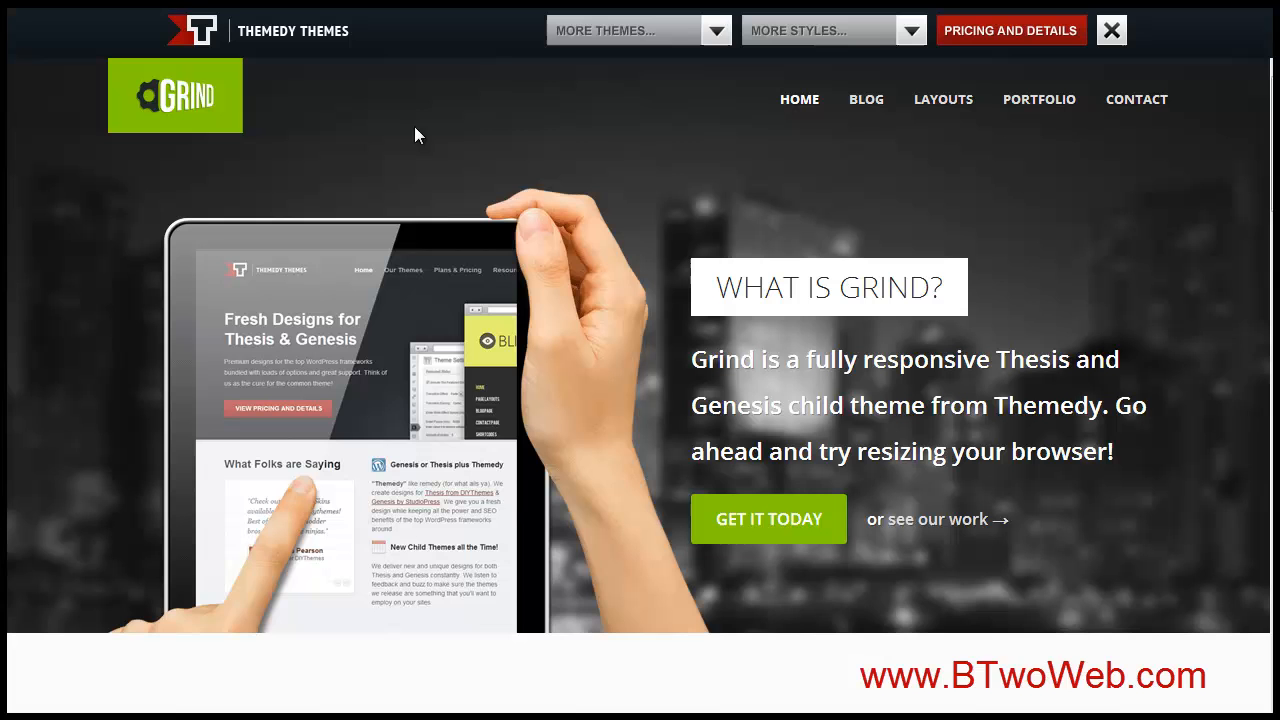
{"action": "mouse_move", "coordinate": [444, 672]}
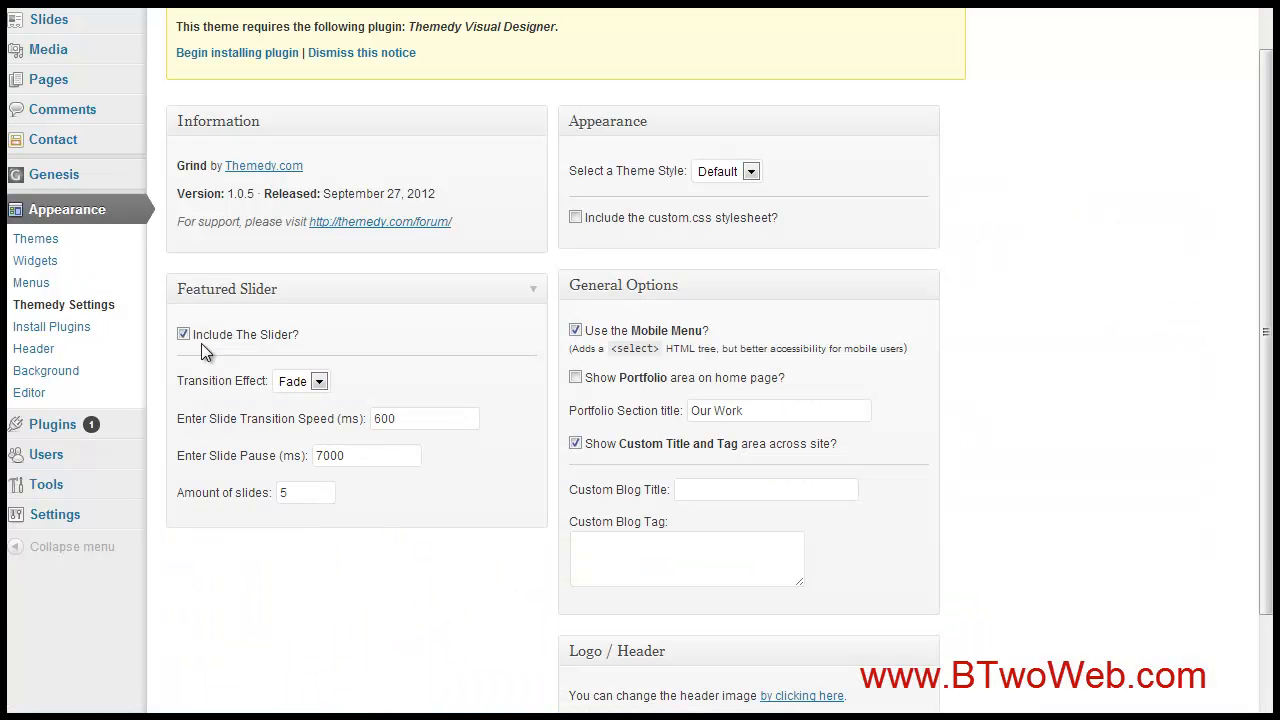
{"action": "mouse_move", "coordinate": [444, 374]}
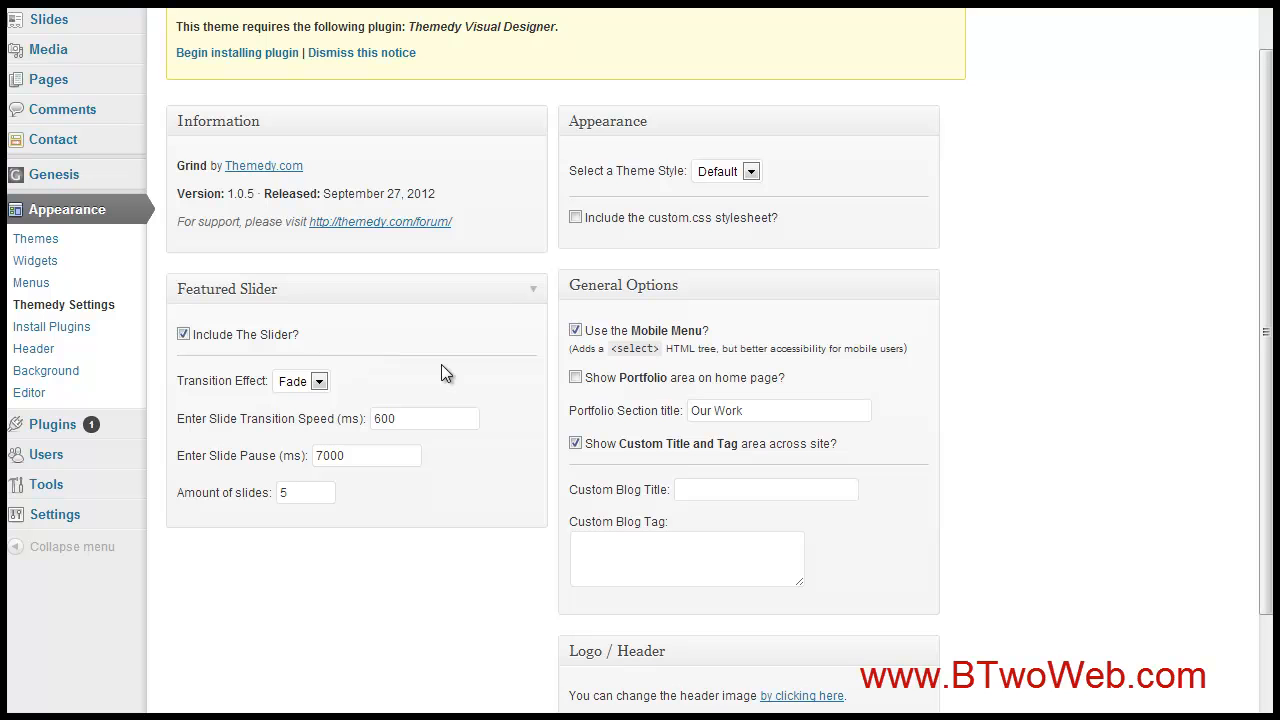
{"action": "mouse_move", "coordinate": [52, 328]}
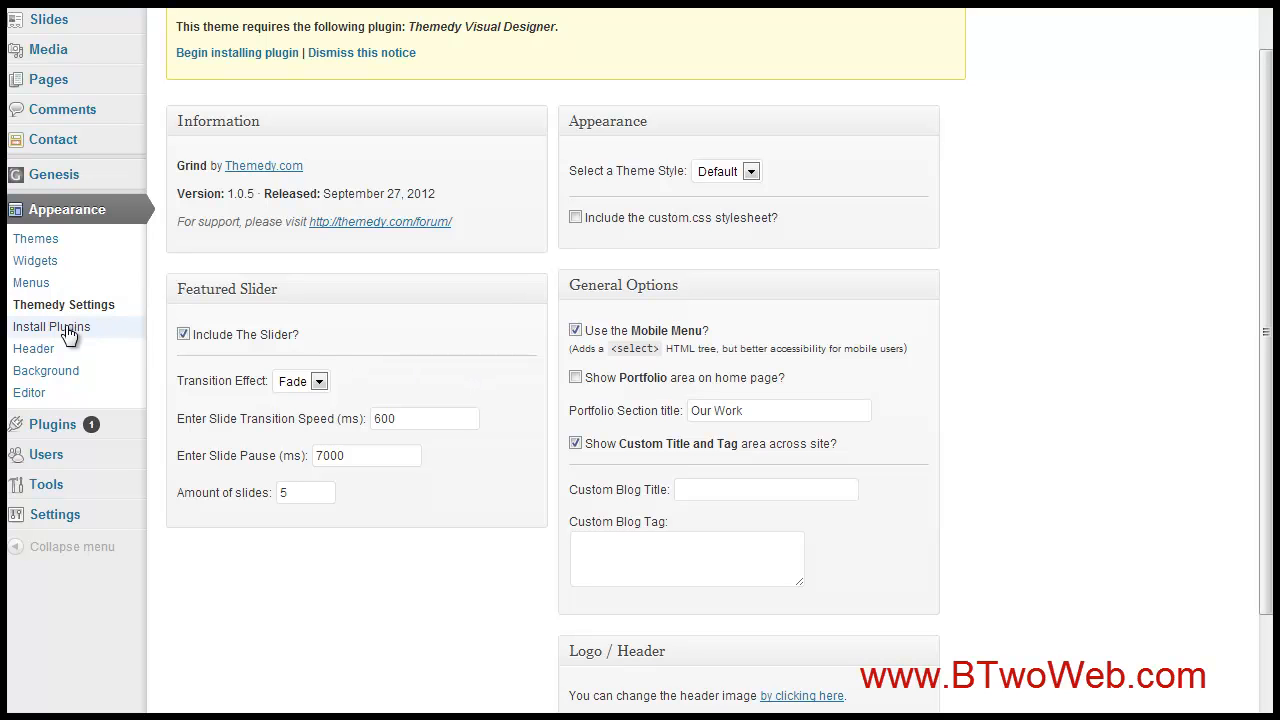
{"action": "mouse_move", "coordinate": [368, 316]}
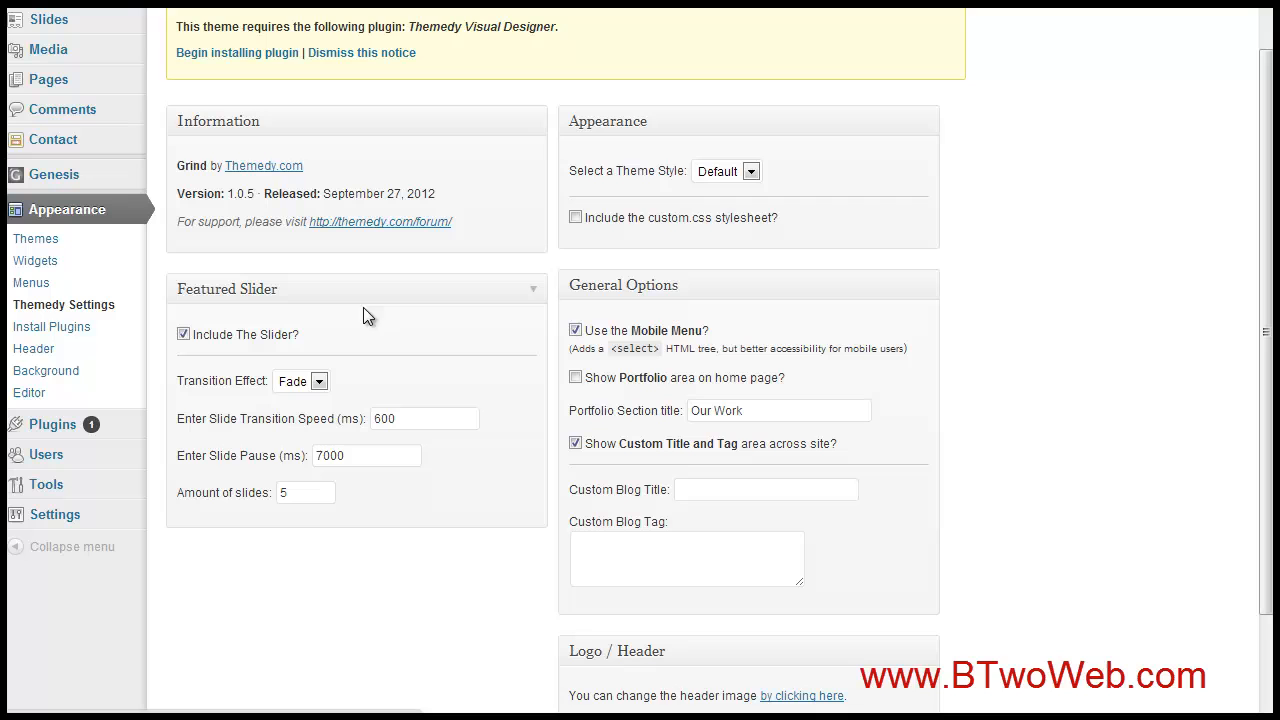
{"action": "mouse_move", "coordinate": [432, 332]}
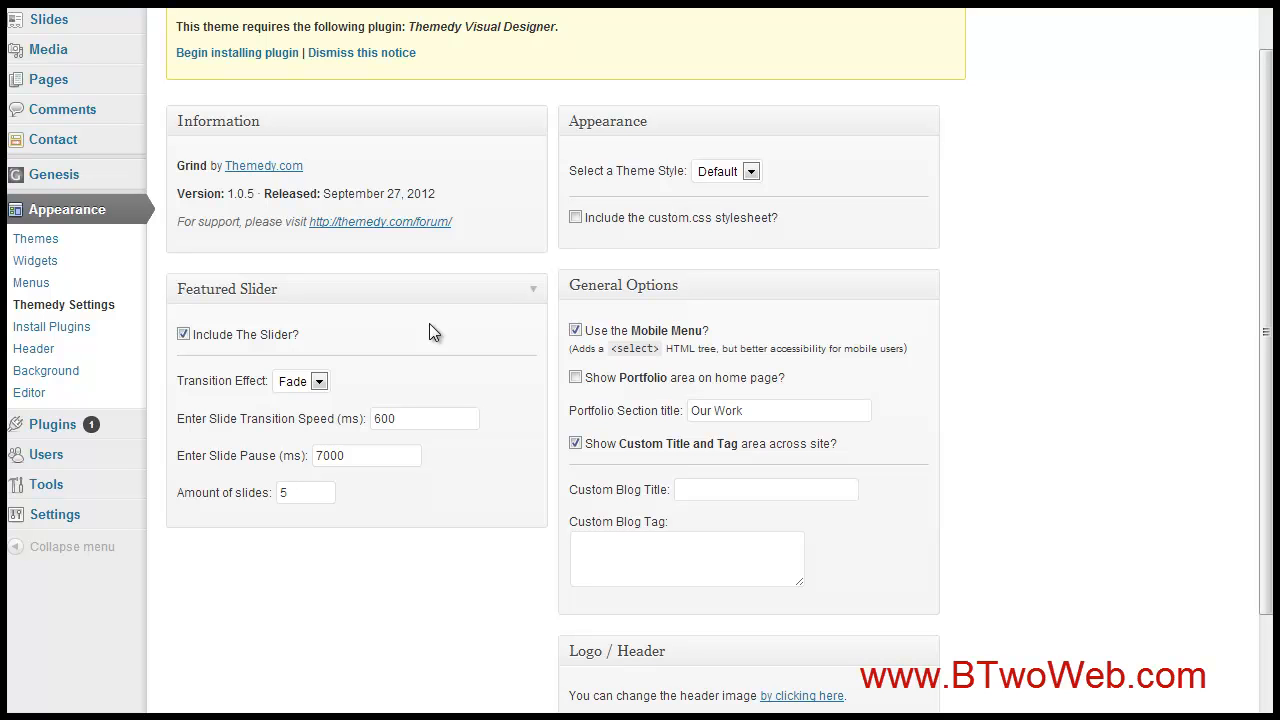
{"action": "mouse_move", "coordinate": [32, 348]}
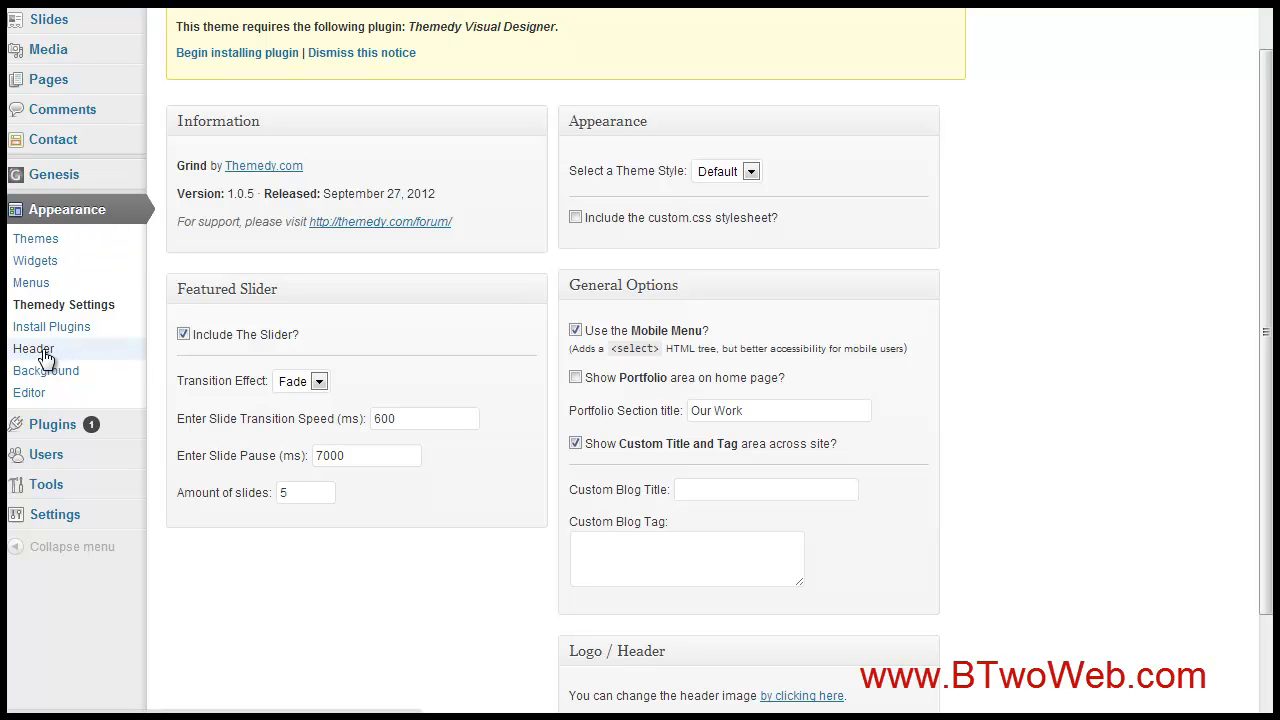
{"action": "mouse_move", "coordinate": [772, 284]}
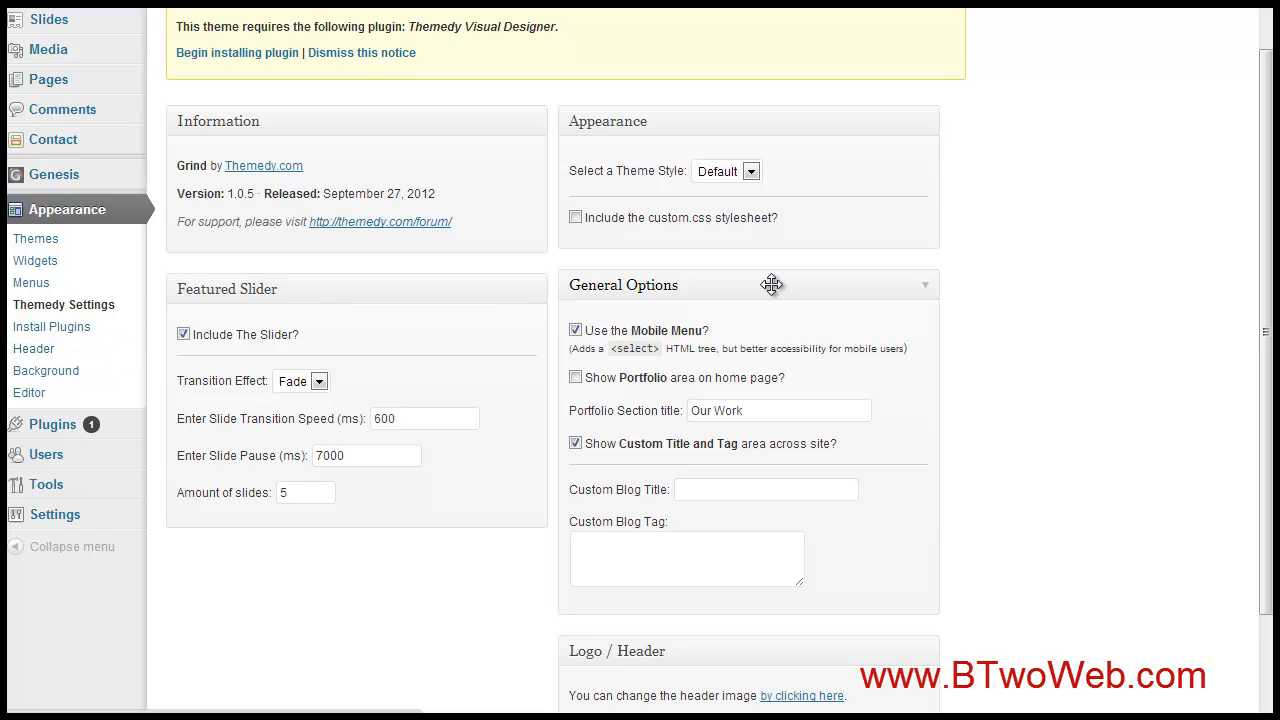
- Show the Custom Header page previewing the GRIND logo header image
{"action": "left_click", "coordinate": [32, 348]}
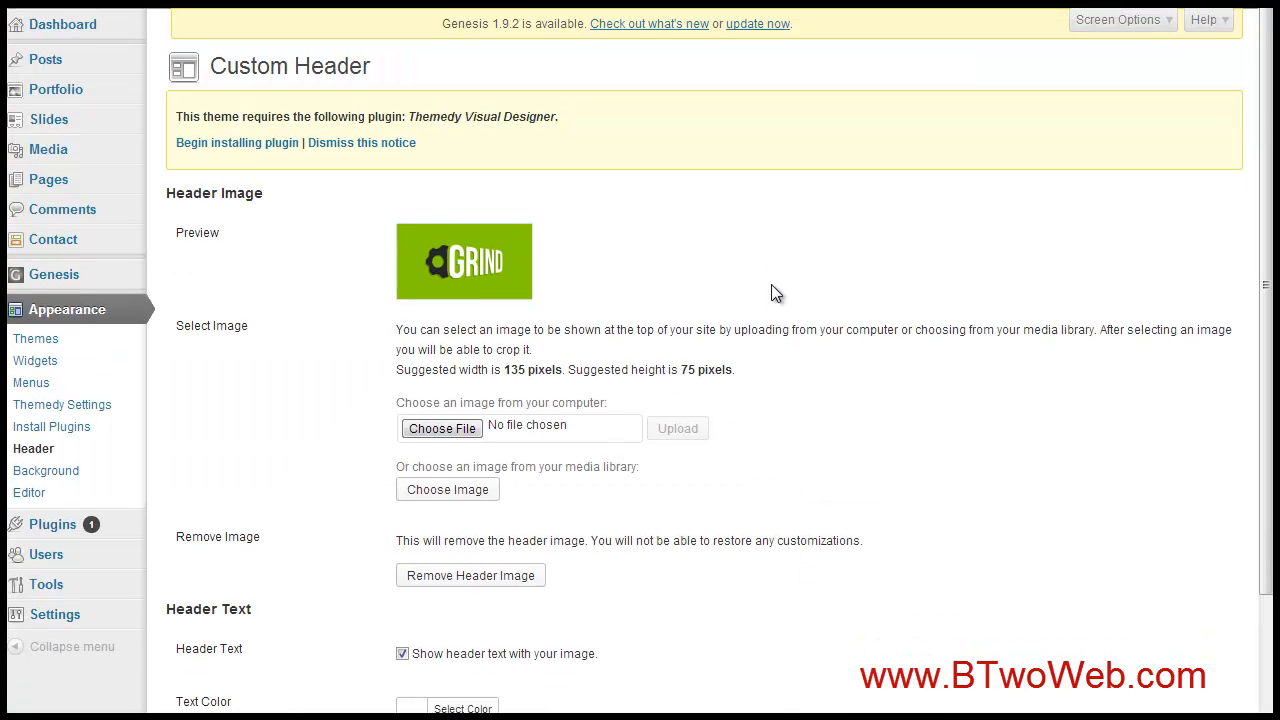